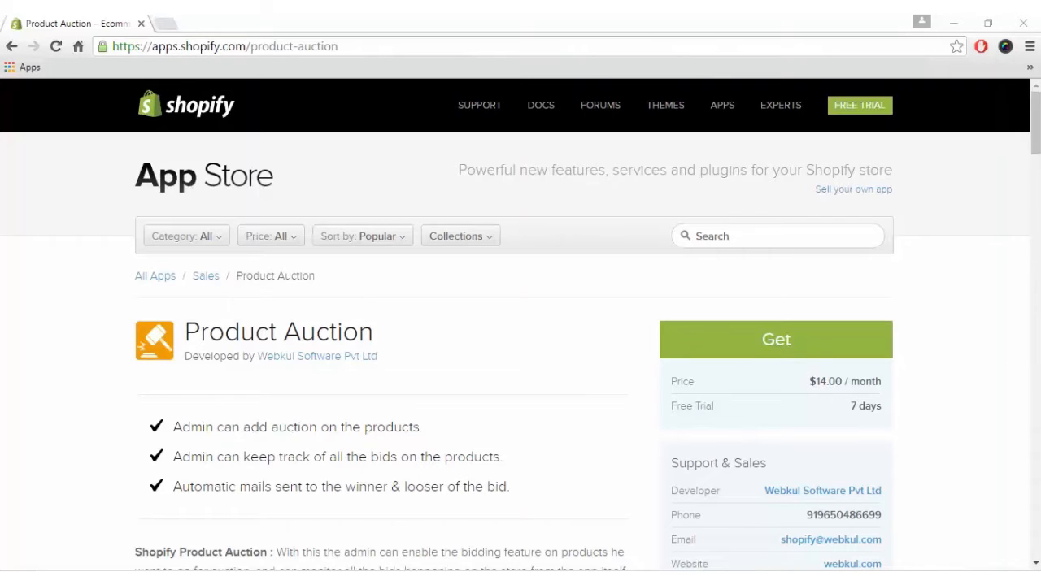
# Browse the Product Auction app listing in the Shopify App Store.
pyautogui.scroll(-3)
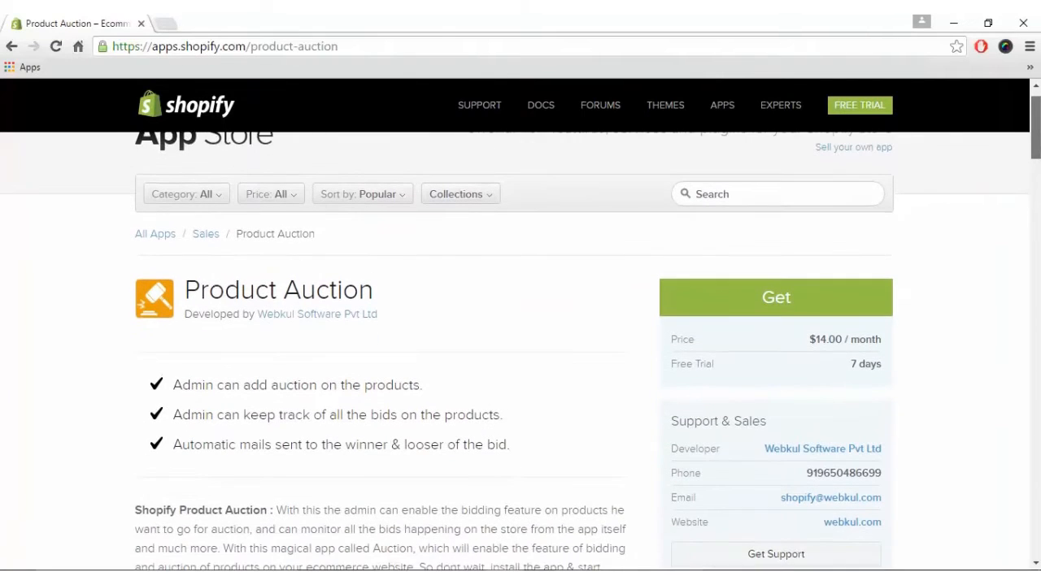
pyautogui.scroll(3)
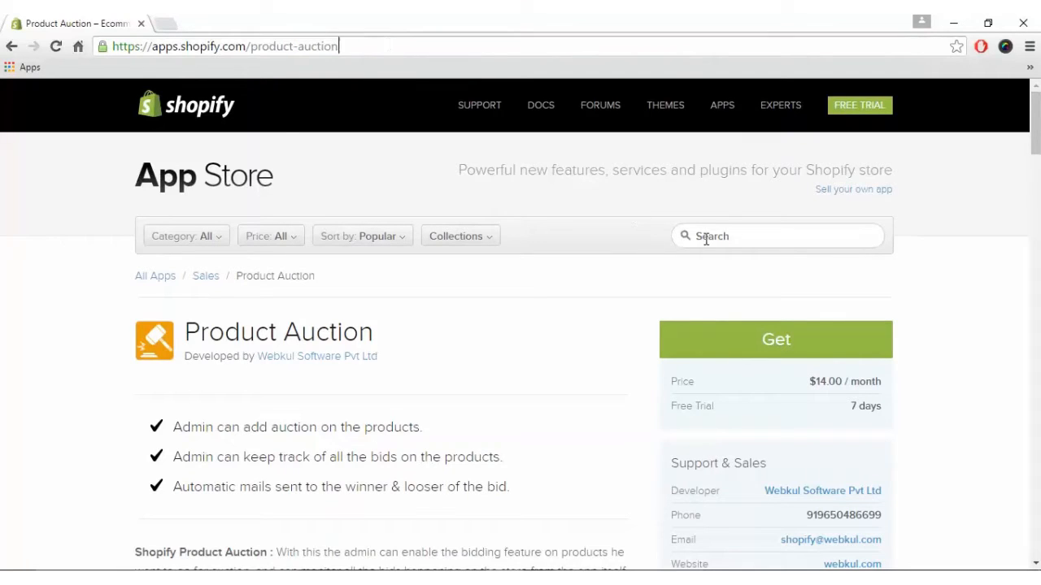
pyautogui.click(776, 236)
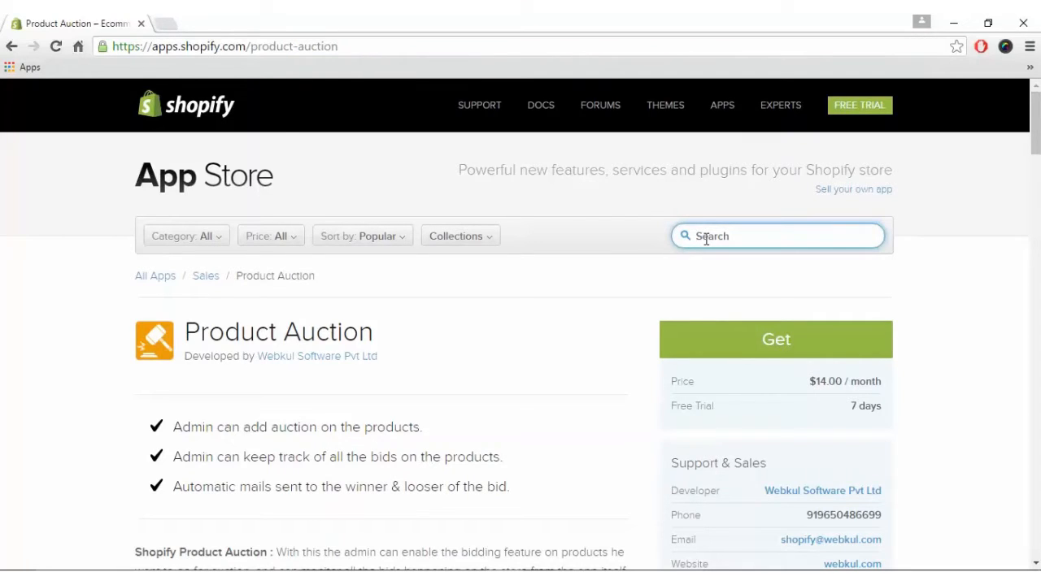
pyautogui.scroll(-3)
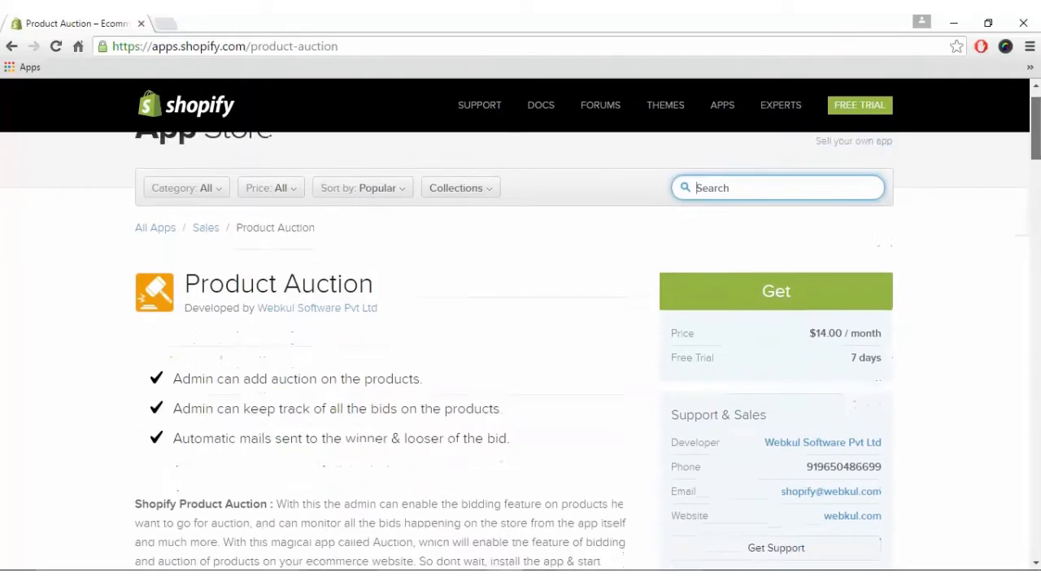
pyautogui.scroll(-3)
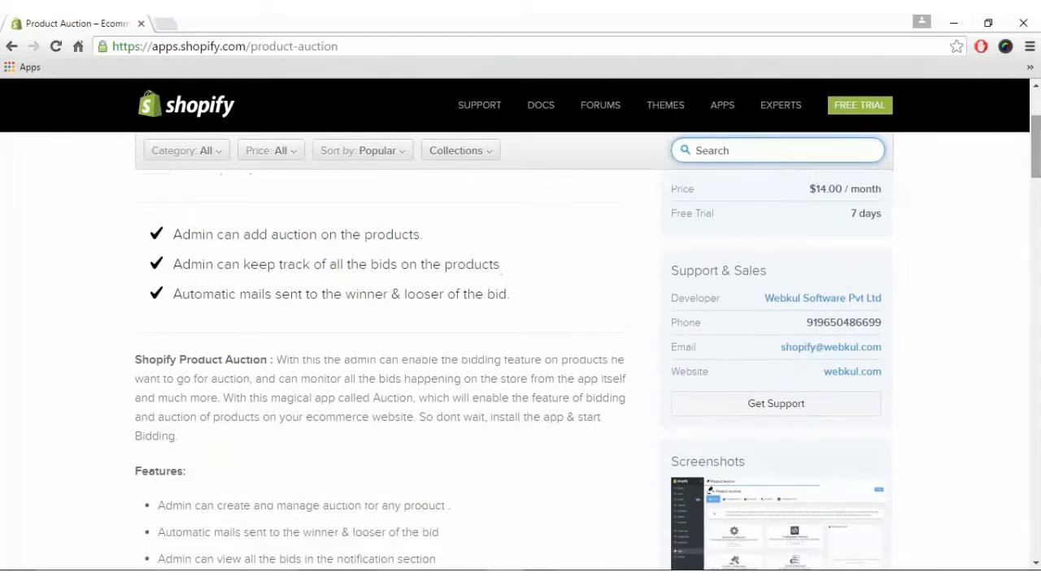
pyautogui.scroll(3)
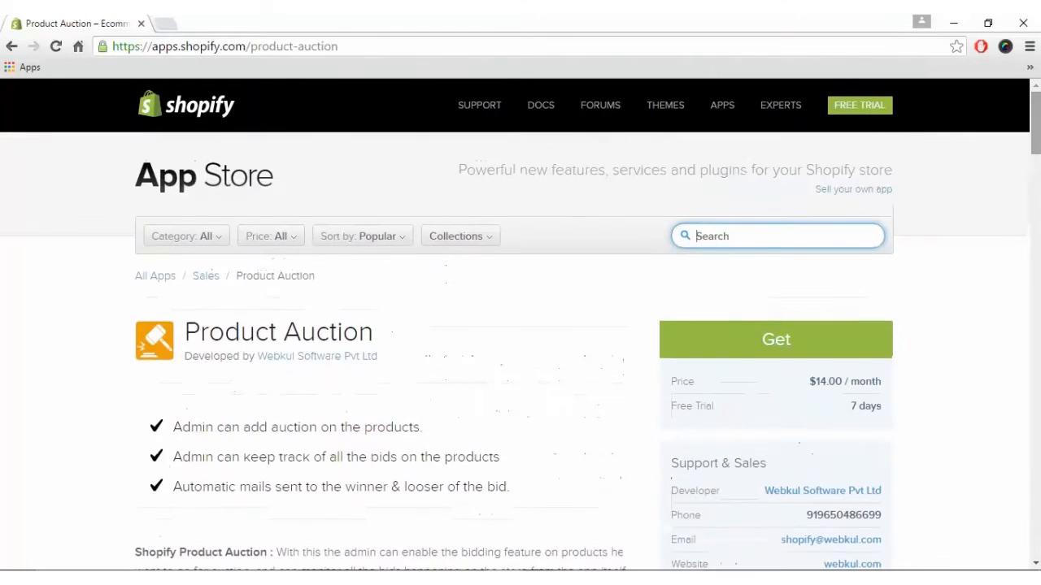
pyautogui.scroll(-3)
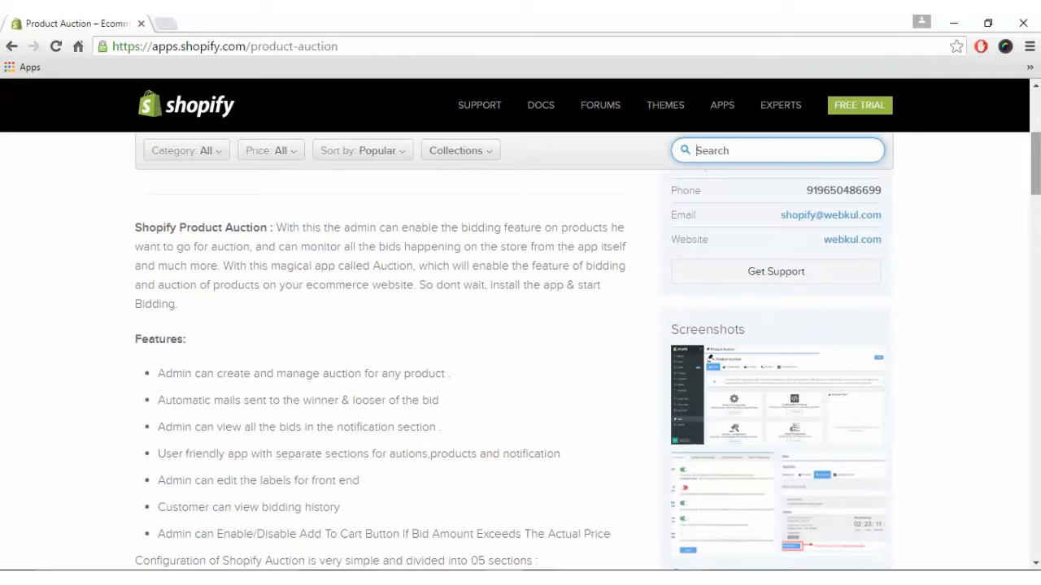
pyautogui.scroll(3)
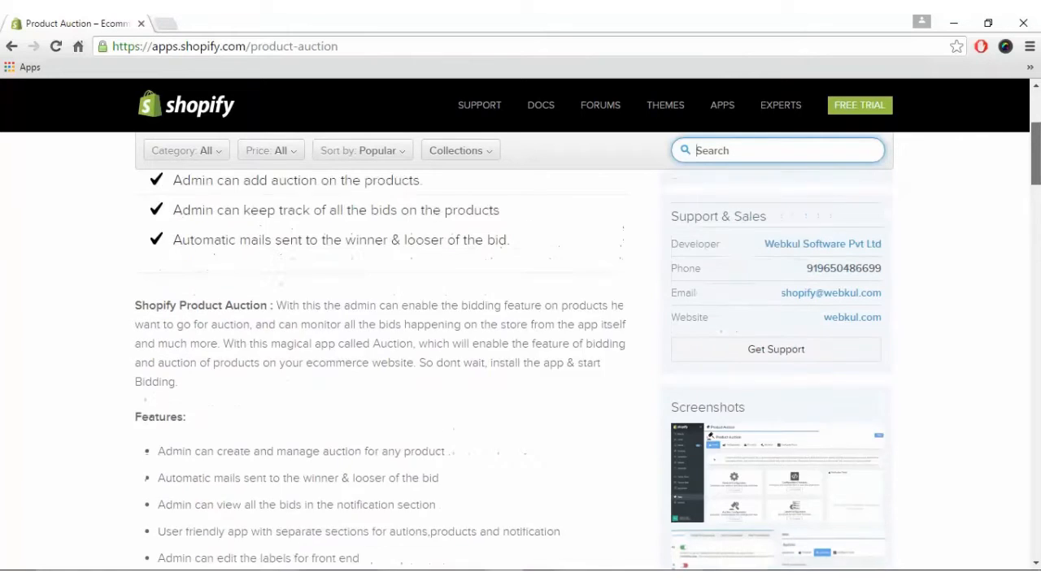
pyautogui.scroll(3)
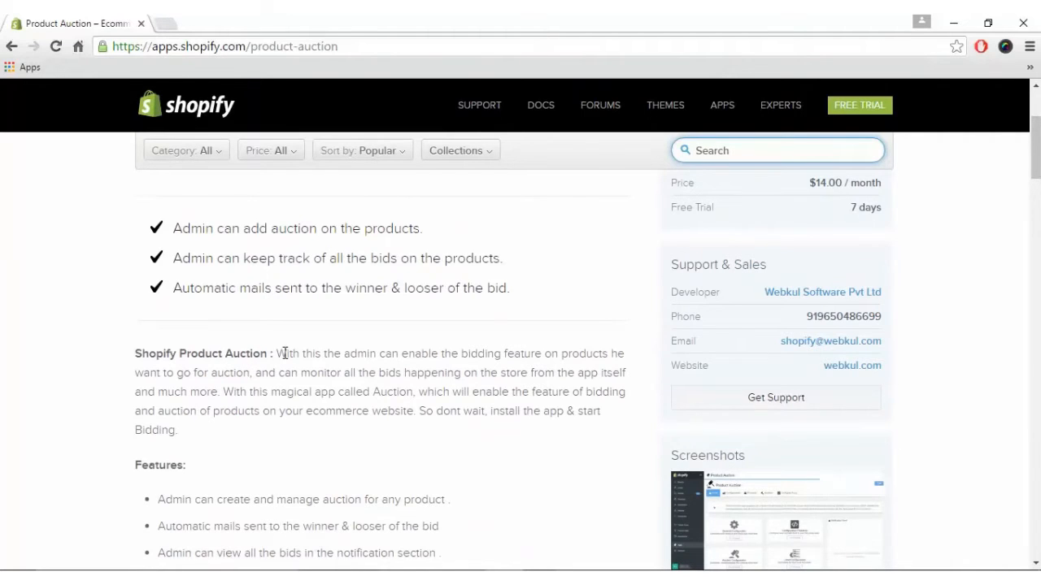
pyautogui.moveTo(414, 263)
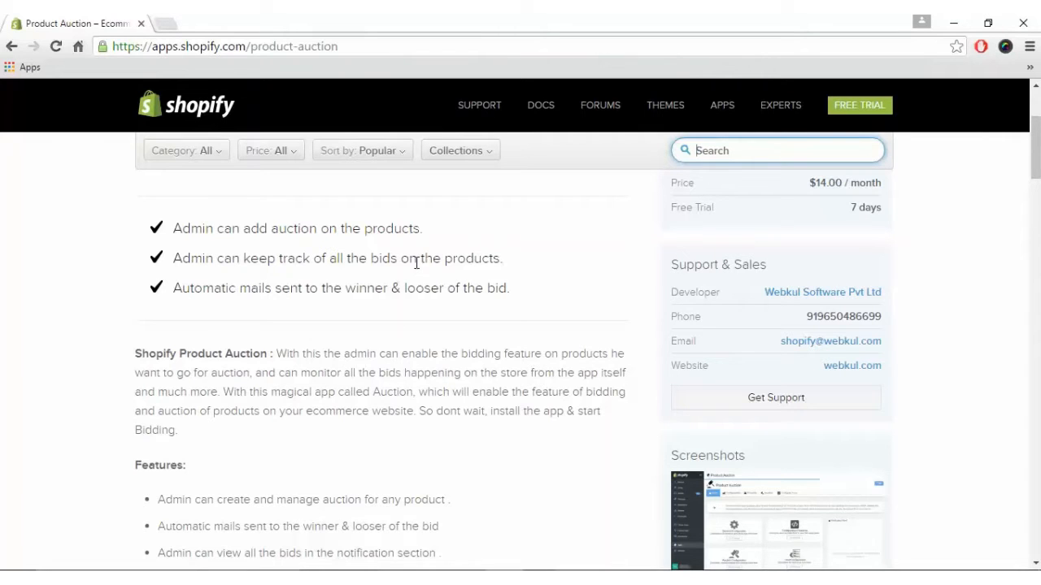
pyautogui.scroll(3)
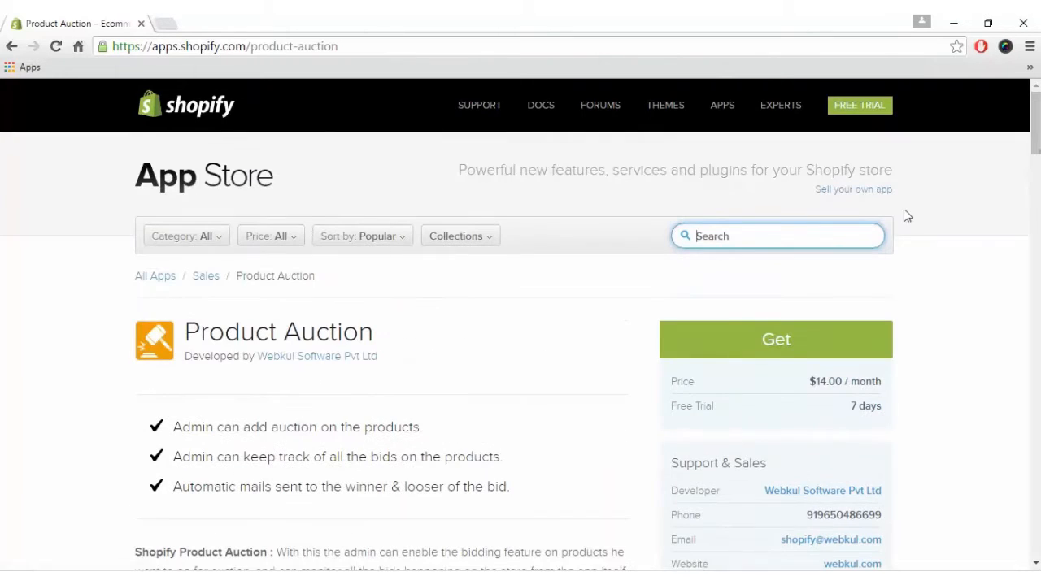
# Get the Product Auction app and log in to the existing store.
pyautogui.click(775, 339)
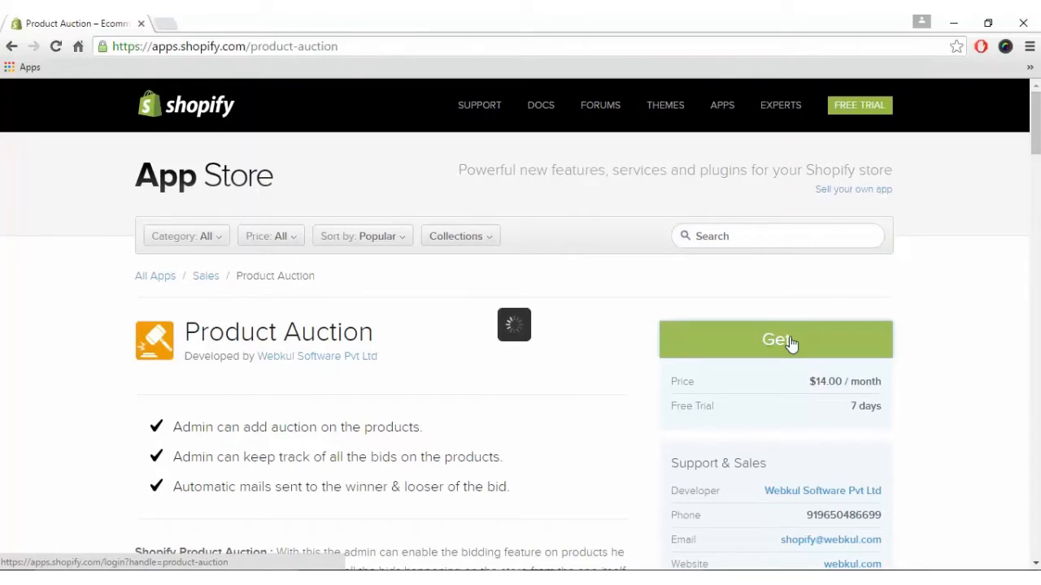
pyautogui.click(775, 339)
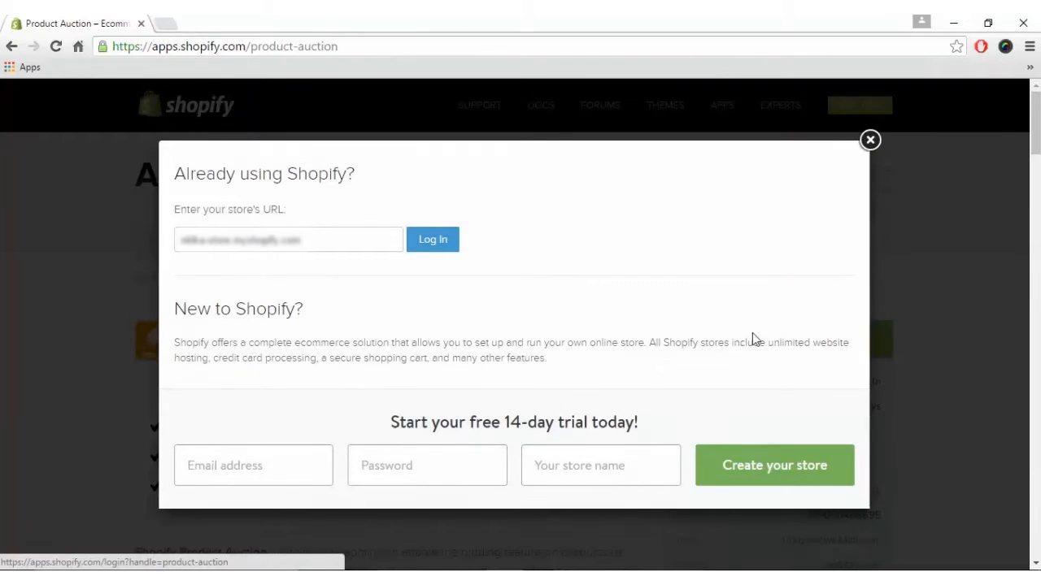
pyautogui.tripleClick(288, 239)
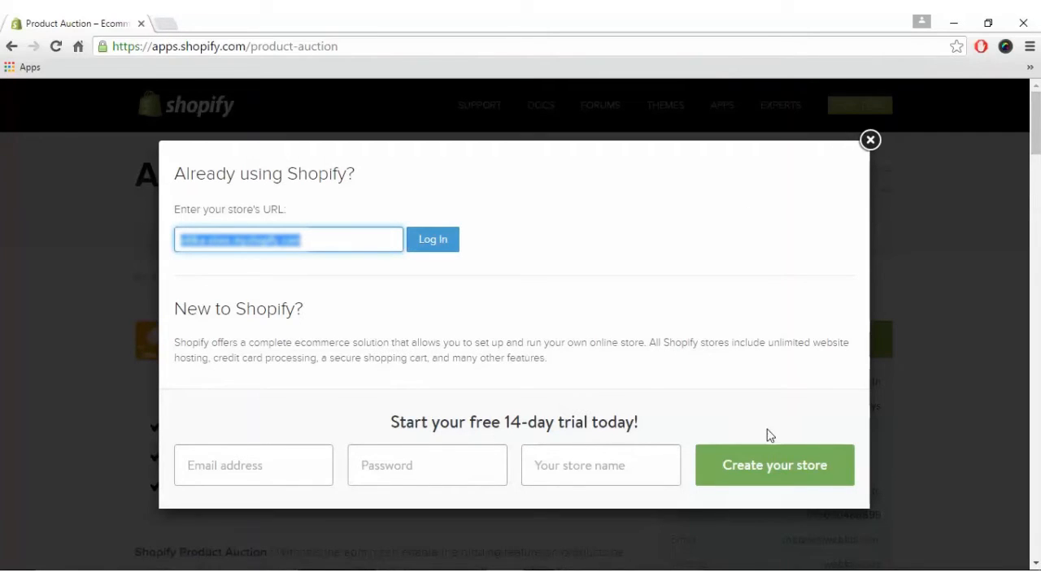
pyautogui.click(432, 239)
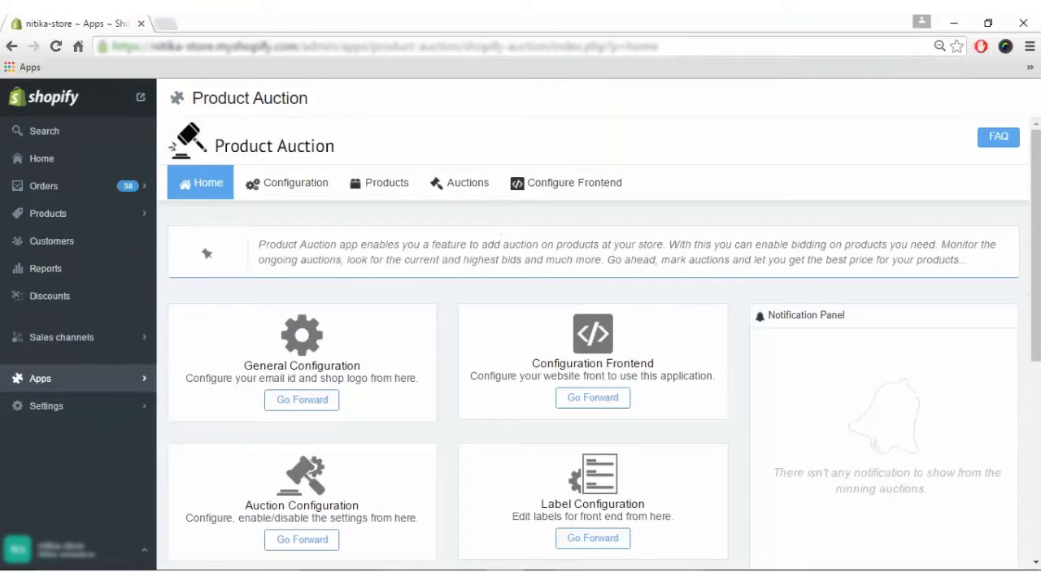
pyautogui.scroll(-3)
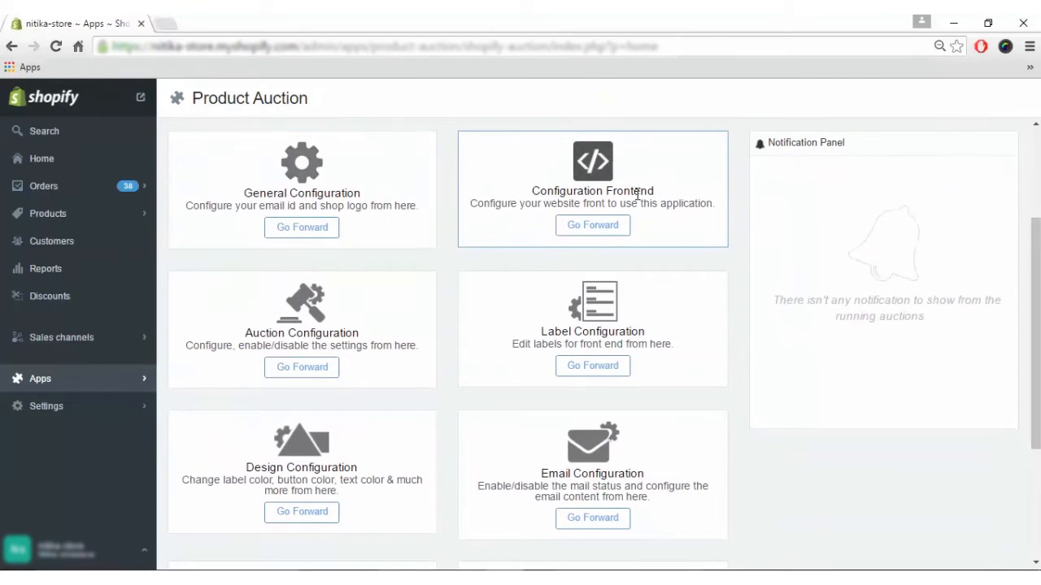
pyautogui.moveTo(1035, 303)
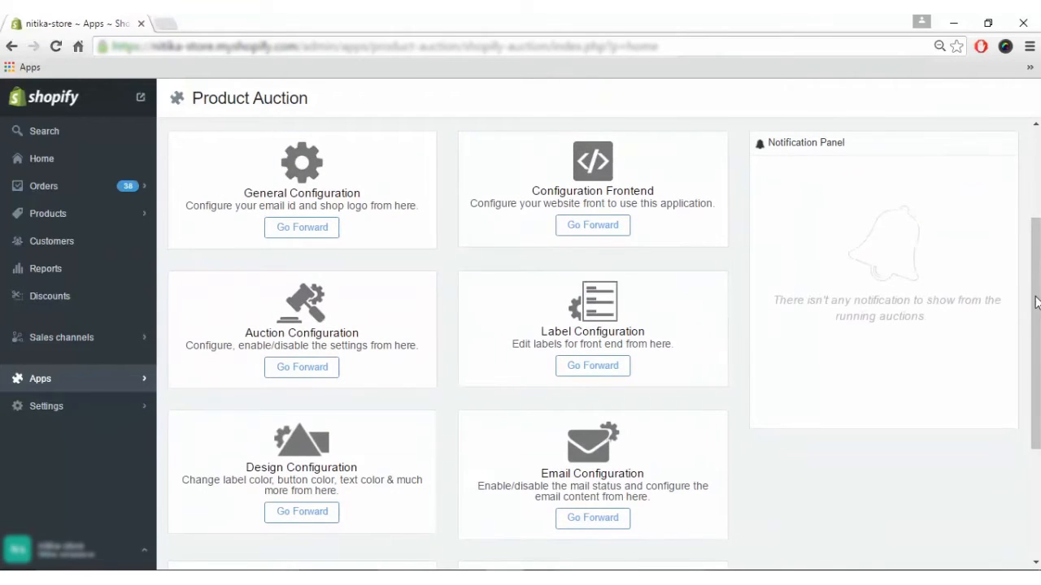
pyautogui.scroll(-3)
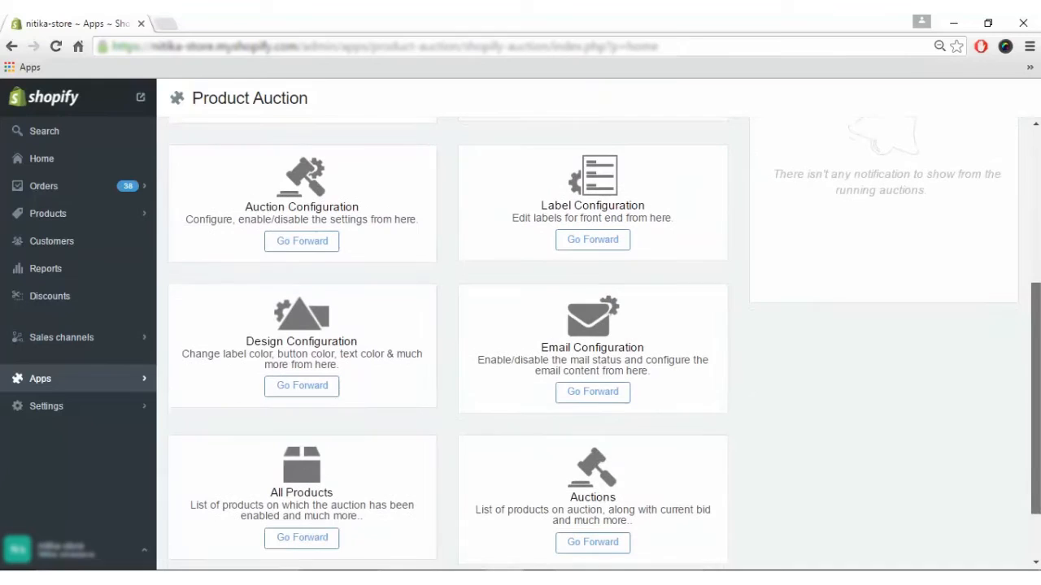
pyautogui.scroll(-3)
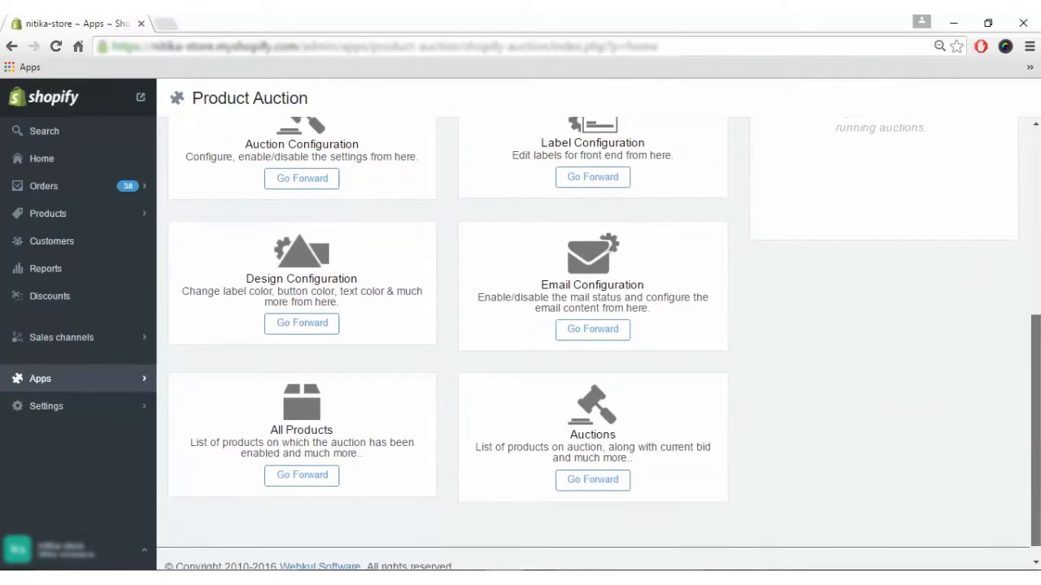
pyautogui.scroll(3)
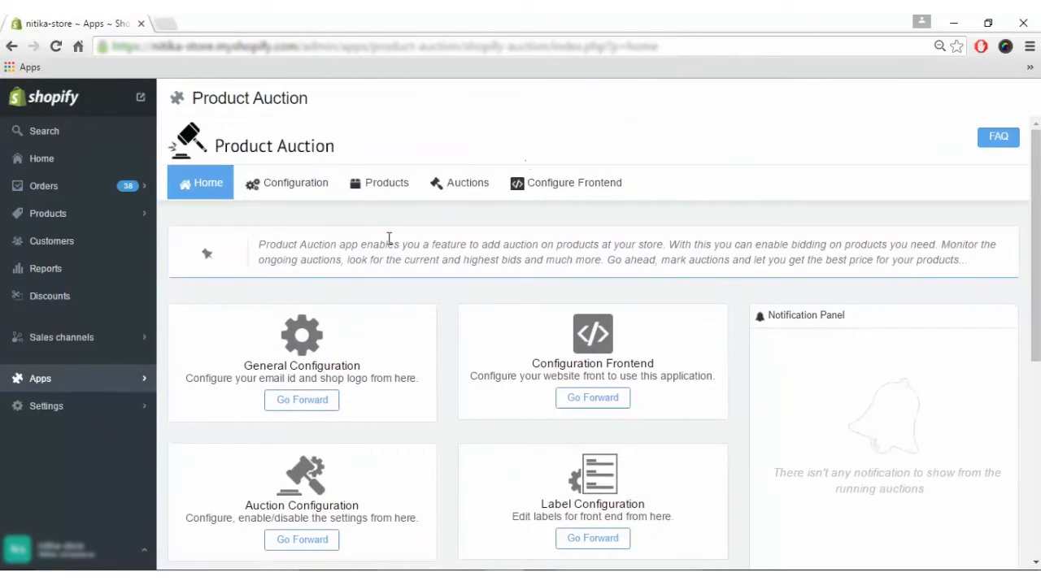
pyautogui.click(295, 182)
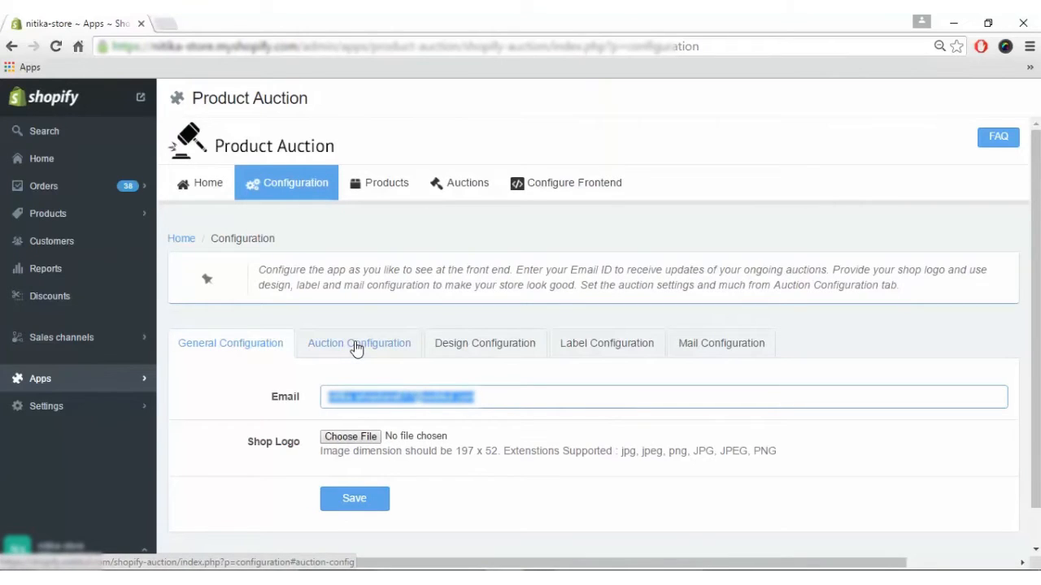
# Show the Auction Configuration settings with automatic start and bidder loss email toggles.
pyautogui.click(359, 342)
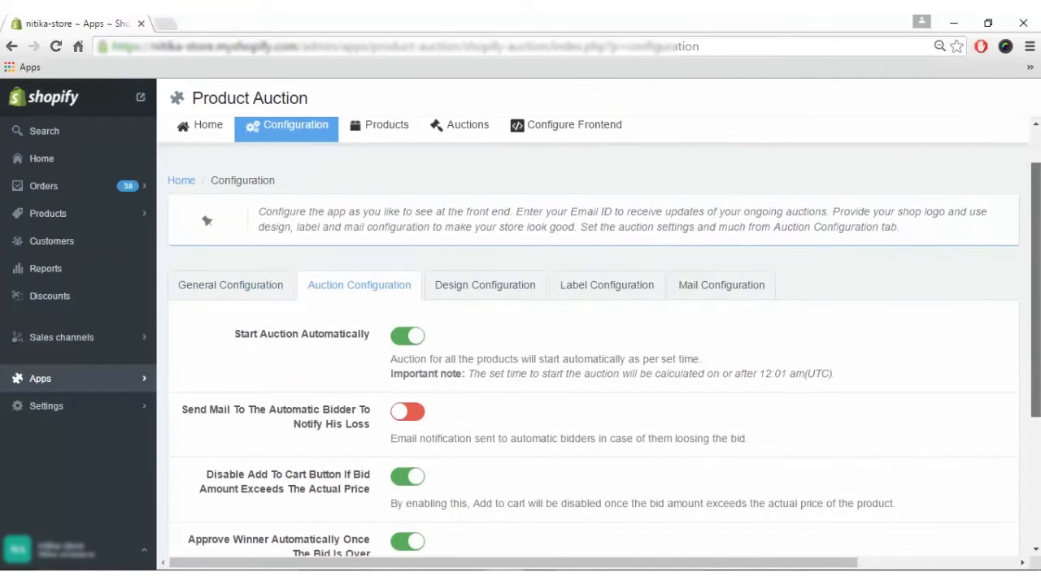
# Review Auction Configuration, then show Design Configuration for label, button text and form colours.
pyautogui.scroll(-3)
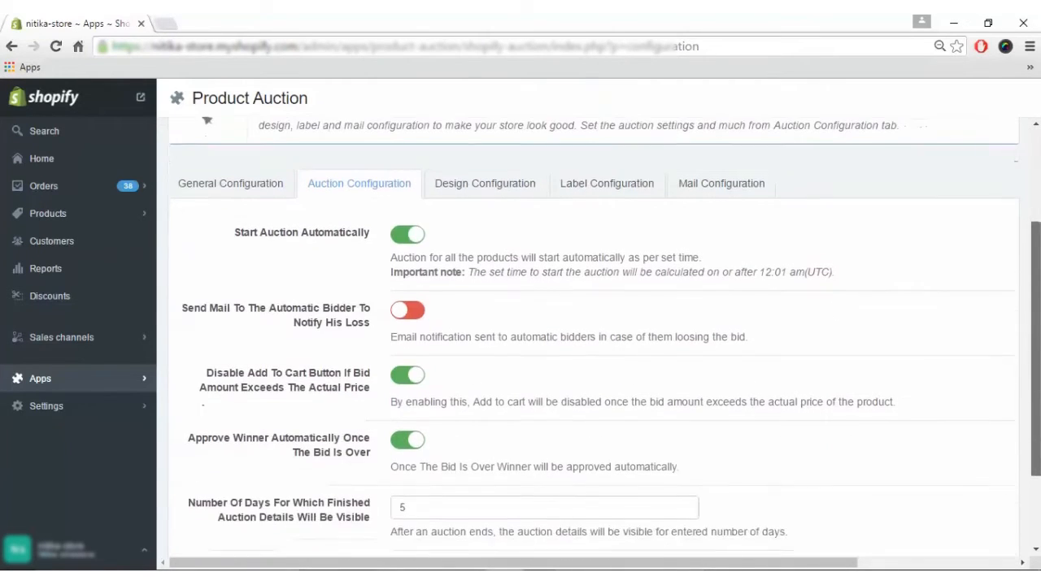
pyautogui.scroll(3)
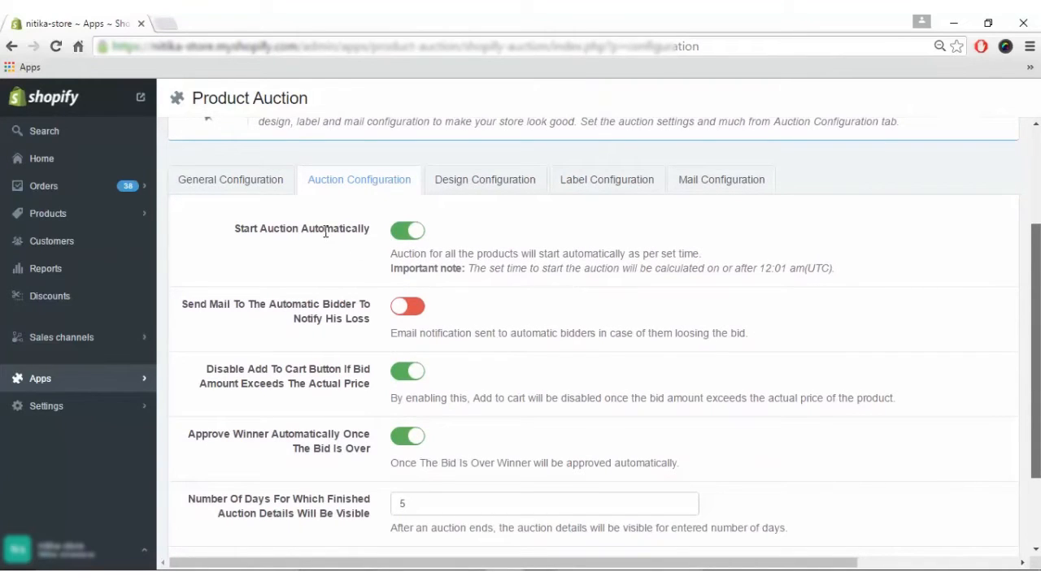
pyautogui.moveTo(268, 319)
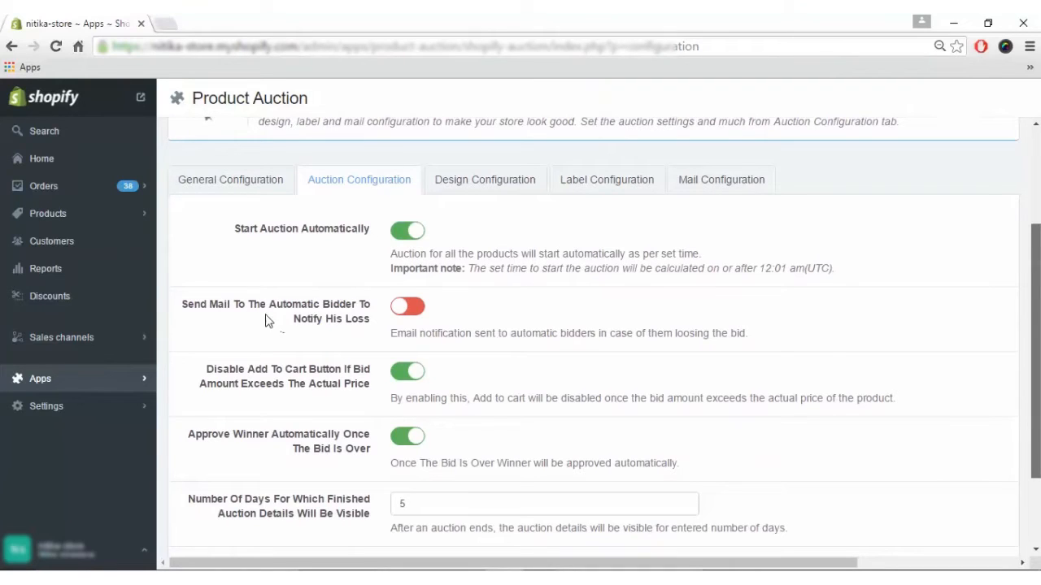
pyautogui.moveTo(264, 338)
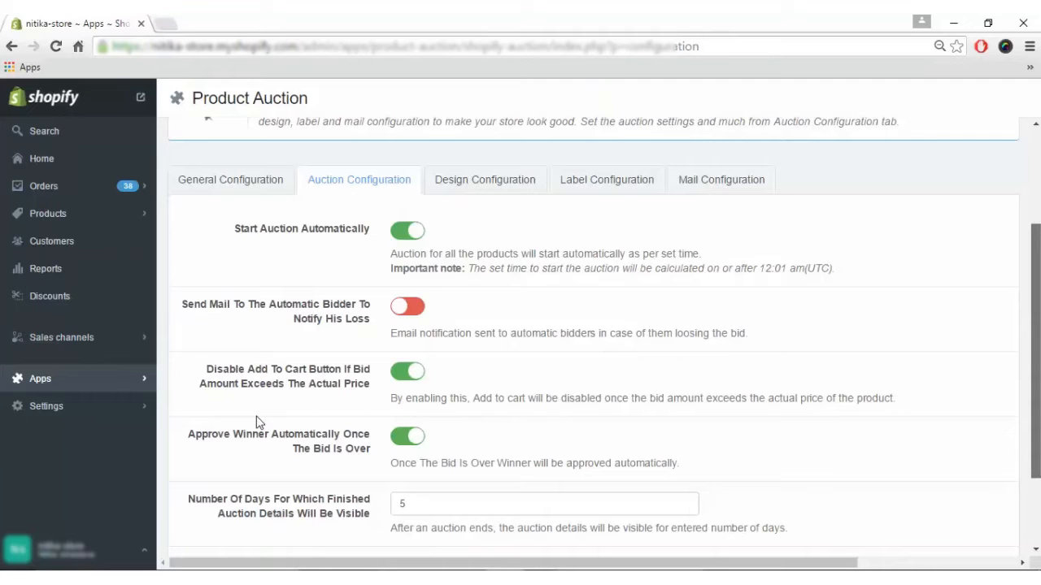
pyautogui.scroll(-3)
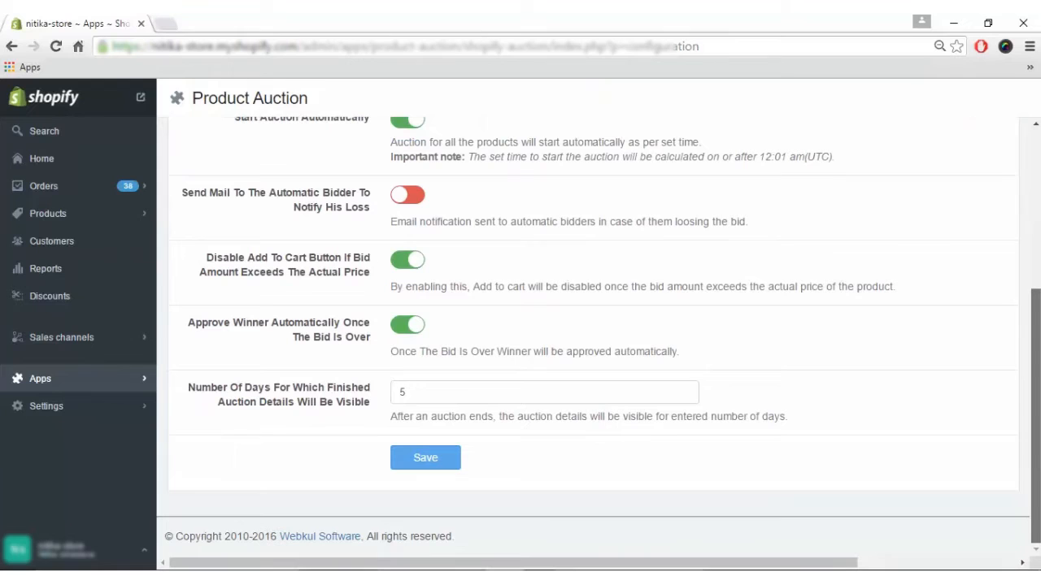
pyautogui.scroll(3)
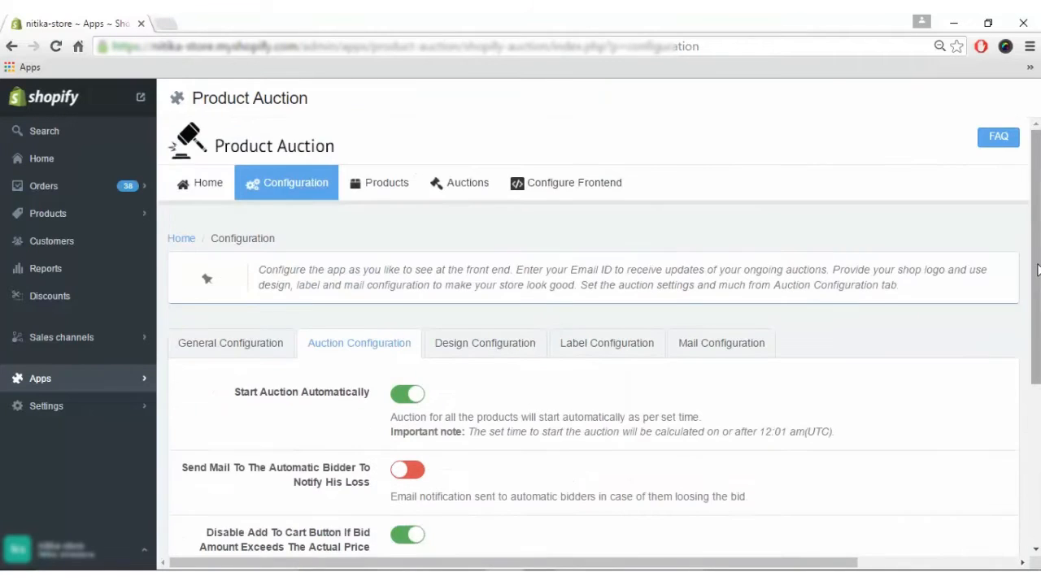
pyautogui.scroll(-3)
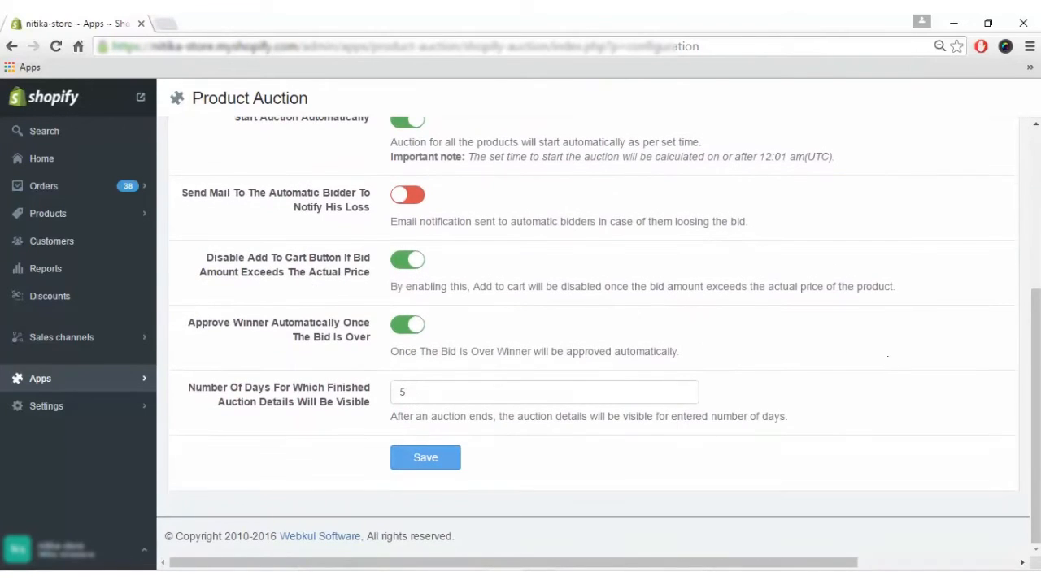
pyautogui.scroll(3)
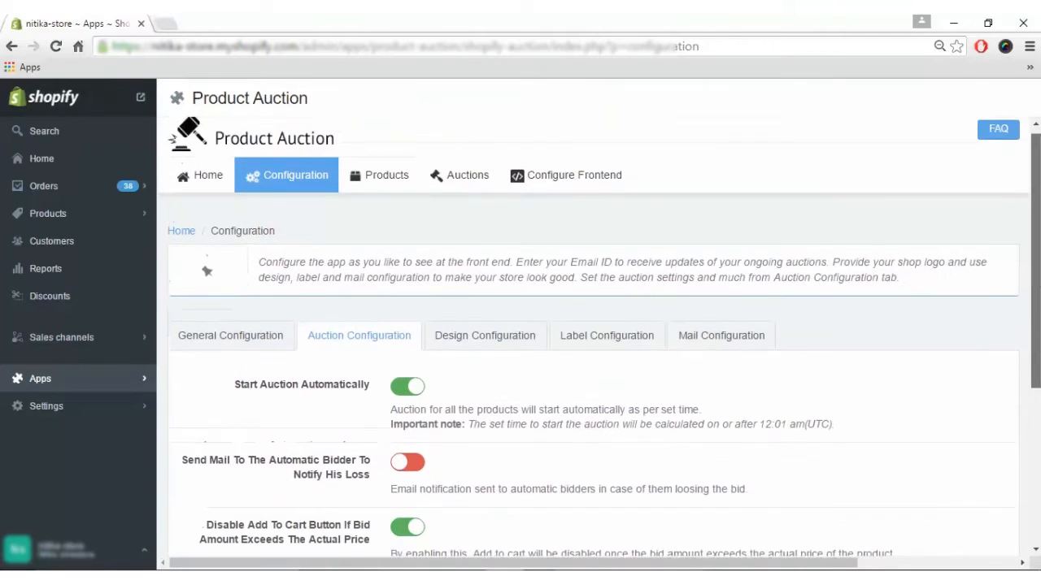
pyautogui.click(485, 335)
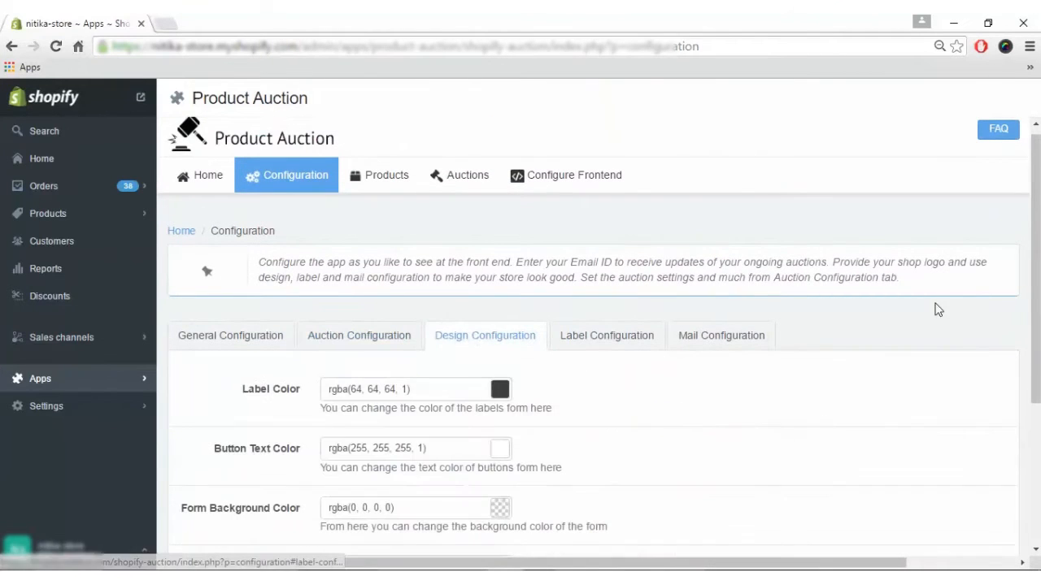
pyautogui.scroll(-3)
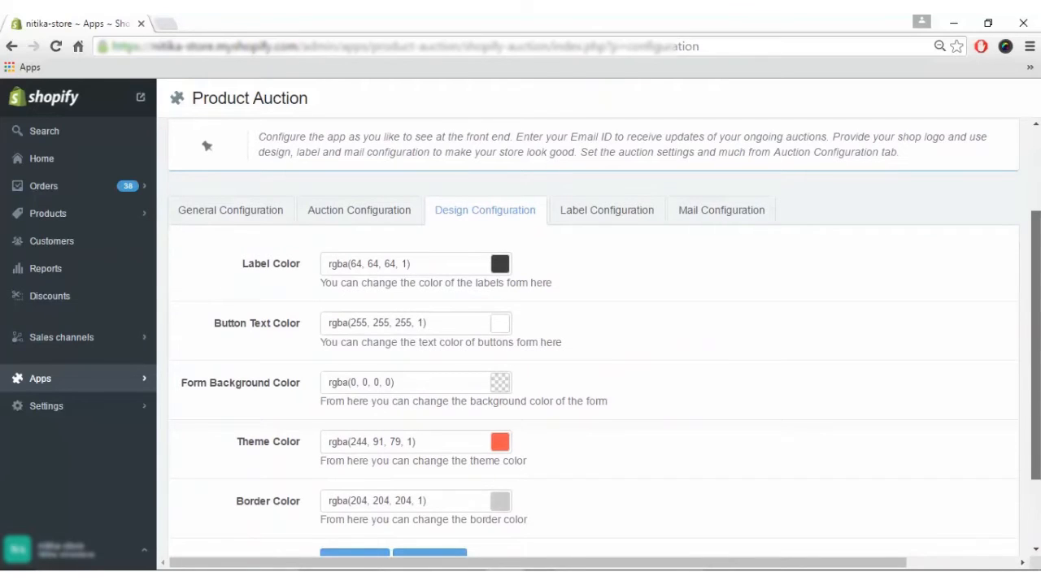
pyautogui.scroll(-3)
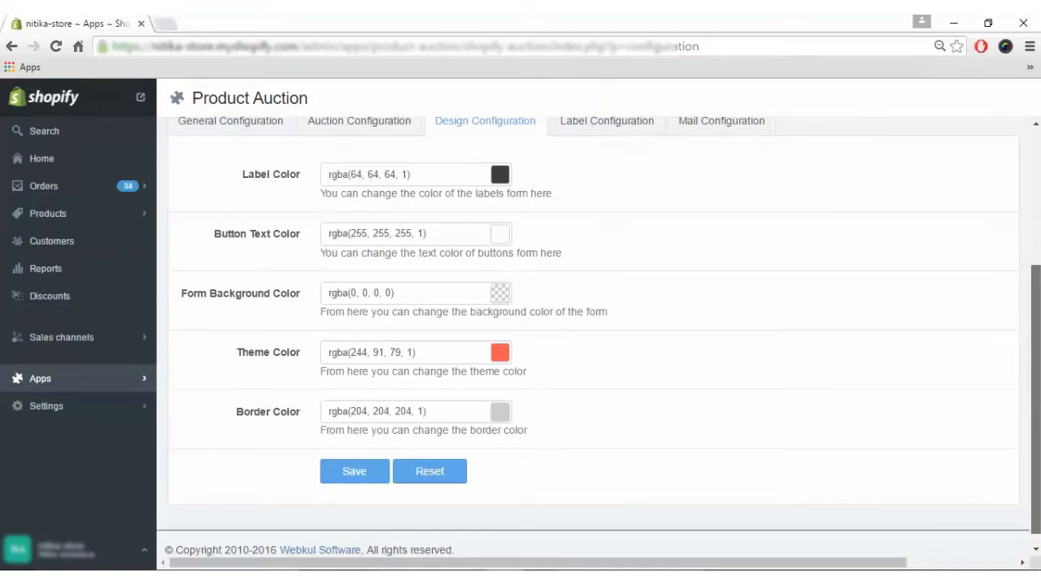
pyautogui.moveTo(502, 146)
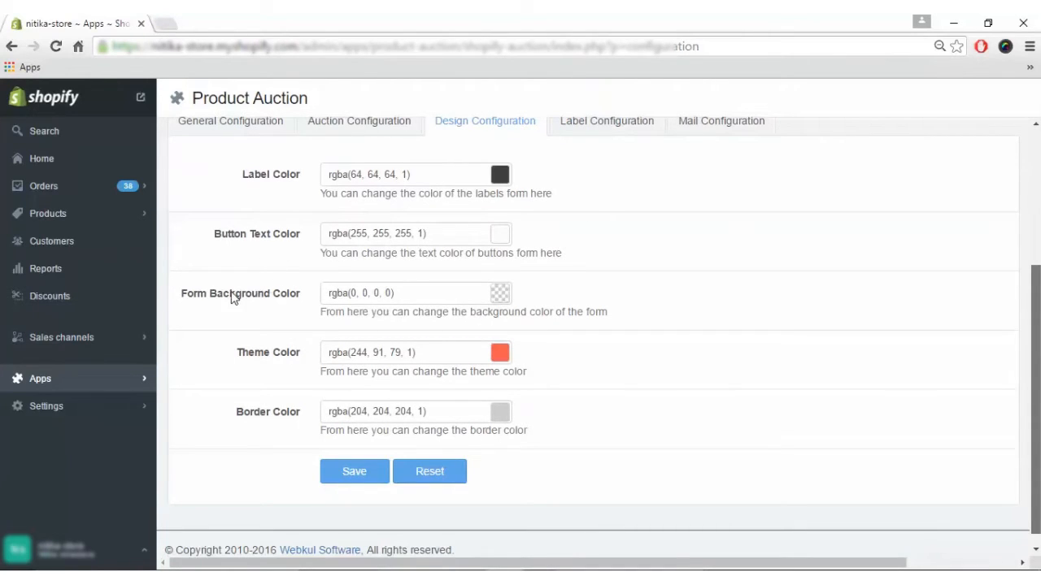
pyautogui.moveTo(295, 347)
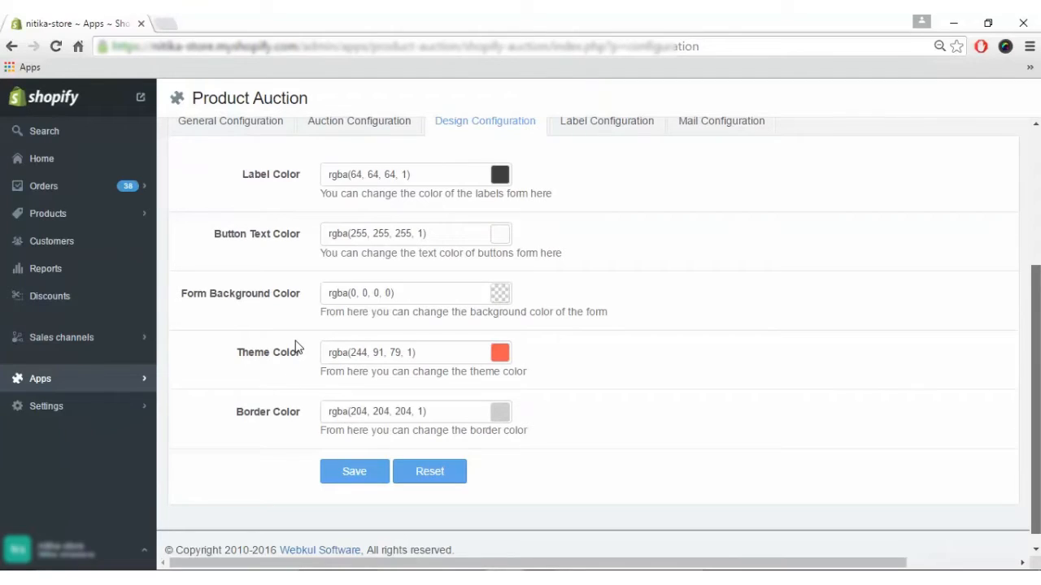
pyautogui.moveTo(279, 427)
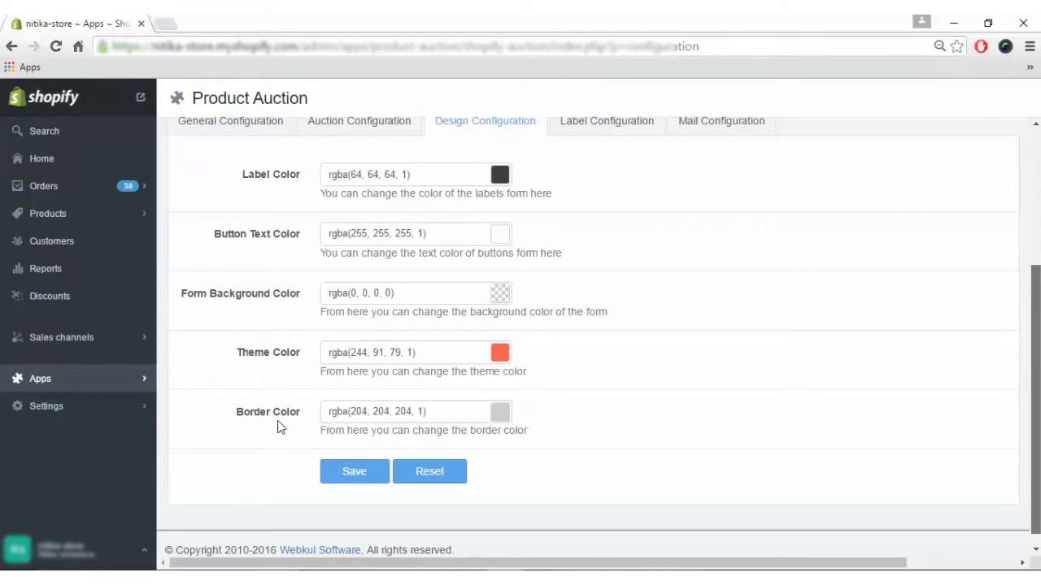
pyautogui.moveTo(654, 407)
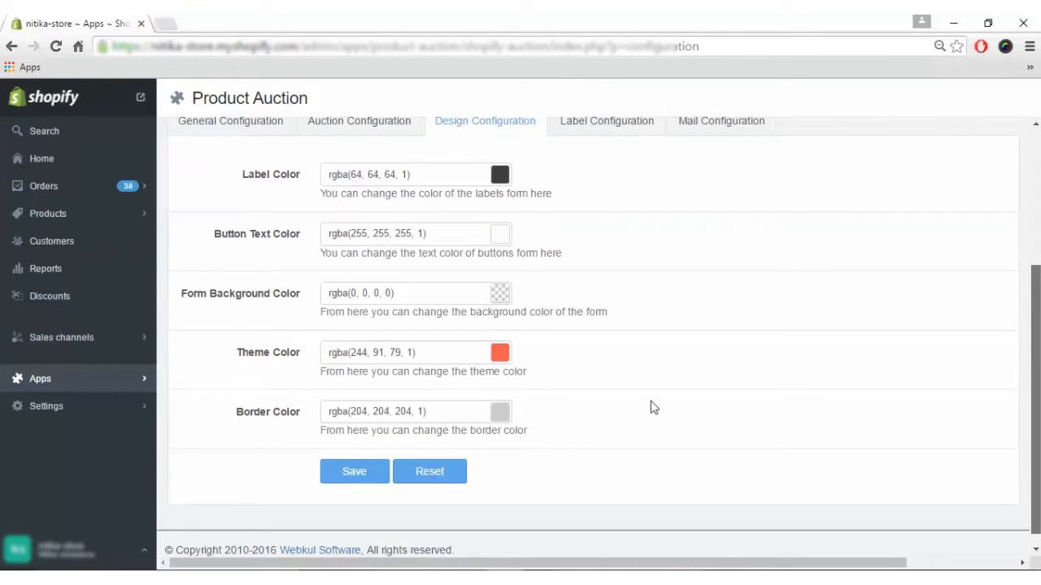
pyautogui.moveTo(665, 320)
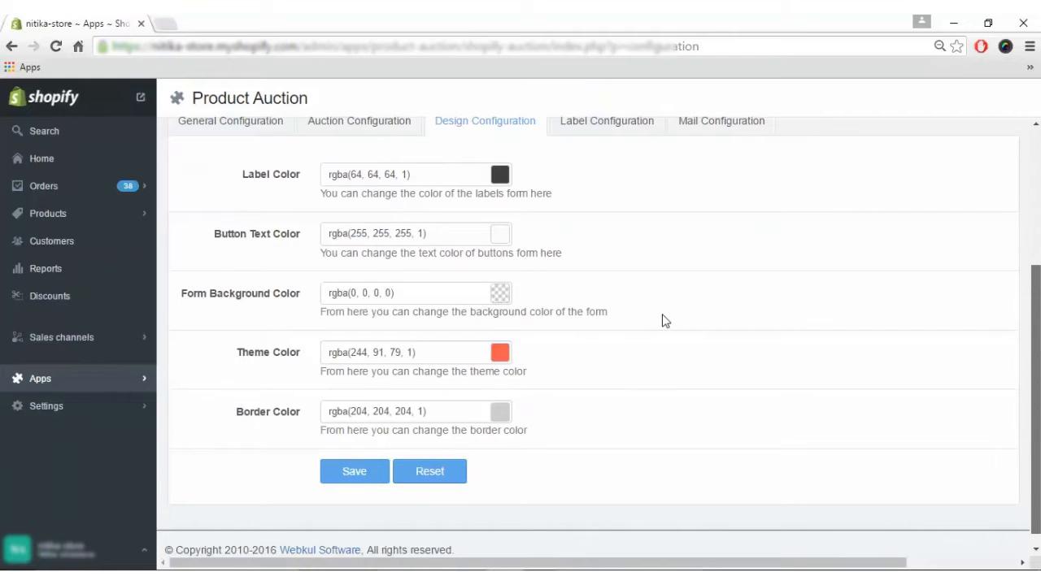
pyautogui.scroll(3)
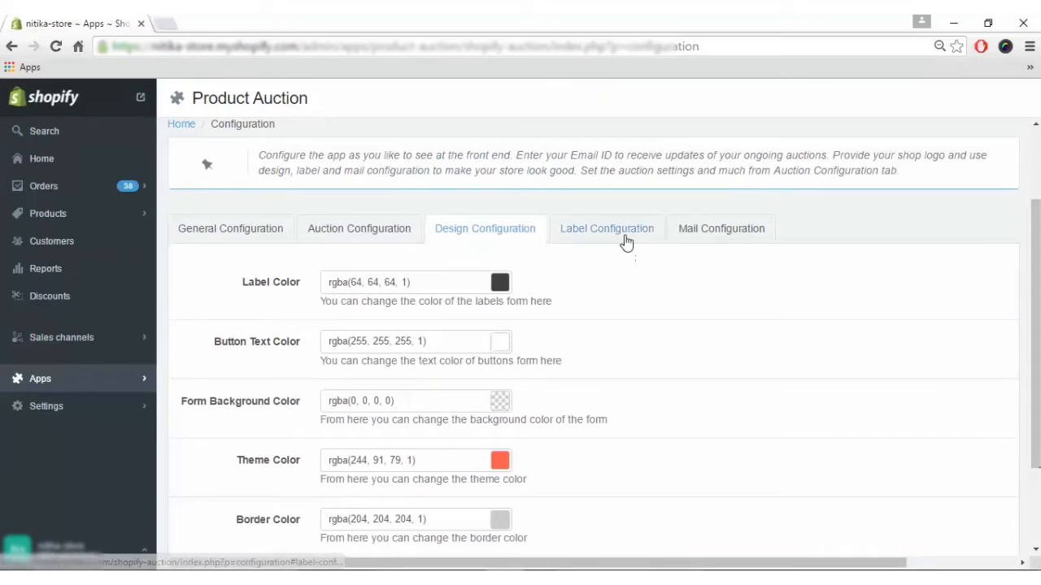
# In Label Configuration, replace Time Left with 'hurry up..time remaining' and save.
pyautogui.click(606, 229)
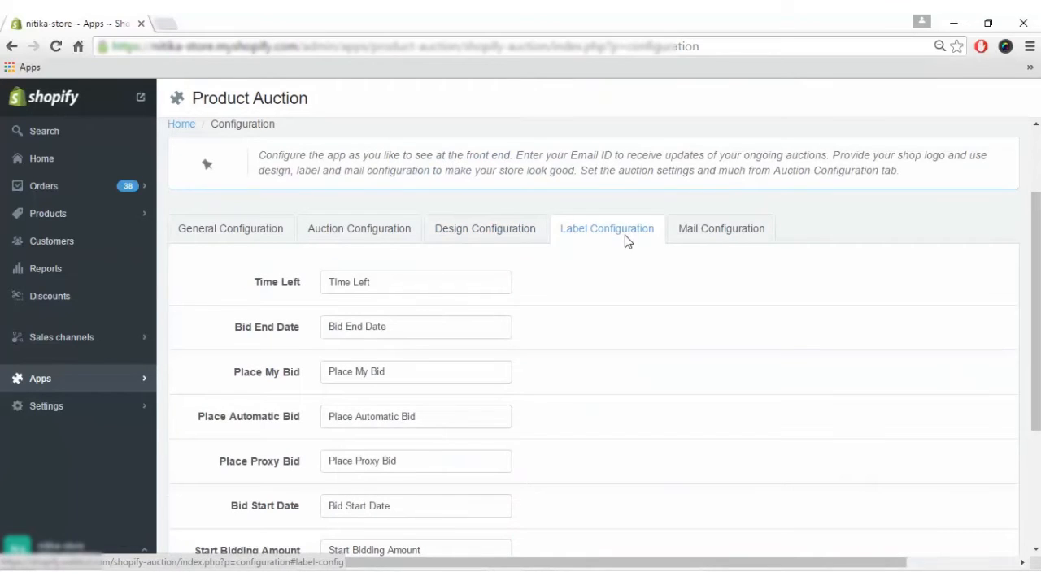
pyautogui.scroll(-3)
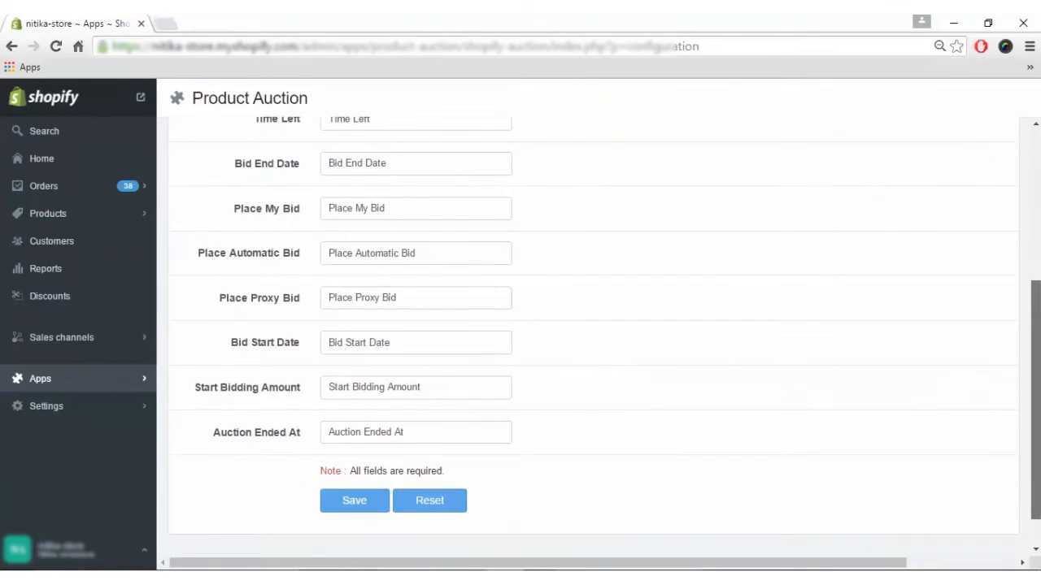
pyautogui.tripleClick(416, 432)
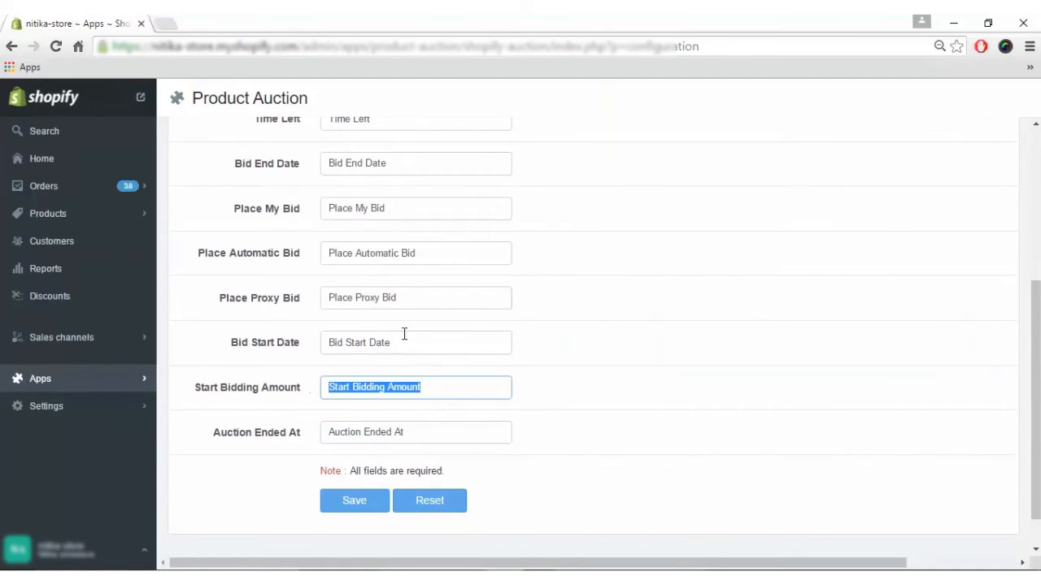
pyautogui.moveTo(445, 246)
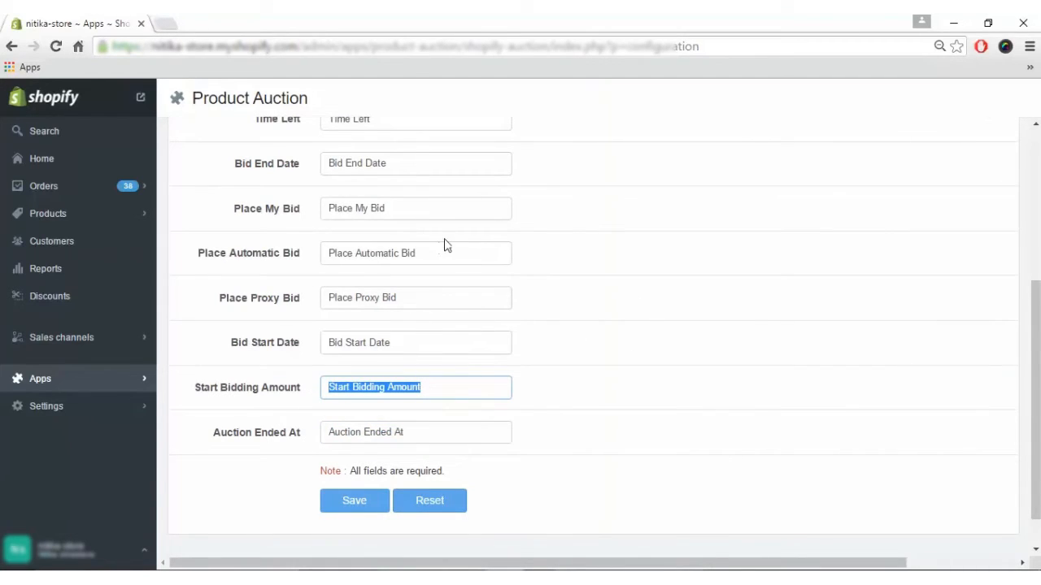
pyautogui.moveTo(432, 210)
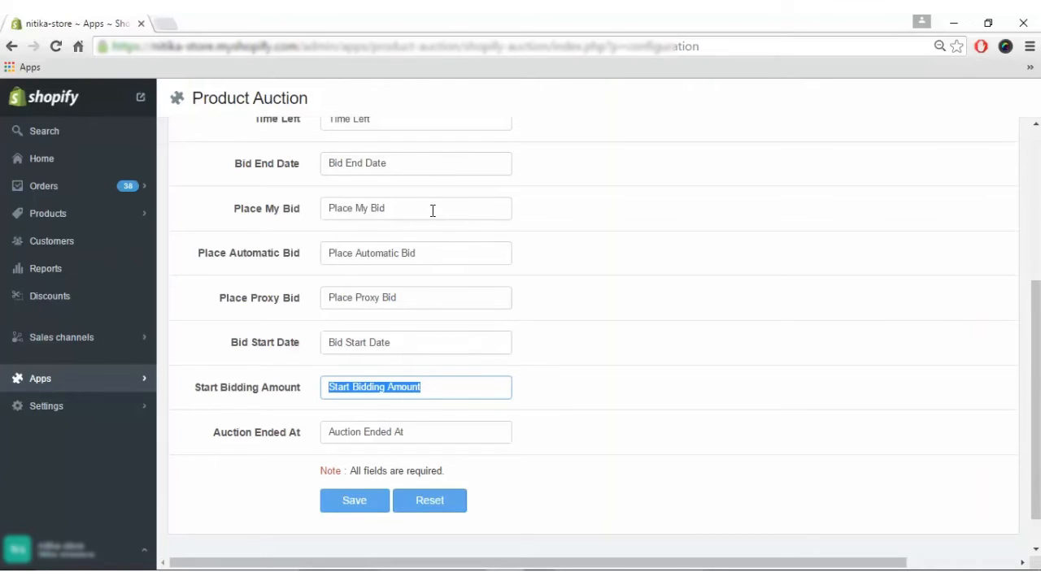
pyautogui.scroll(3)
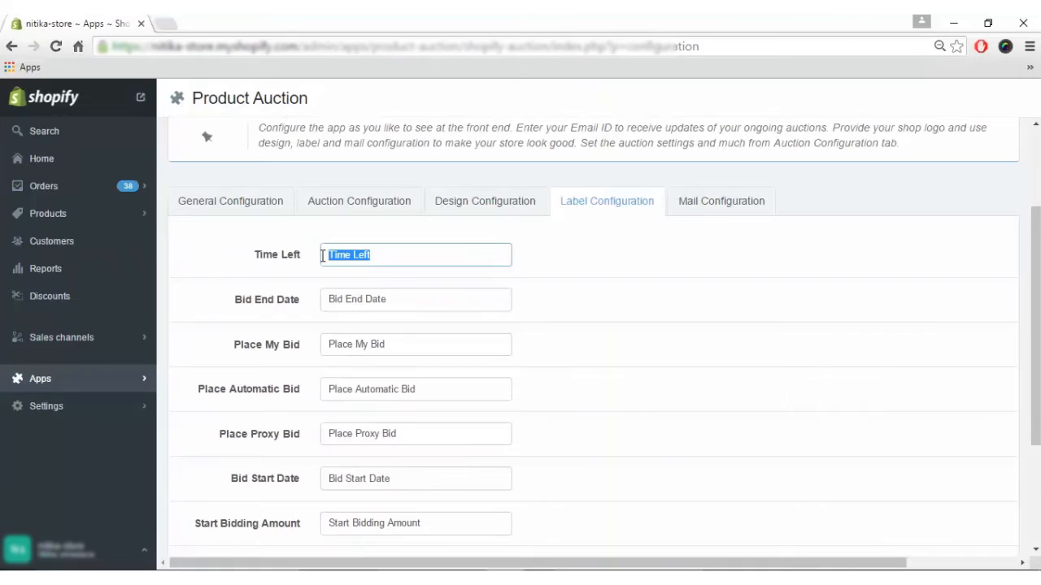
pyautogui.write('h')
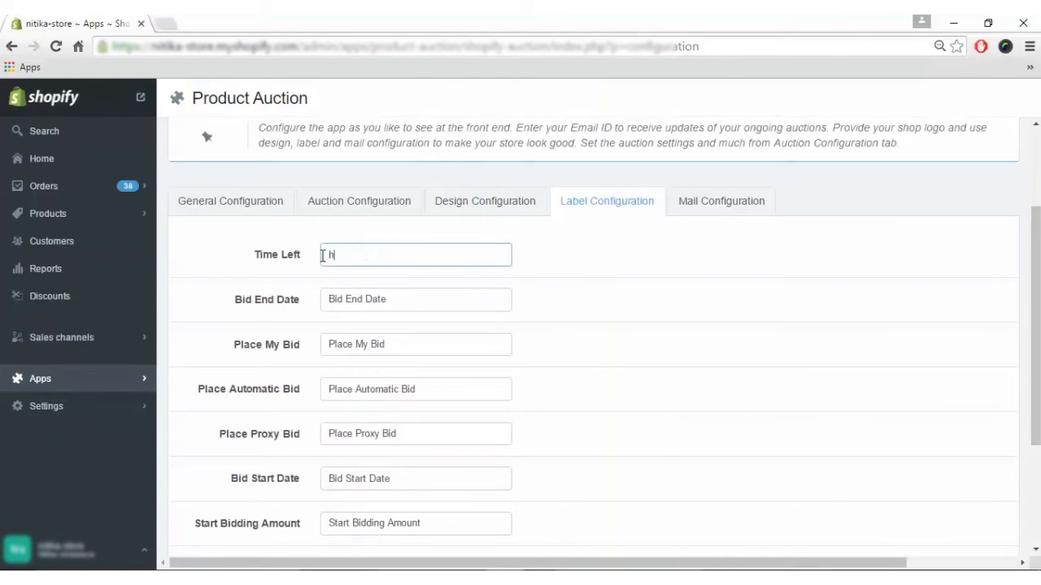
pyautogui.write('urry up..')
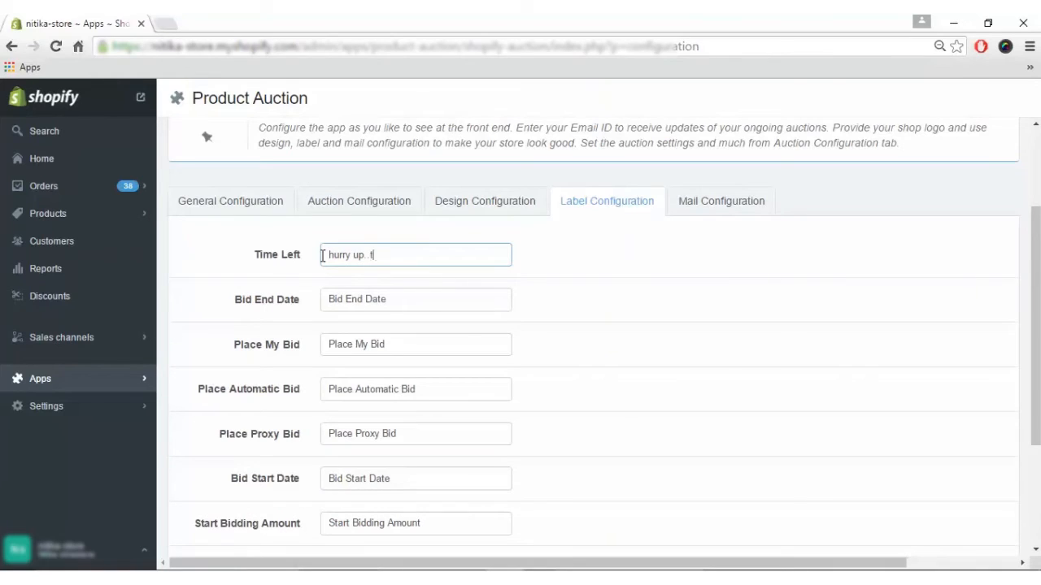
pyautogui.write('time rema')
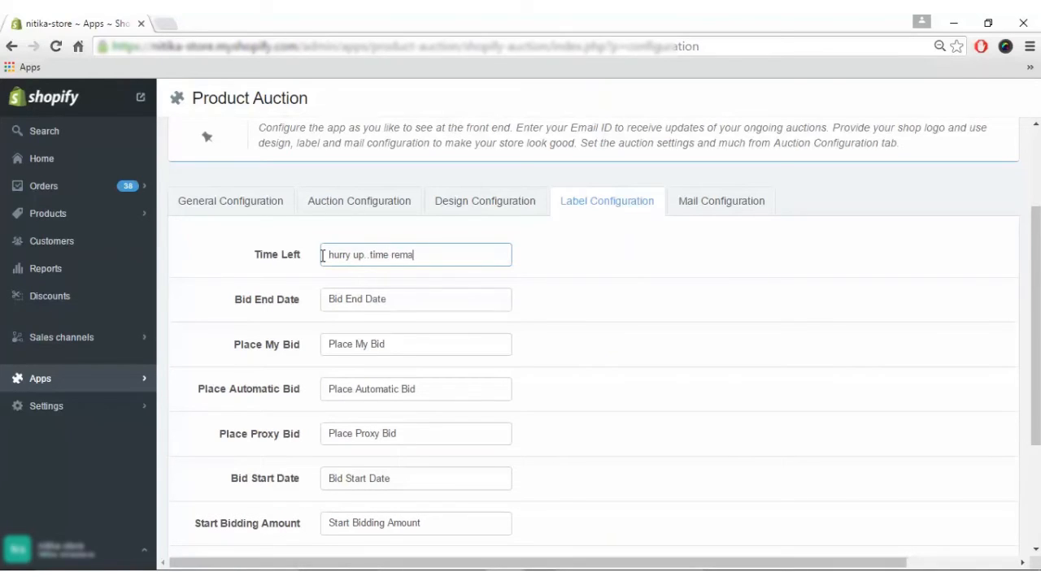
pyautogui.write('ining')
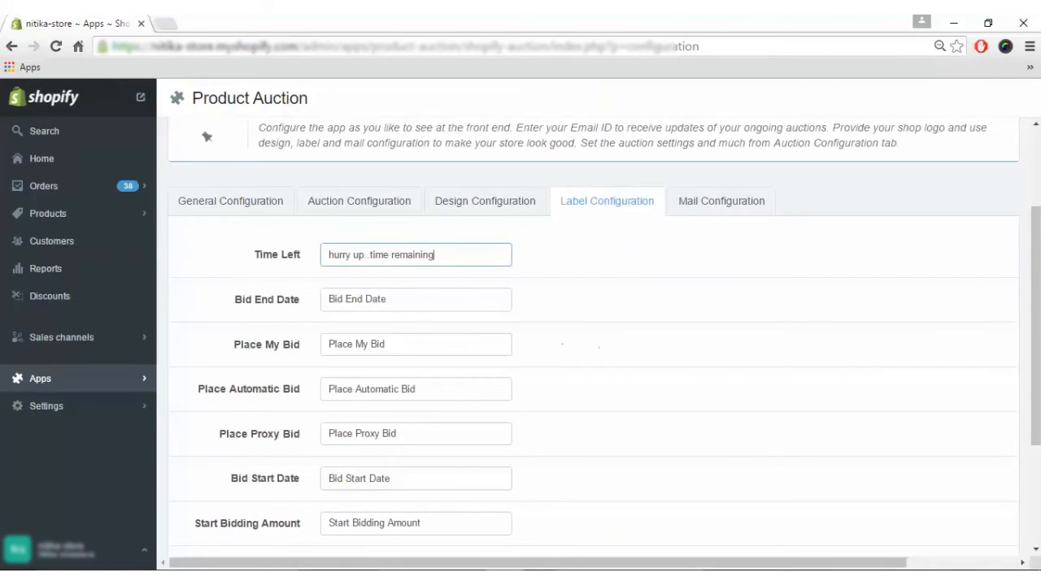
pyautogui.click(354, 457)
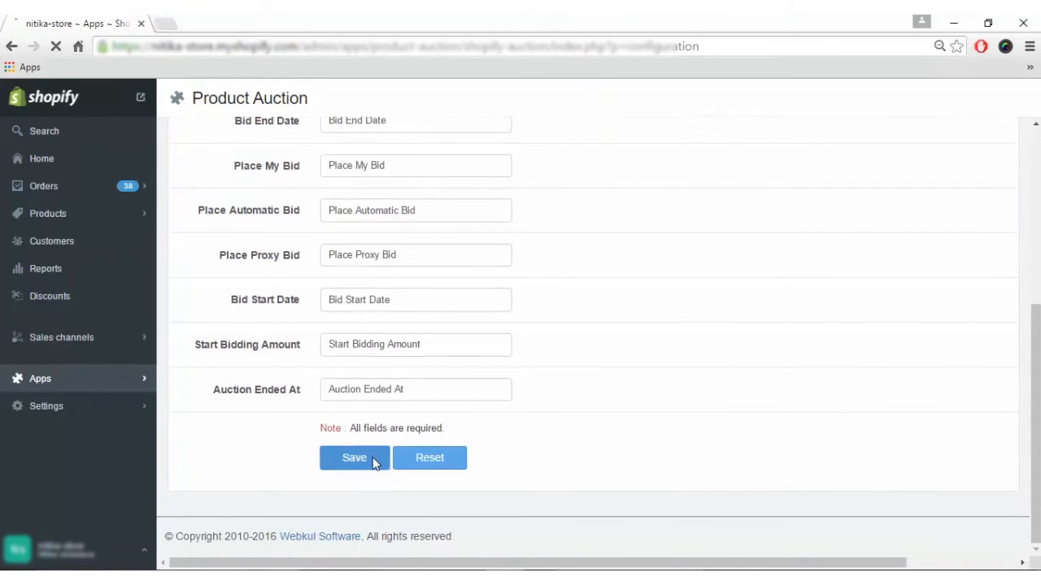
pyautogui.click(354, 457)
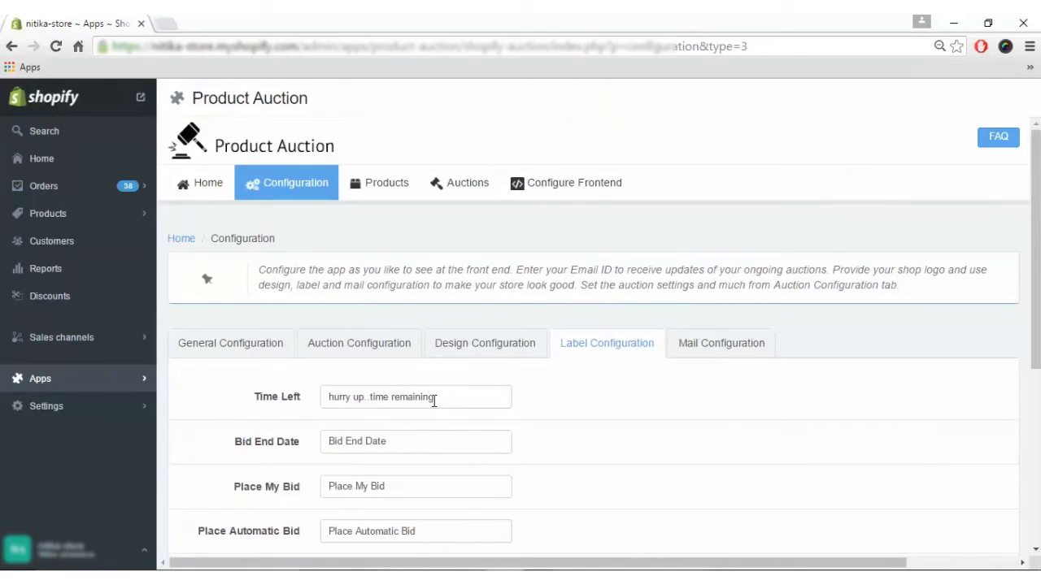
pyautogui.tripleClick(415, 397)
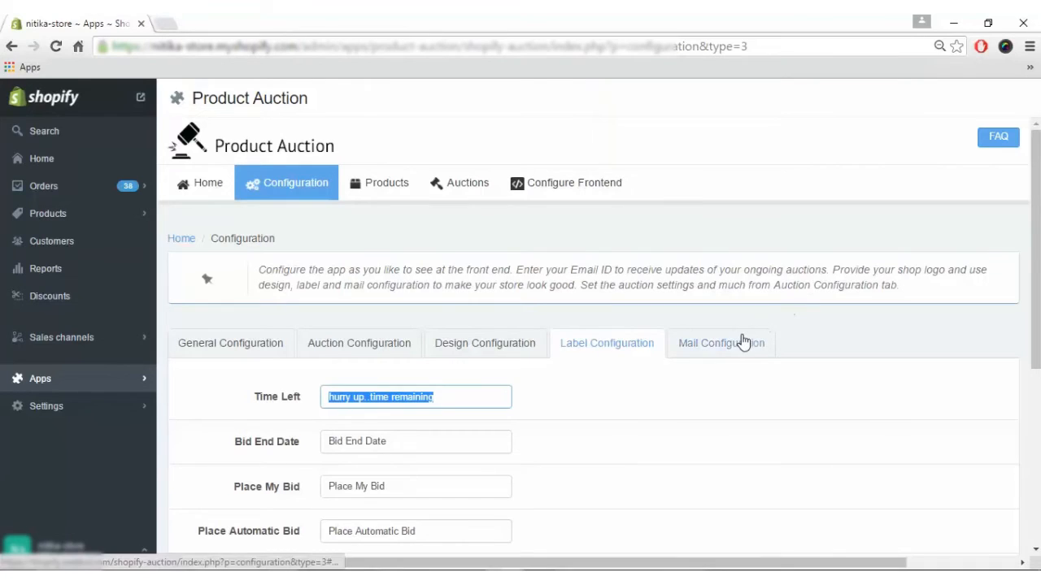
# Show the After Win email 'You Won the Auction', toggling its status off and on.
pyautogui.click(720, 342)
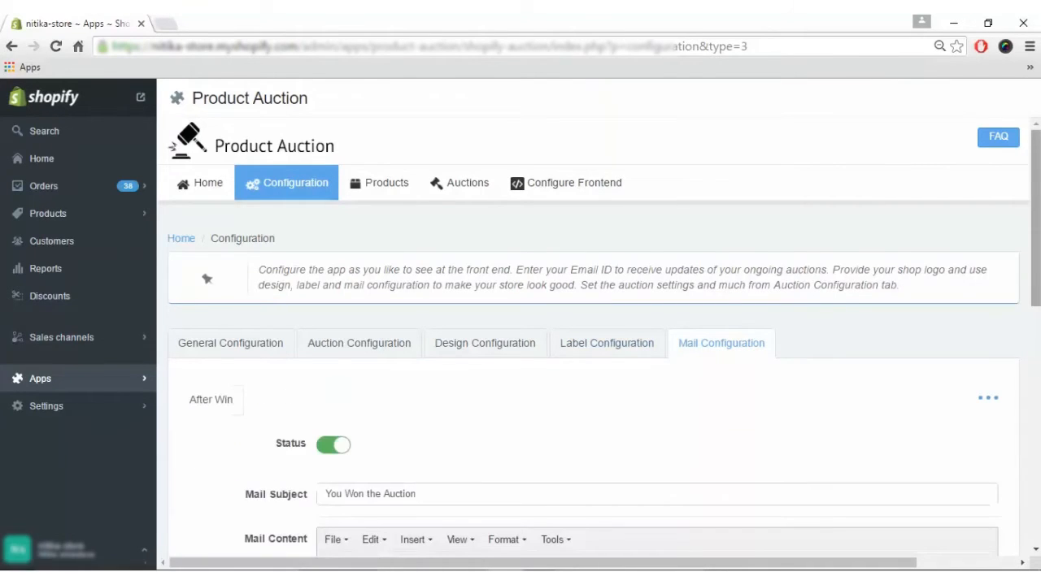
pyautogui.scroll(-3)
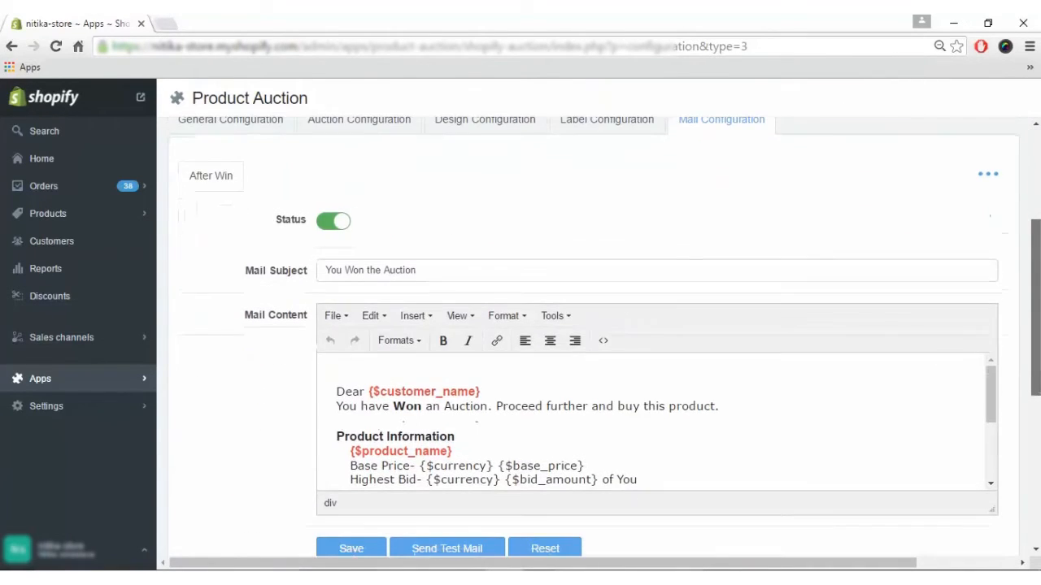
pyautogui.click(988, 174)
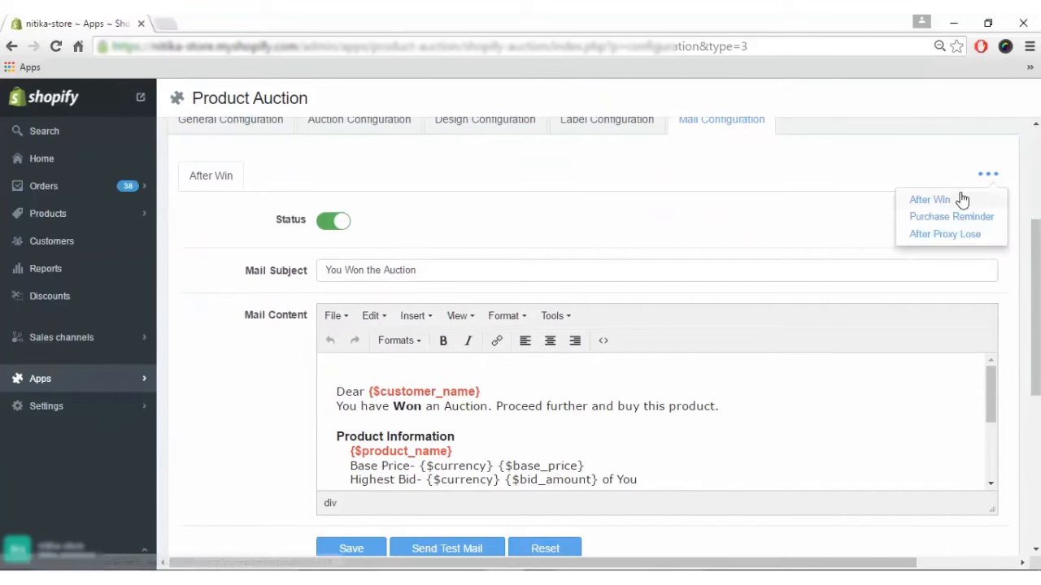
pyautogui.moveTo(930, 200)
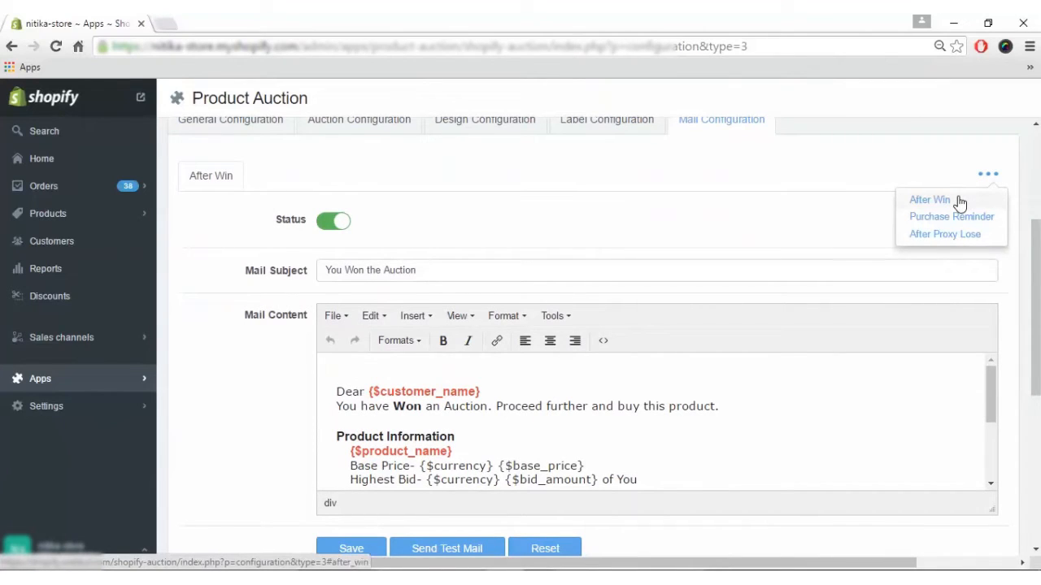
pyautogui.moveTo(943, 224)
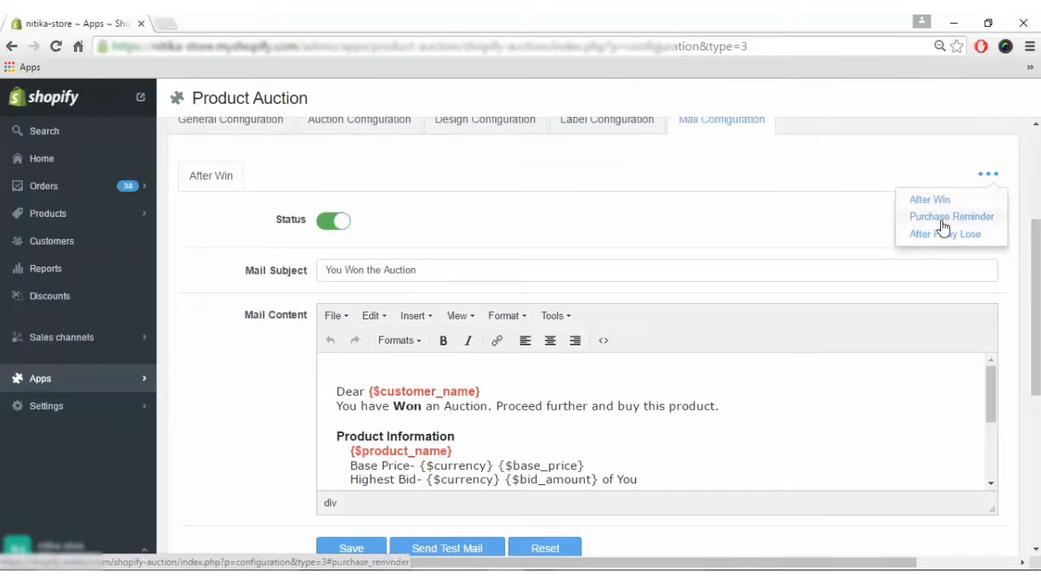
pyautogui.moveTo(964, 234)
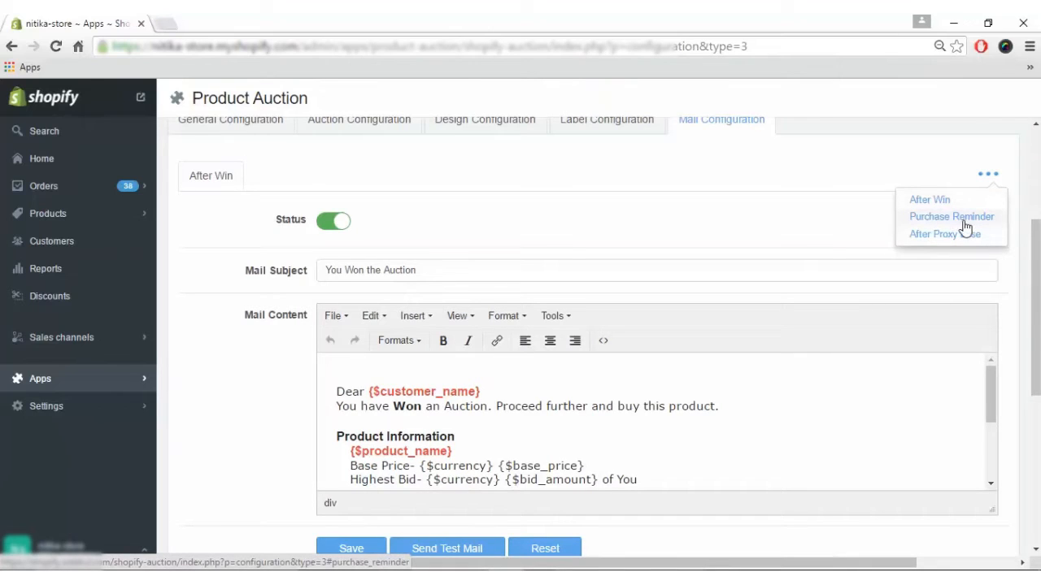
pyautogui.moveTo(944, 234)
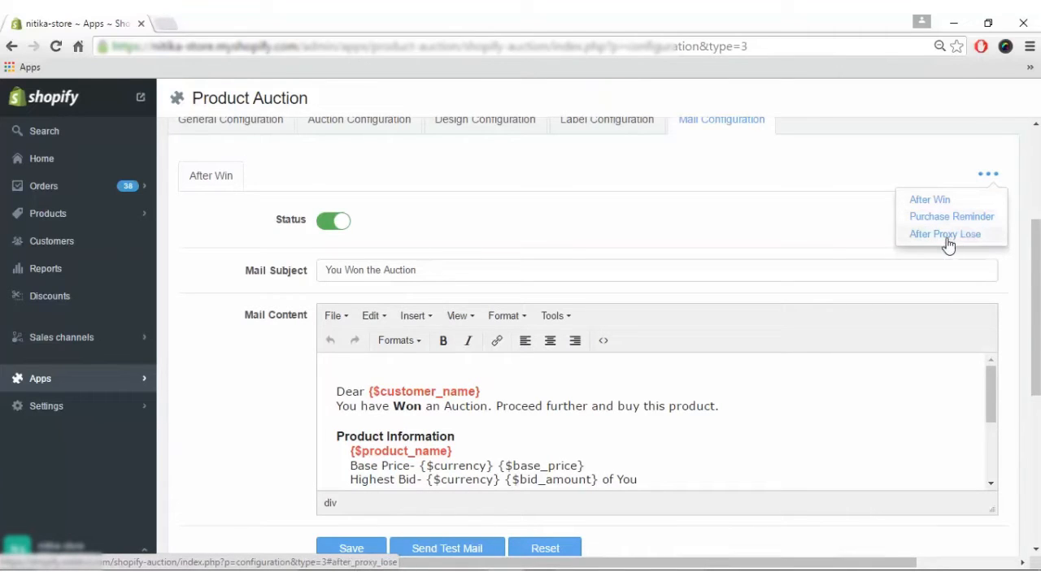
pyautogui.moveTo(921, 195)
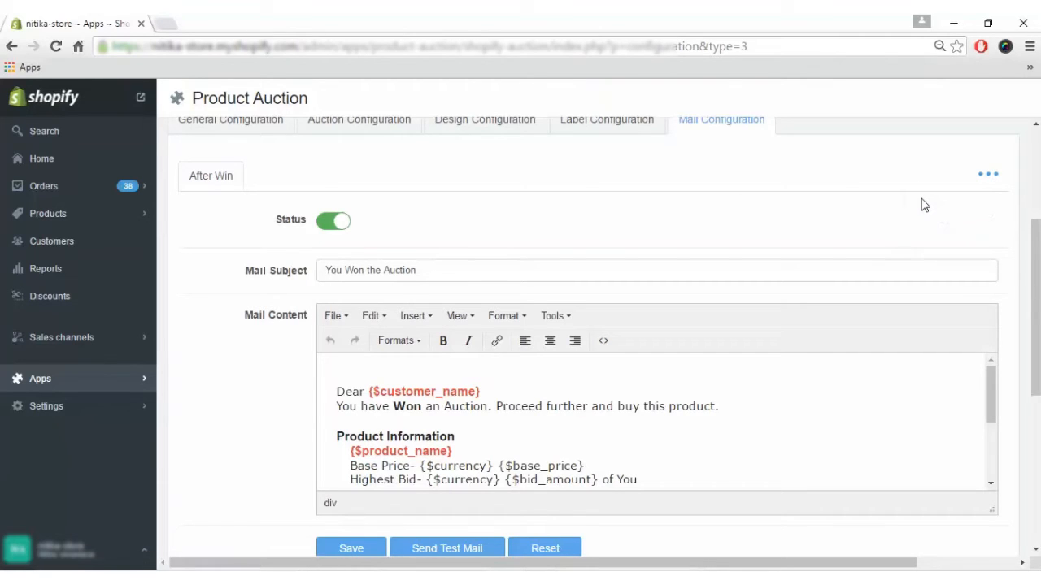
pyautogui.moveTo(333, 221)
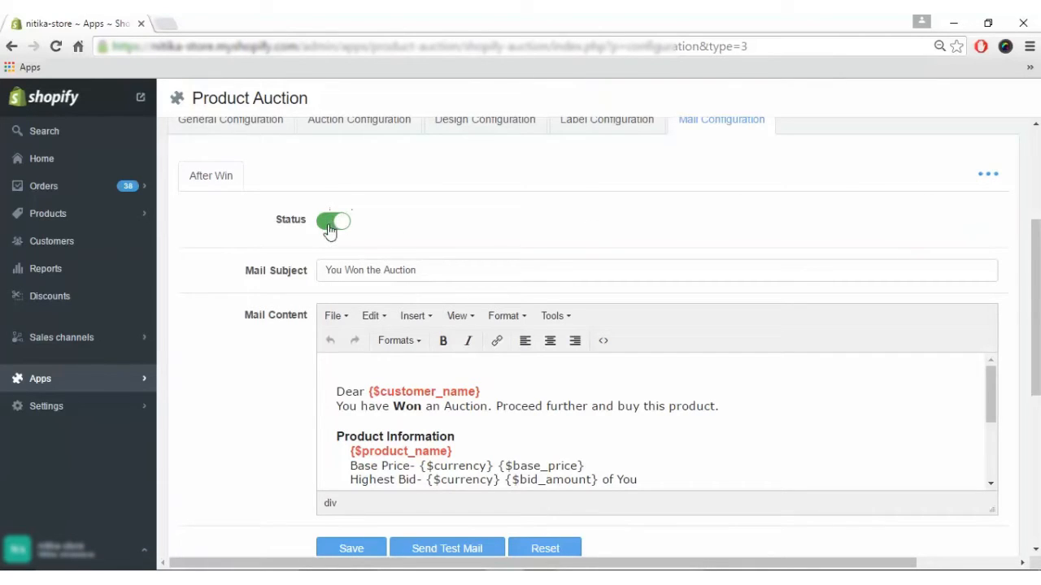
pyautogui.click(332, 220)
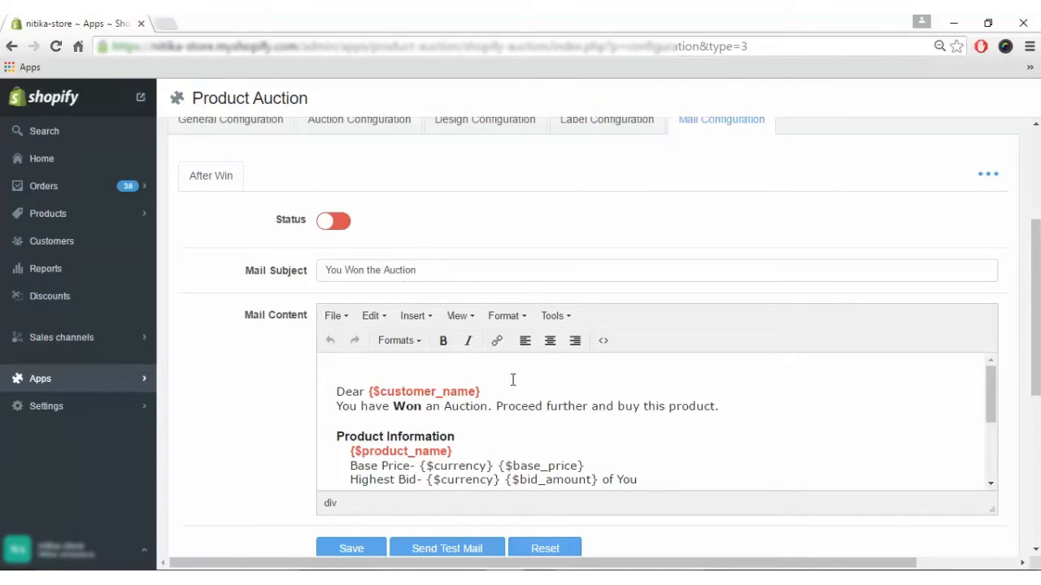
pyautogui.moveTo(333, 222)
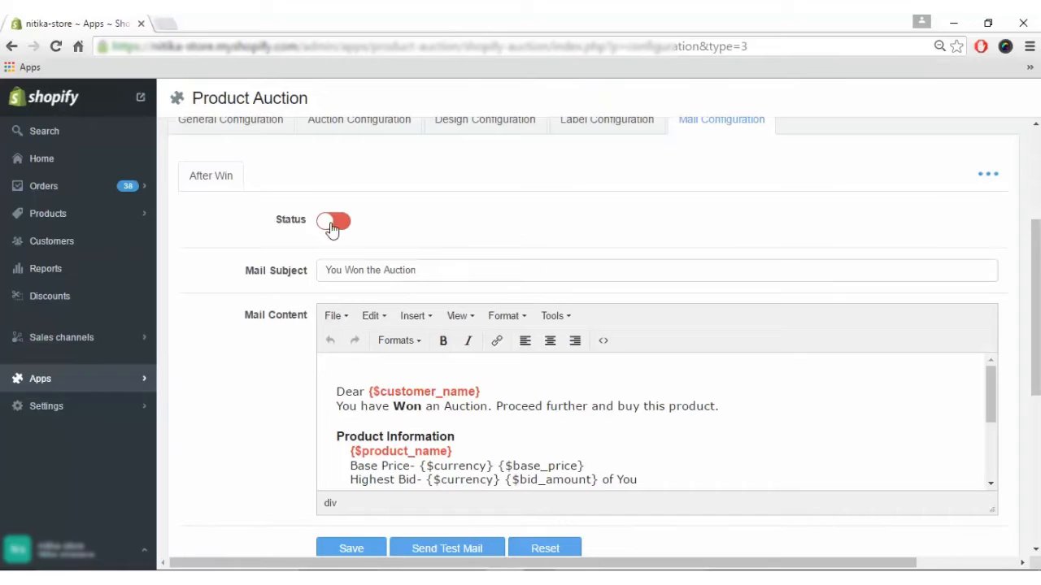
pyautogui.click(333, 221)
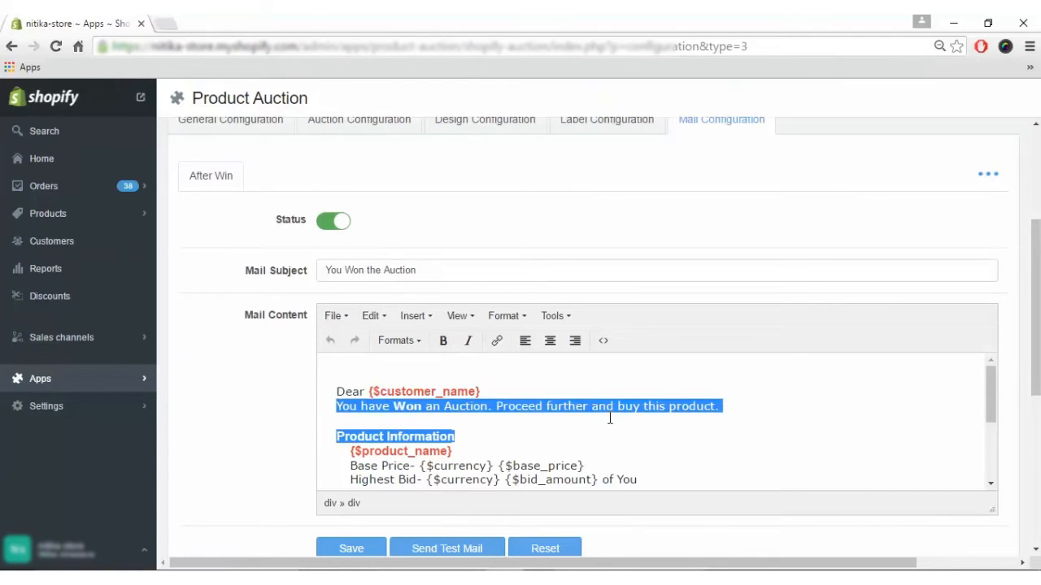
pyautogui.scroll(-3)
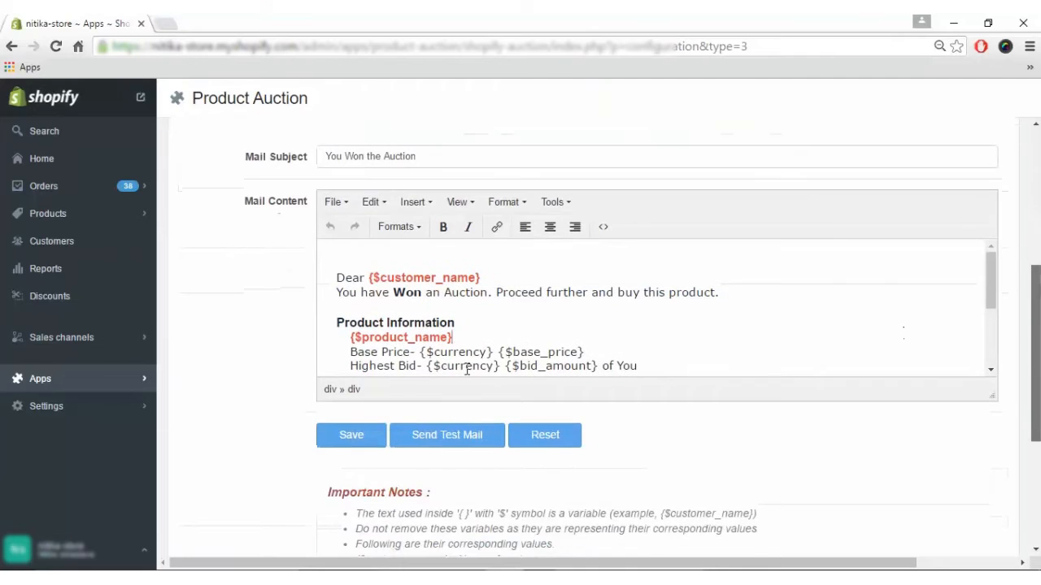
pyautogui.scroll(3)
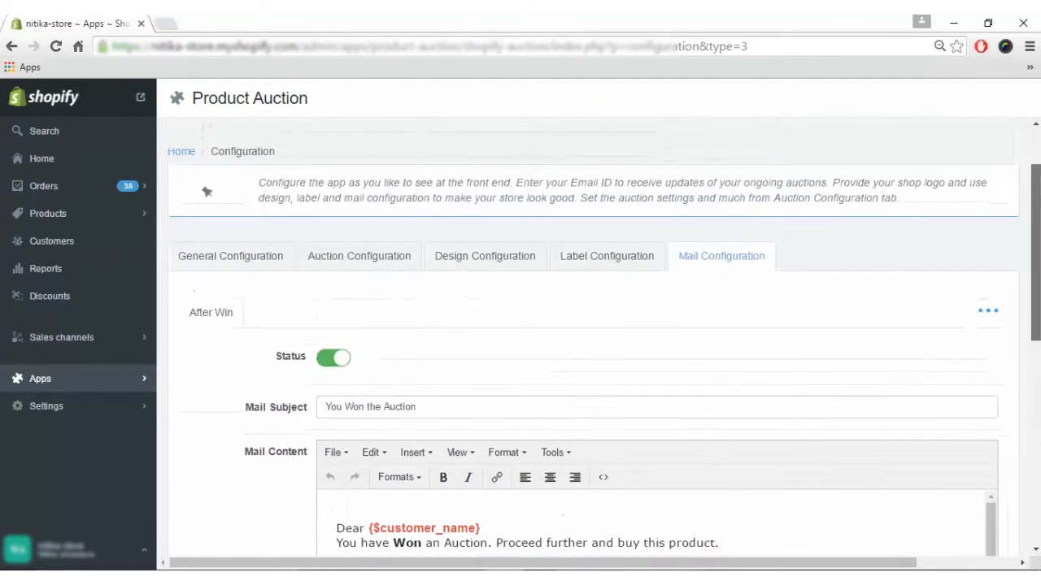
# Show the 'Product Purchase Reminder' email, switched off, and review its mail content.
pyautogui.click(987, 322)
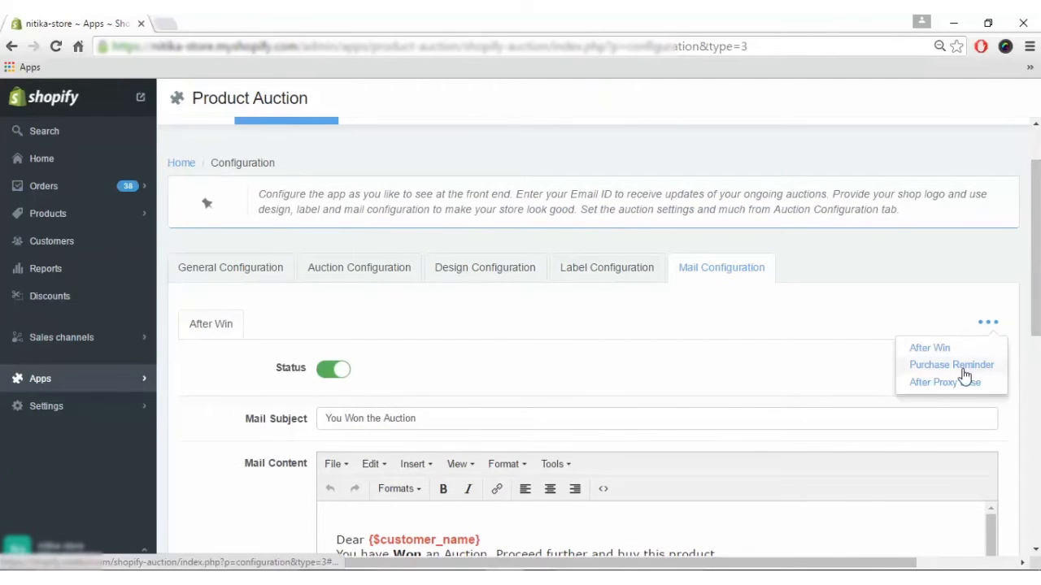
pyautogui.click(951, 364)
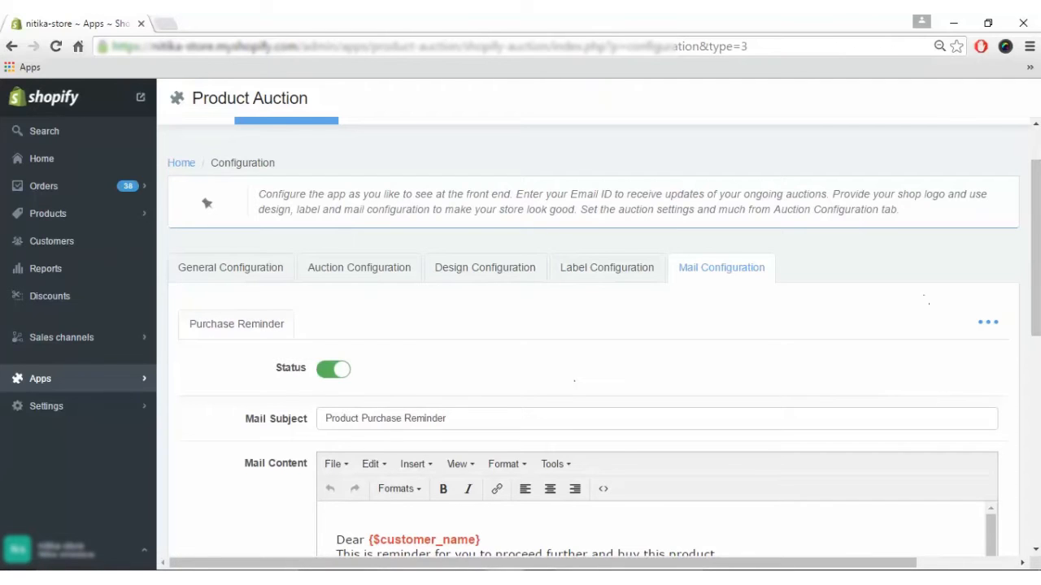
pyautogui.scroll(-3)
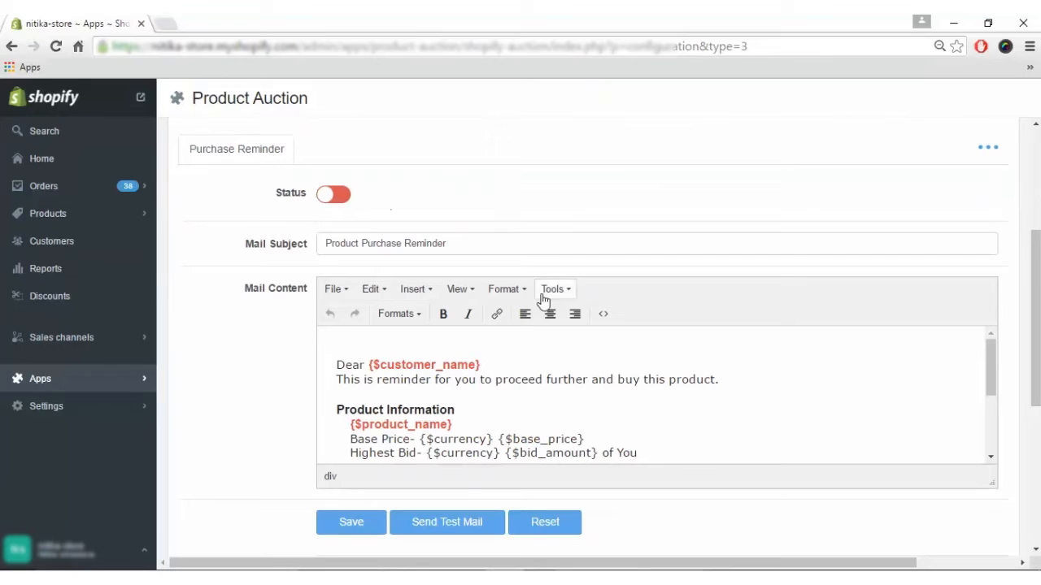
pyautogui.scroll(-3)
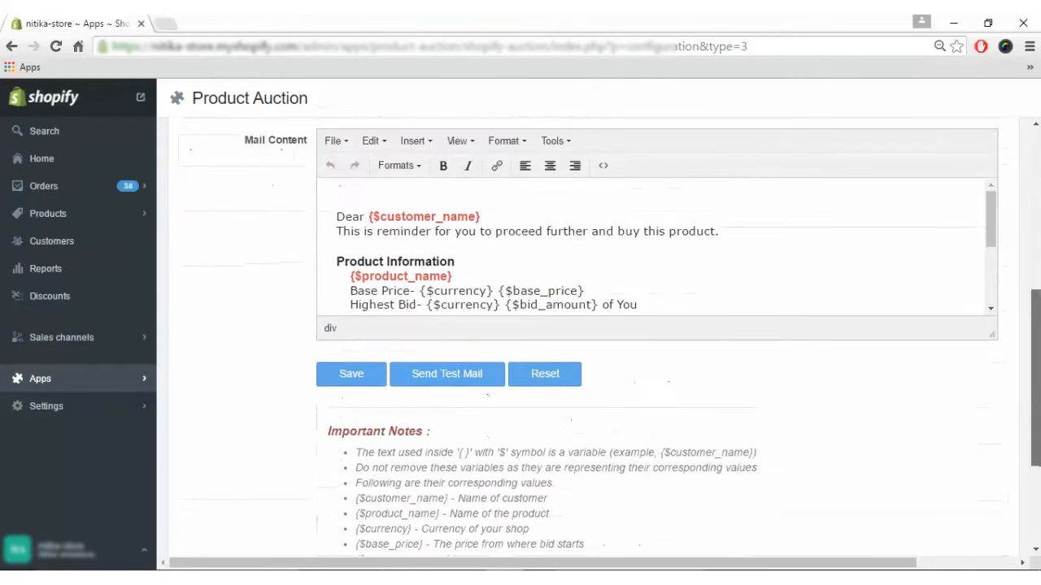
pyautogui.scroll(3)
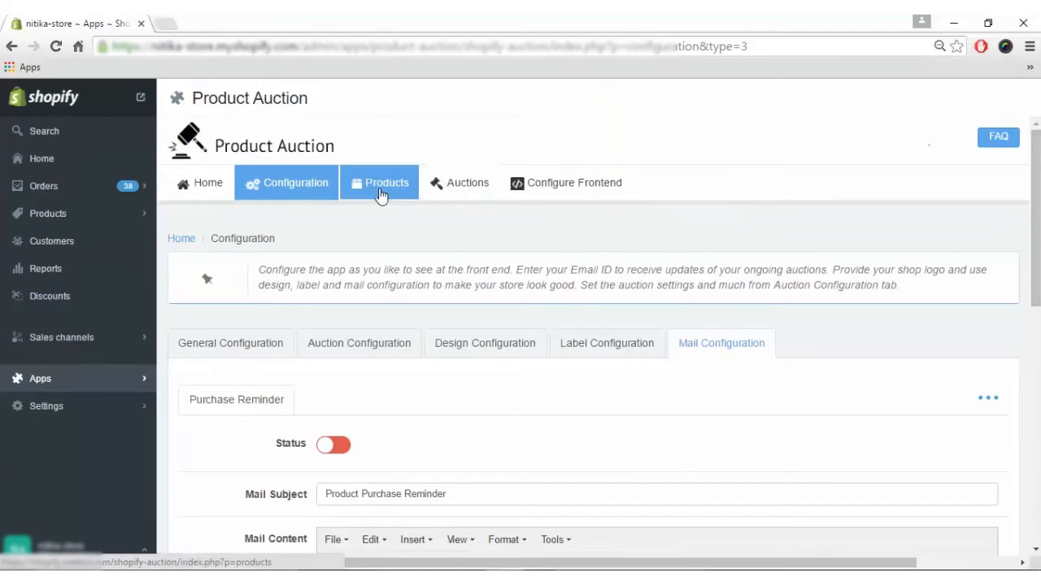
# Show the auction Product List with 4 Seater Dining Table and Bajaj Microwave.
pyautogui.click(379, 182)
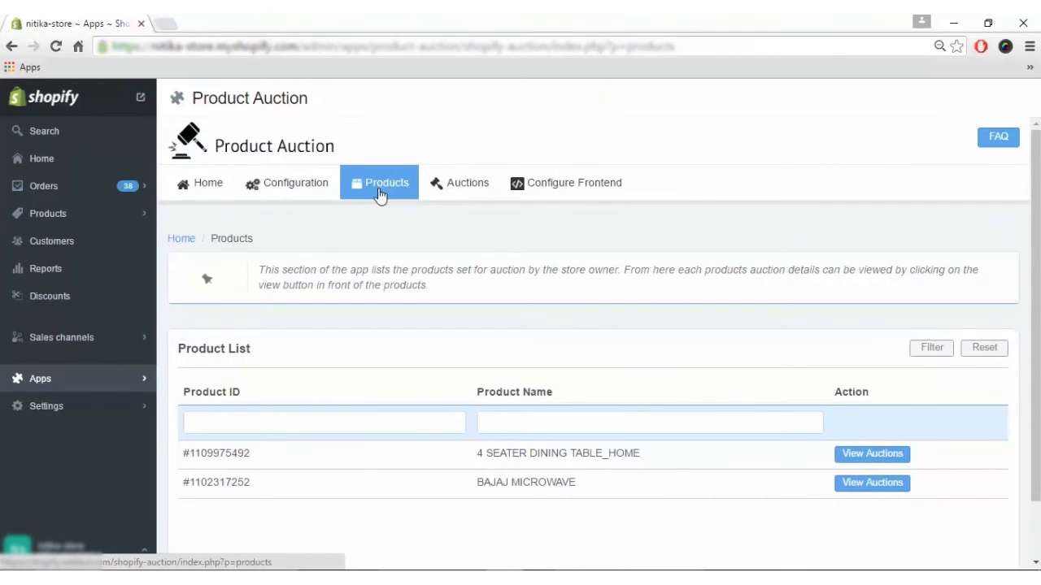
pyautogui.moveTo(311, 261)
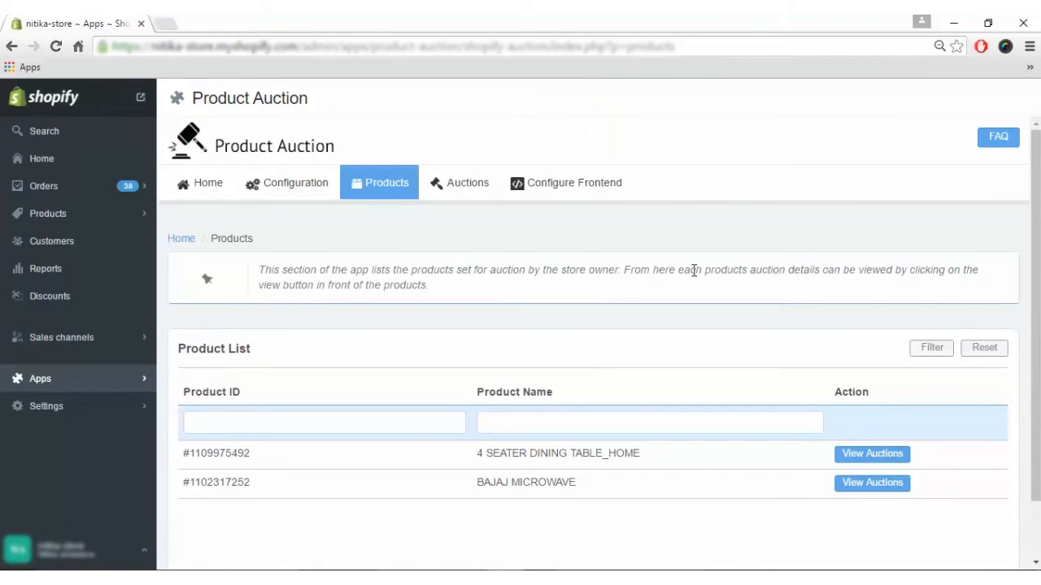
pyautogui.moveTo(483, 407)
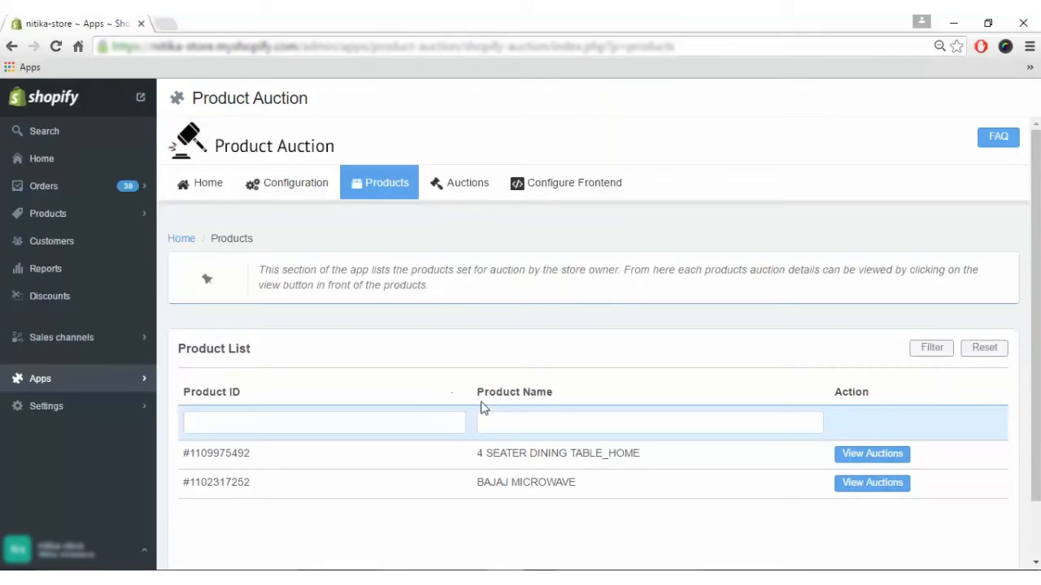
pyautogui.moveTo(630, 466)
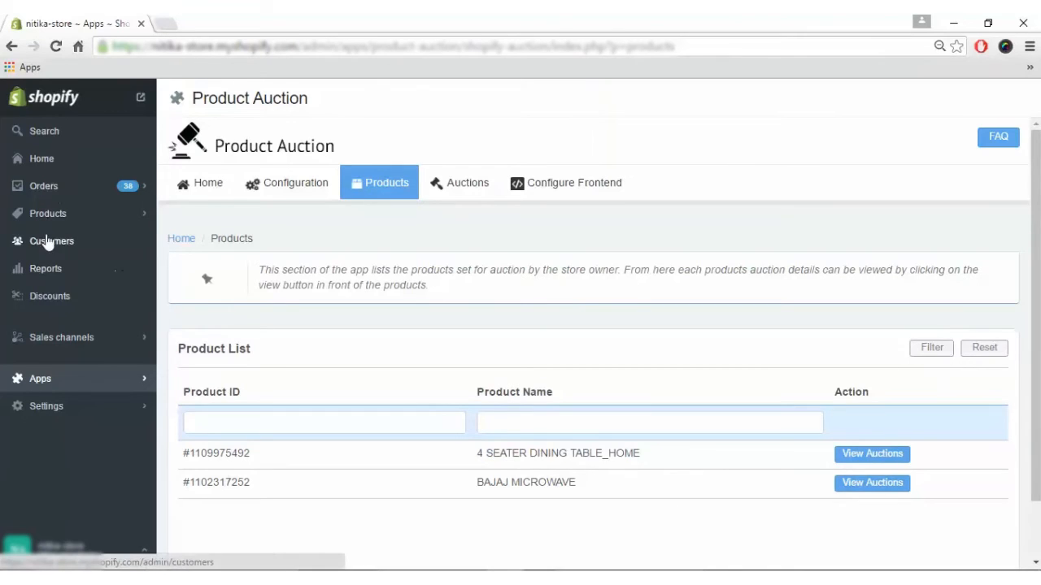
# Open 4 SEATER DINING TABLE_HOME from Products and show its Product Auction details.
pyautogui.click(47, 213)
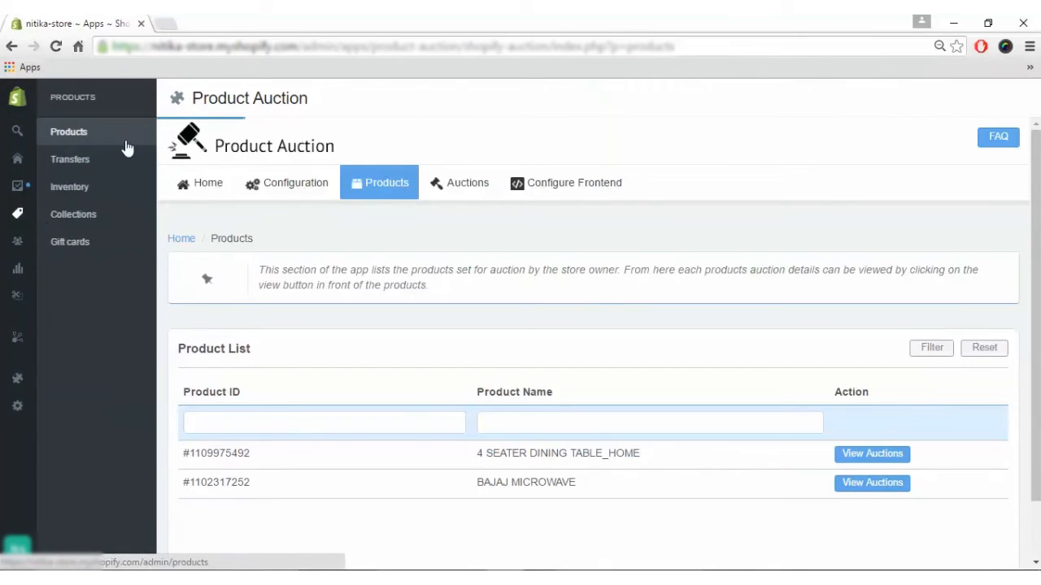
pyautogui.click(68, 131)
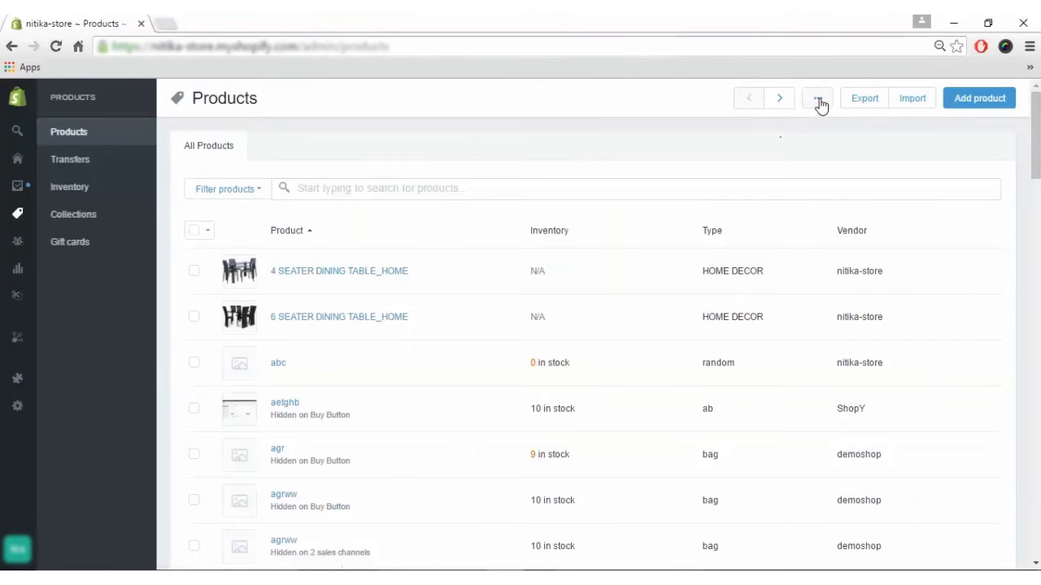
pyautogui.moveTo(394, 272)
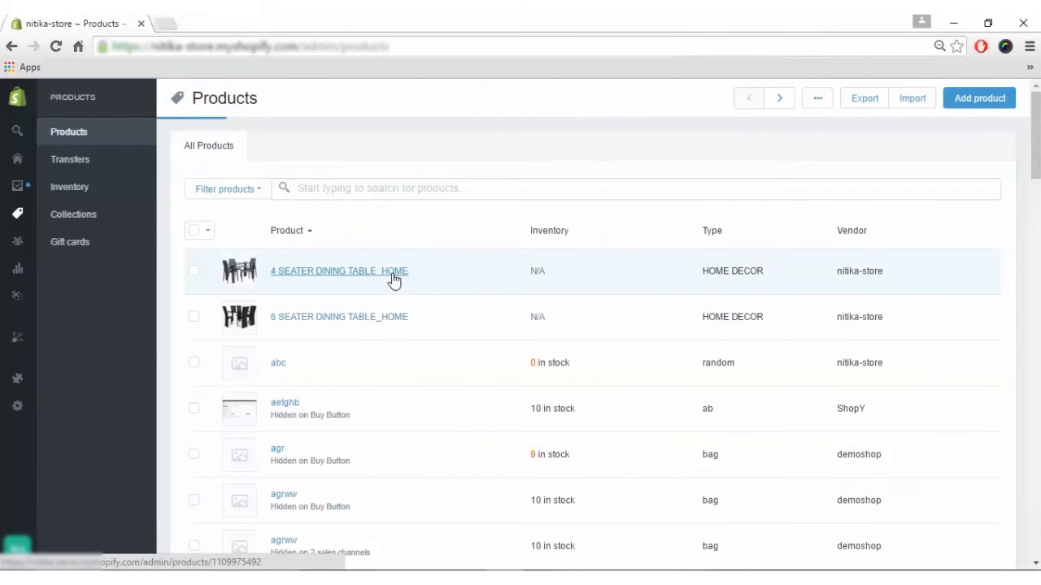
pyautogui.click(339, 270)
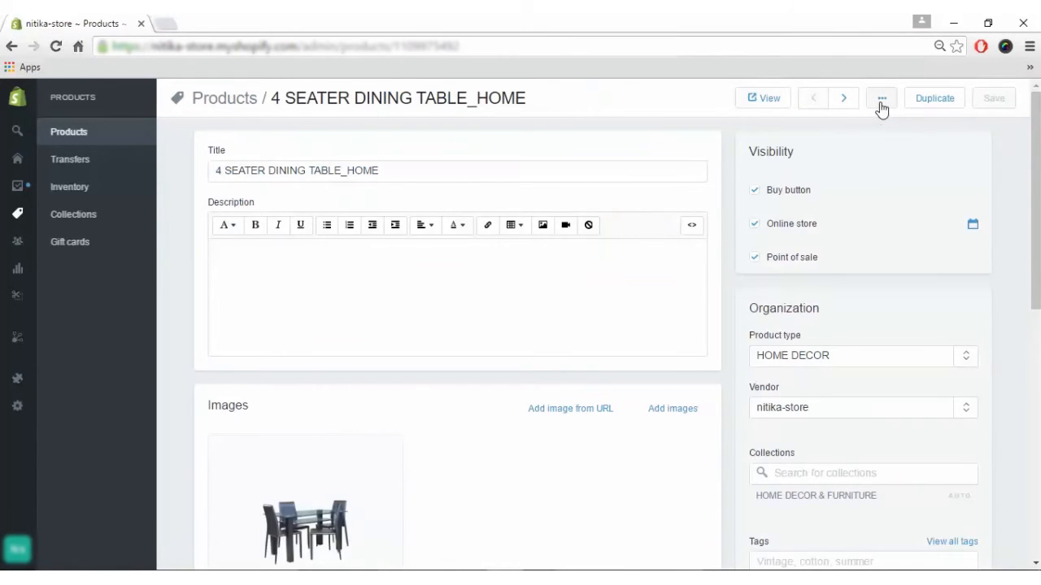
pyautogui.click(881, 98)
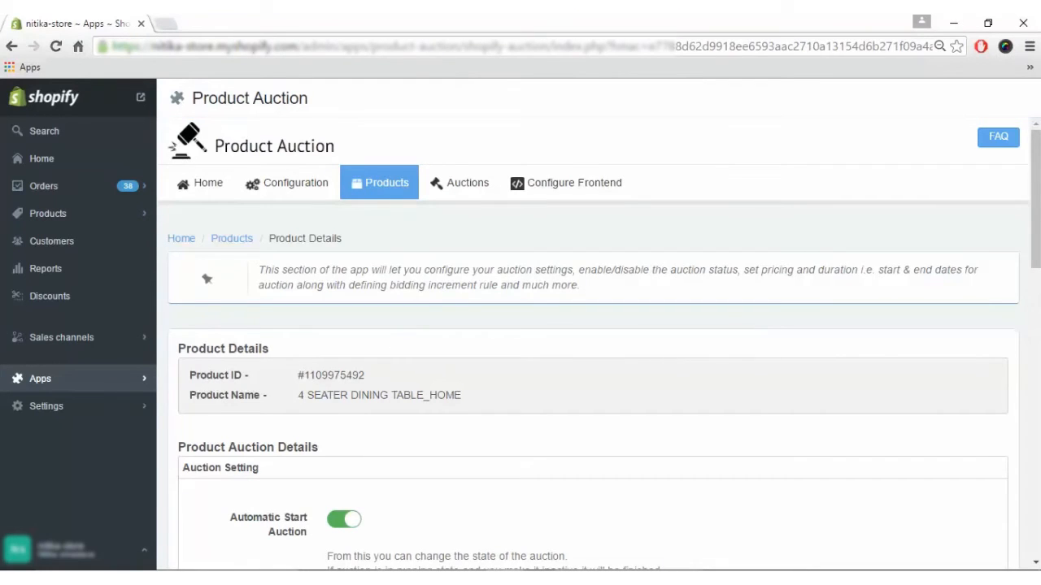
pyautogui.scroll(-3)
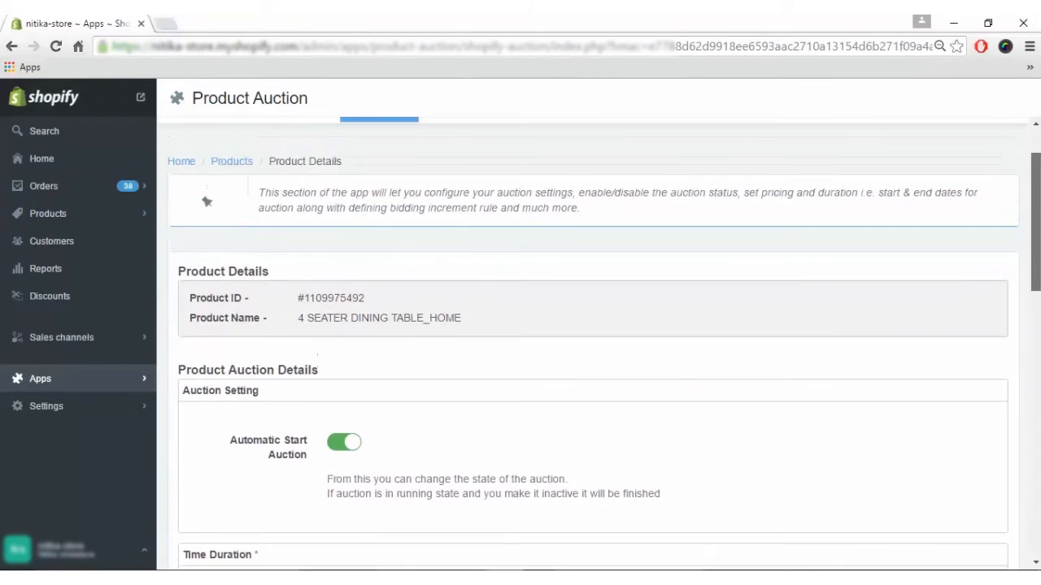
pyautogui.scroll(-3)
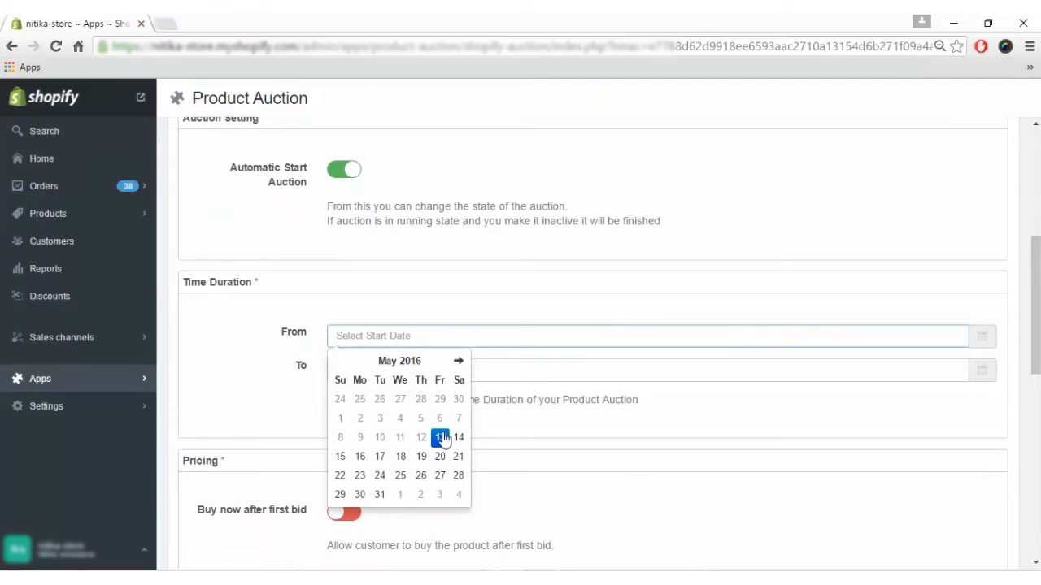
pyautogui.click(440, 436)
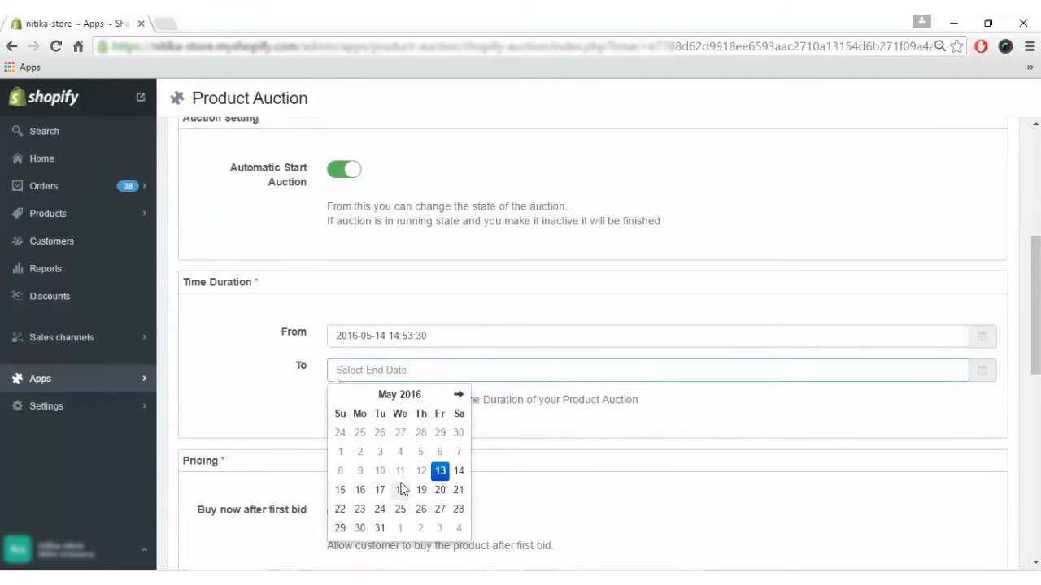
pyautogui.click(420, 489)
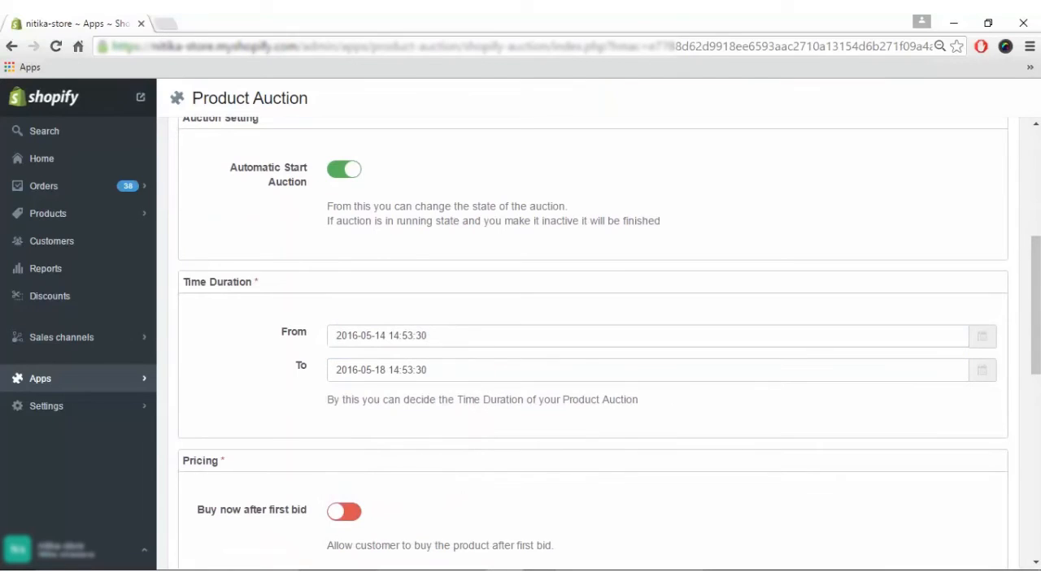
pyautogui.scroll(-3)
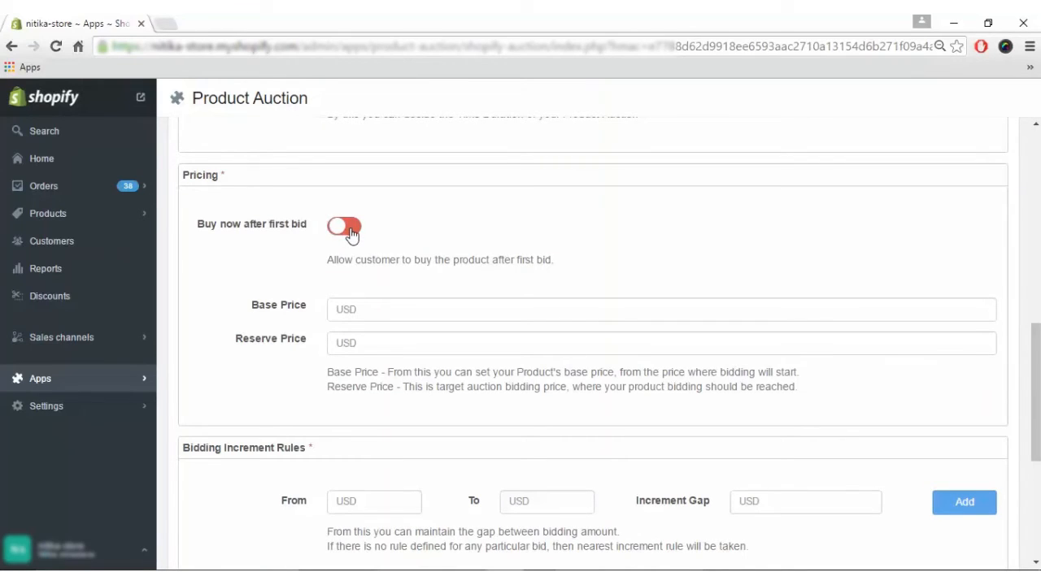
# Allow buy-now after the first bid and enter a base price of 100.
pyautogui.click(343, 225)
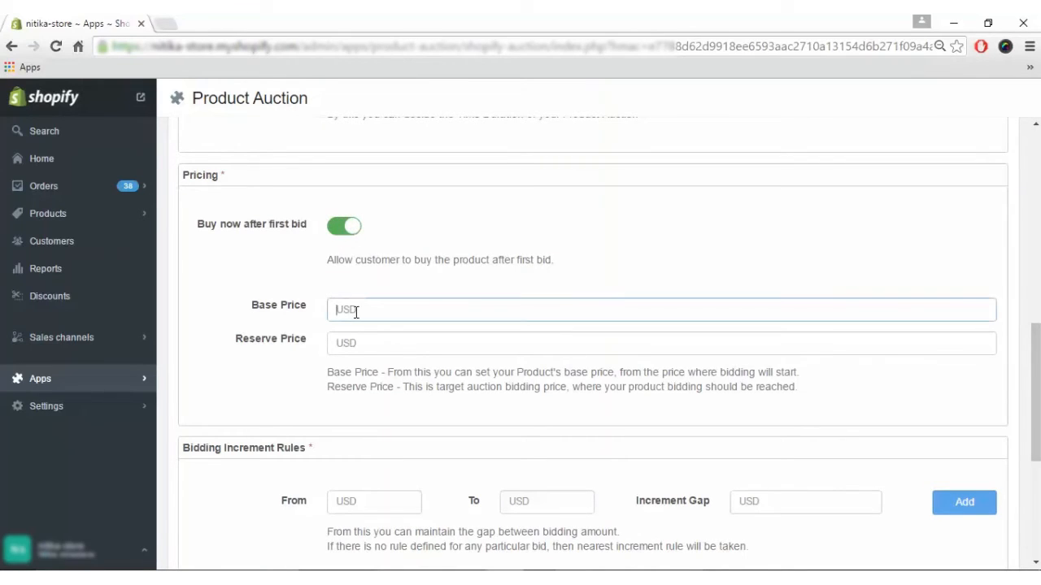
pyautogui.write('100')
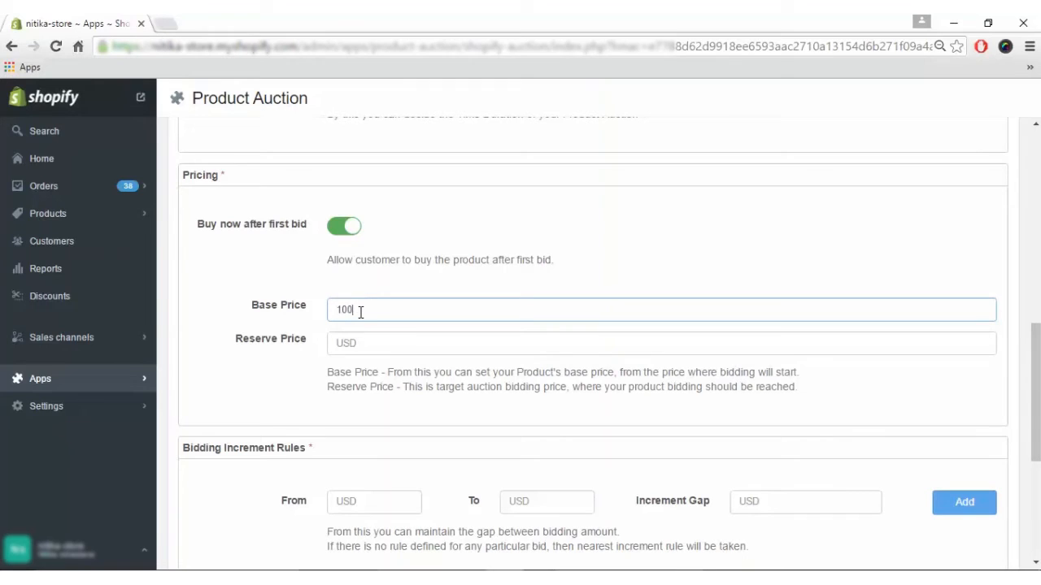
pyautogui.click(661, 342)
pyautogui.write('150')
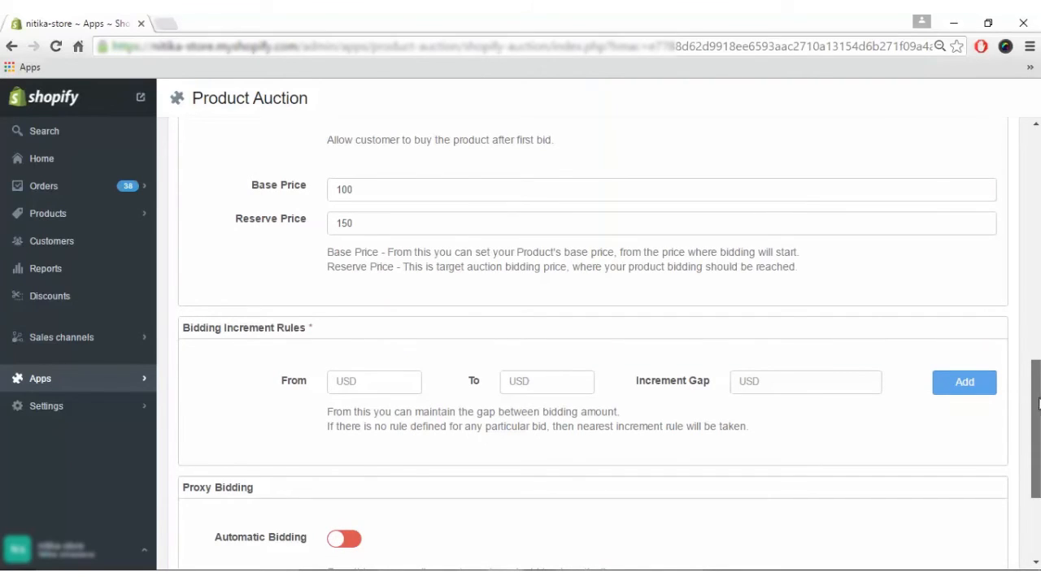
pyautogui.scroll(-3)
pyautogui.write('10')
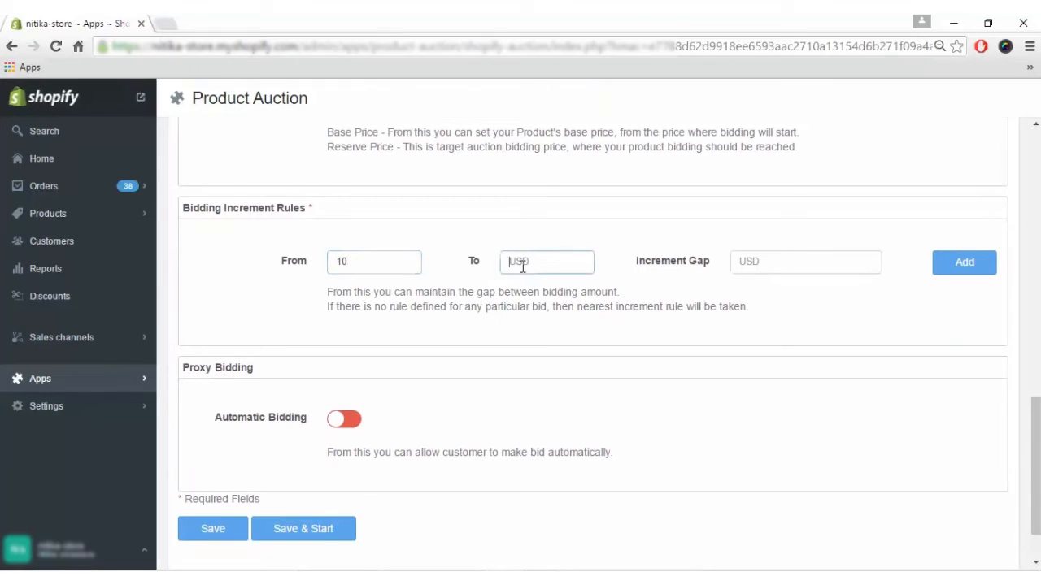
pyautogui.write('15')
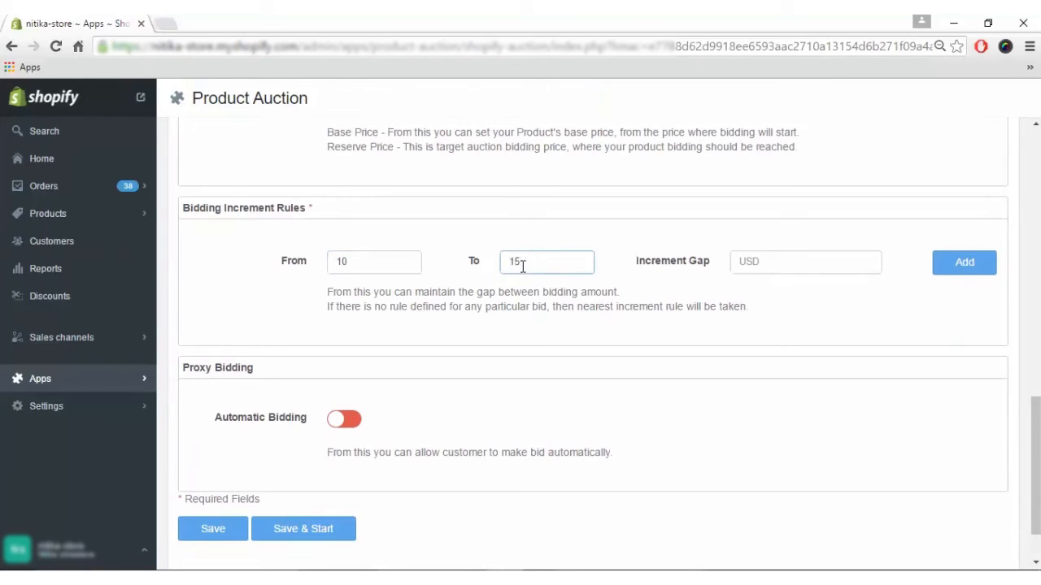
pyautogui.click(805, 261)
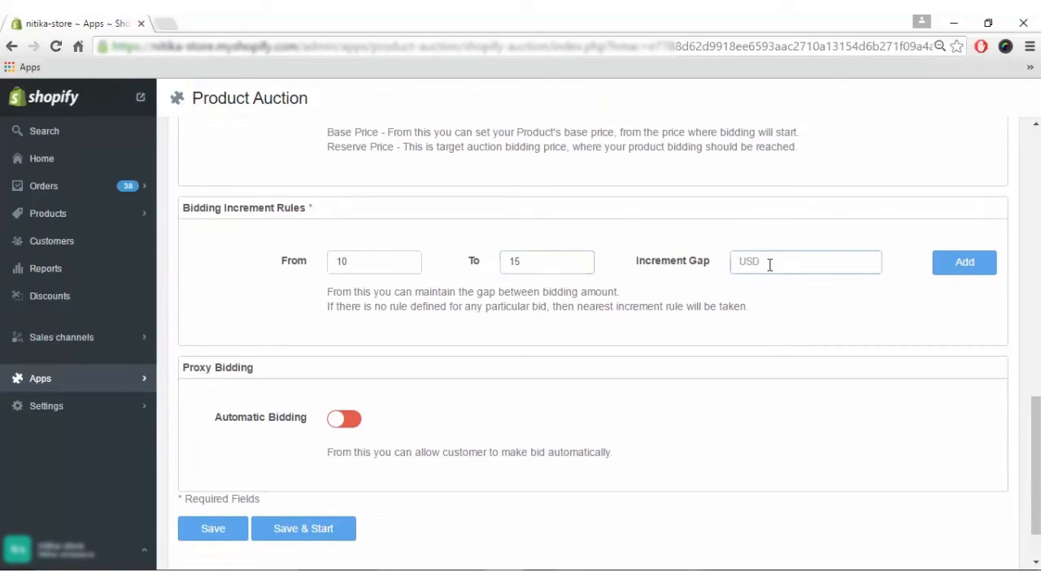
pyautogui.click(964, 262)
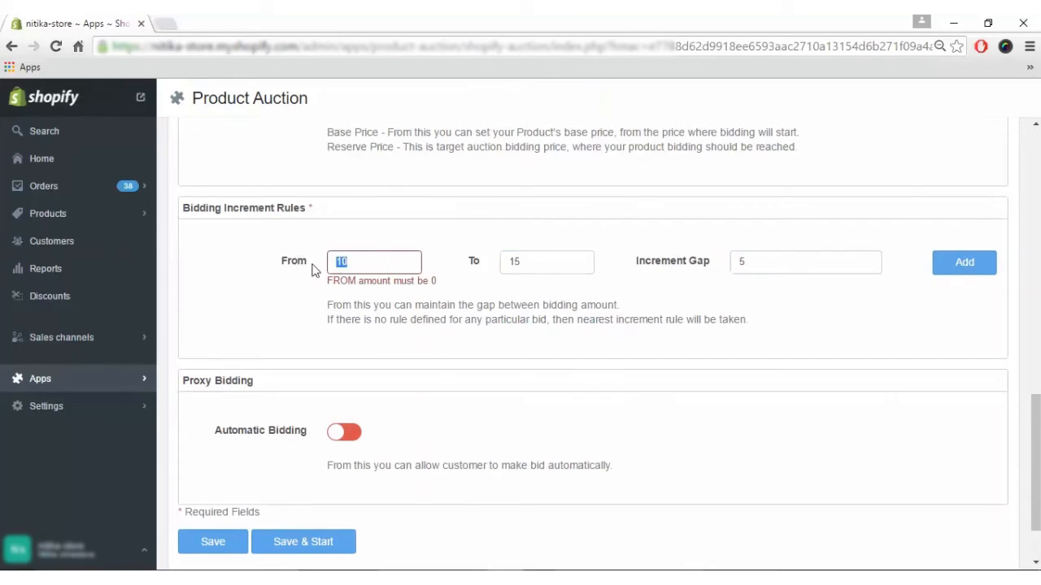
pyautogui.write('0')
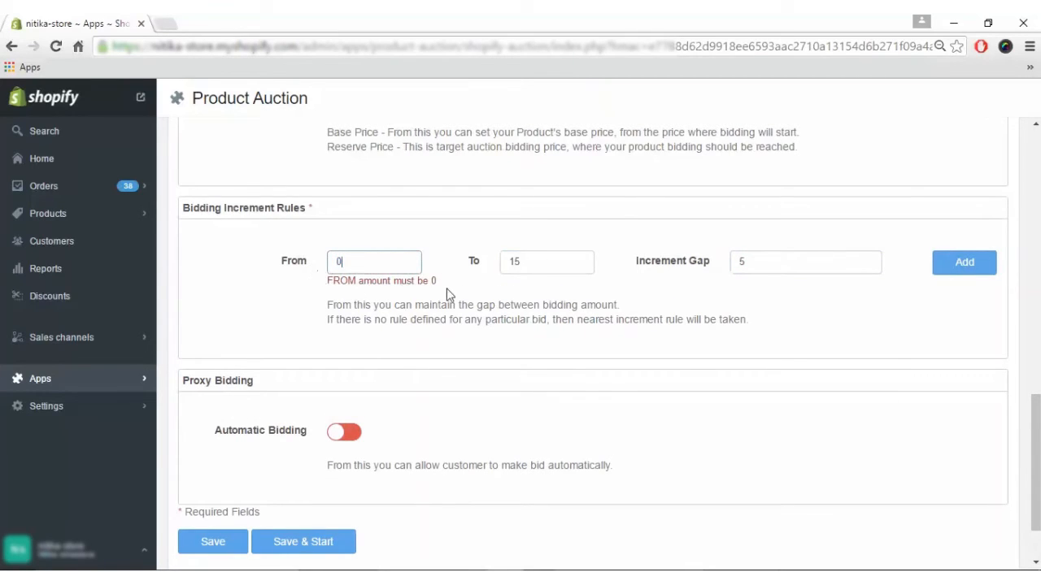
pyautogui.click(964, 261)
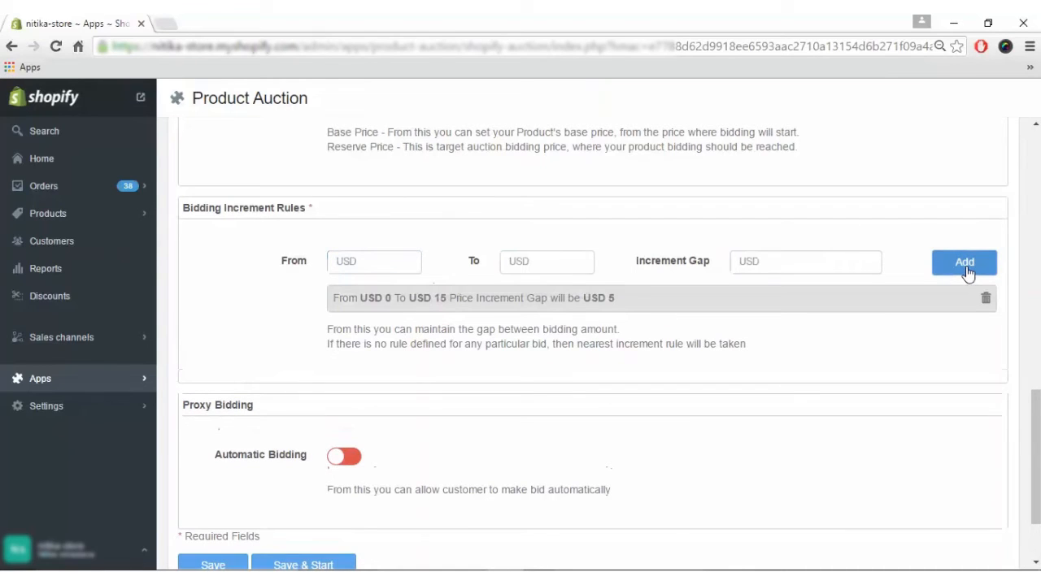
pyautogui.scroll(-3)
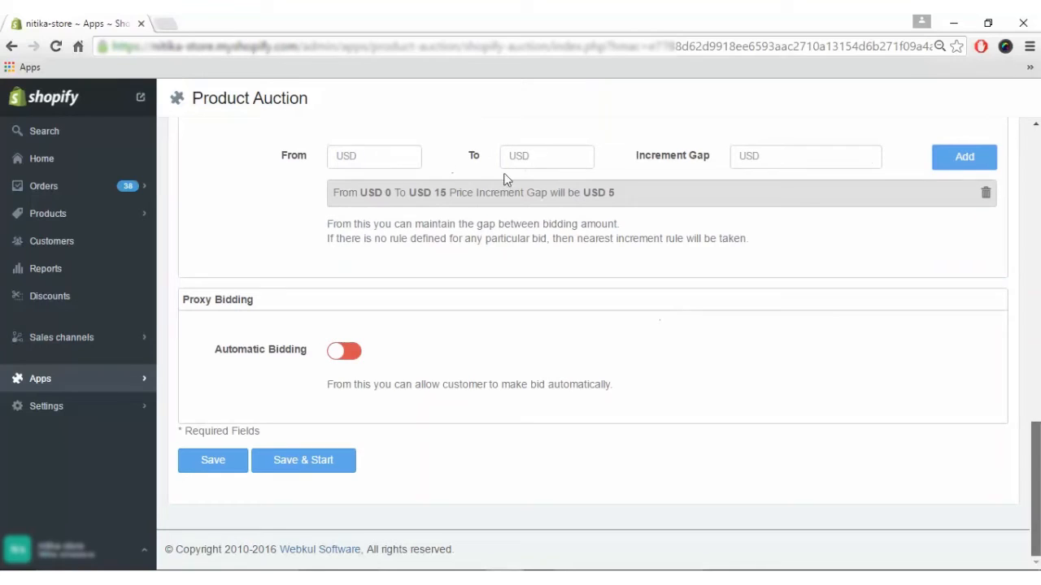
pyautogui.moveTo(986, 194)
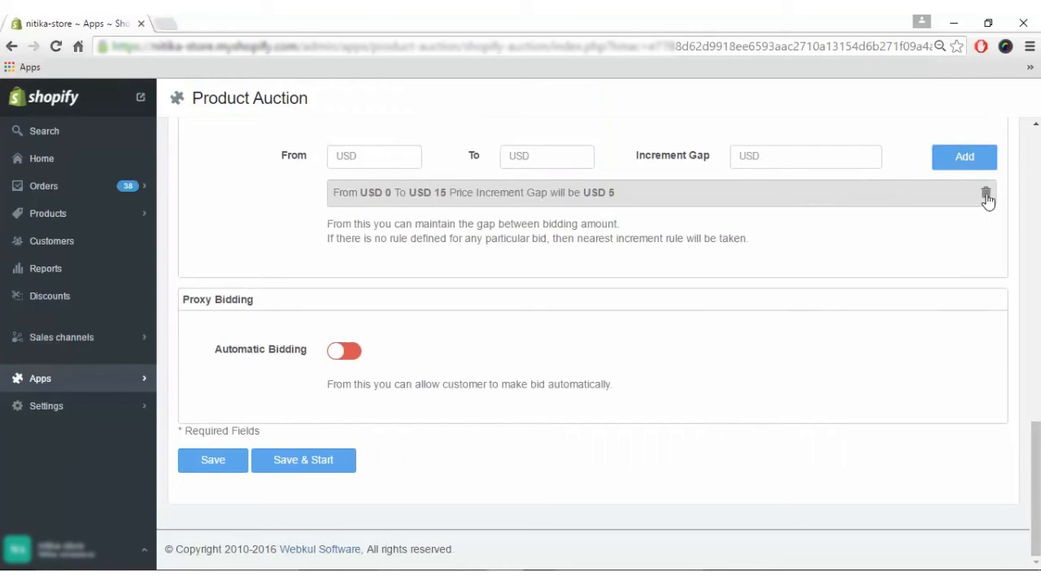
pyautogui.click(986, 193)
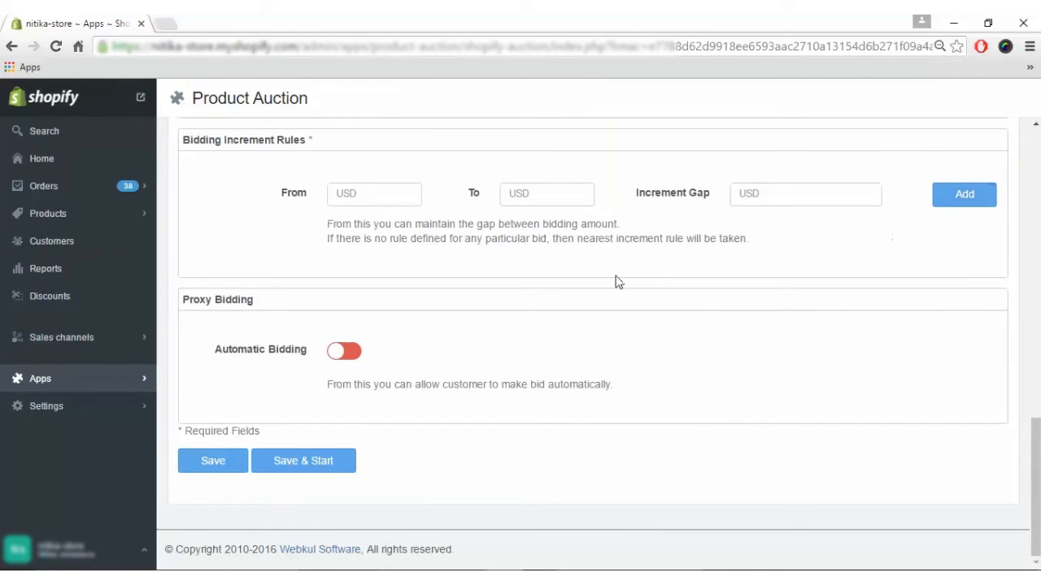
pyautogui.moveTo(246, 398)
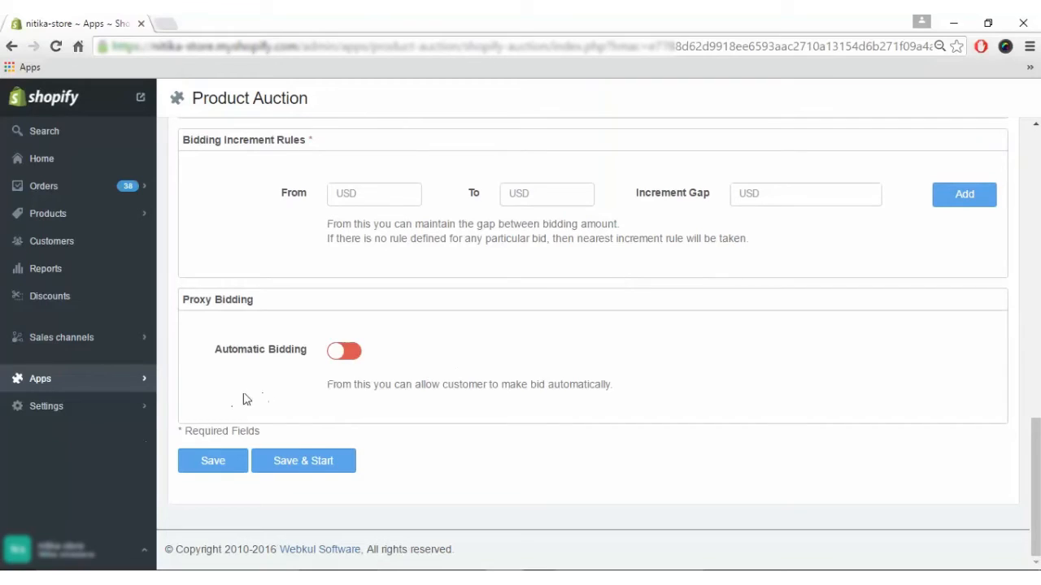
pyautogui.moveTo(250, 397)
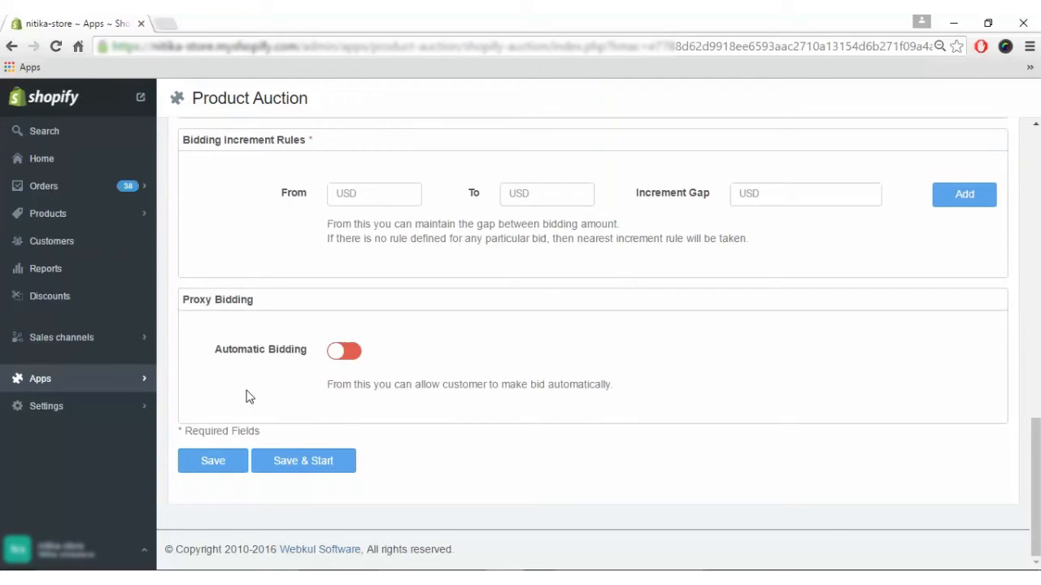
pyautogui.moveTo(344, 388)
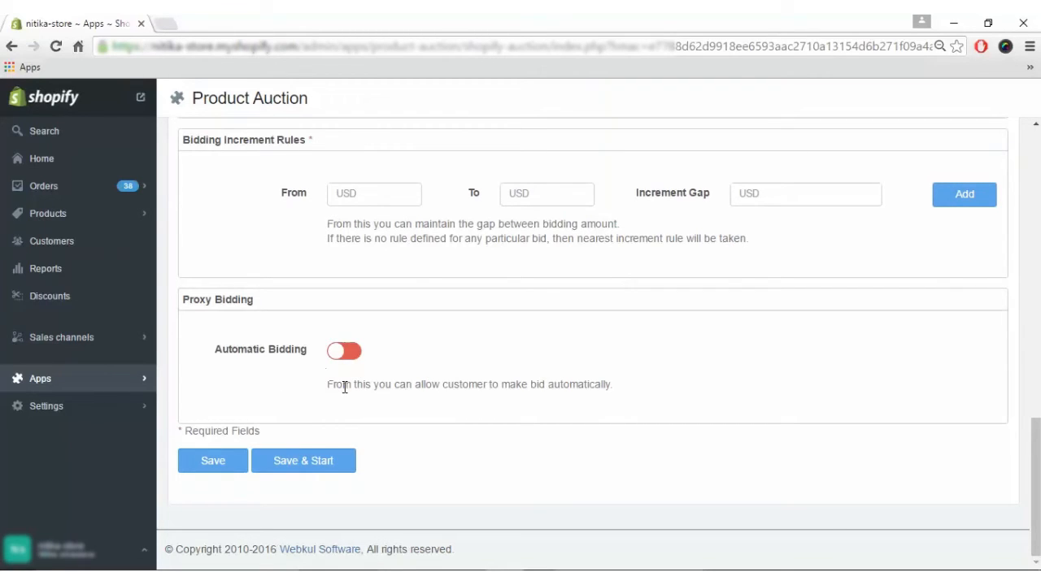
pyautogui.moveTo(544, 409)
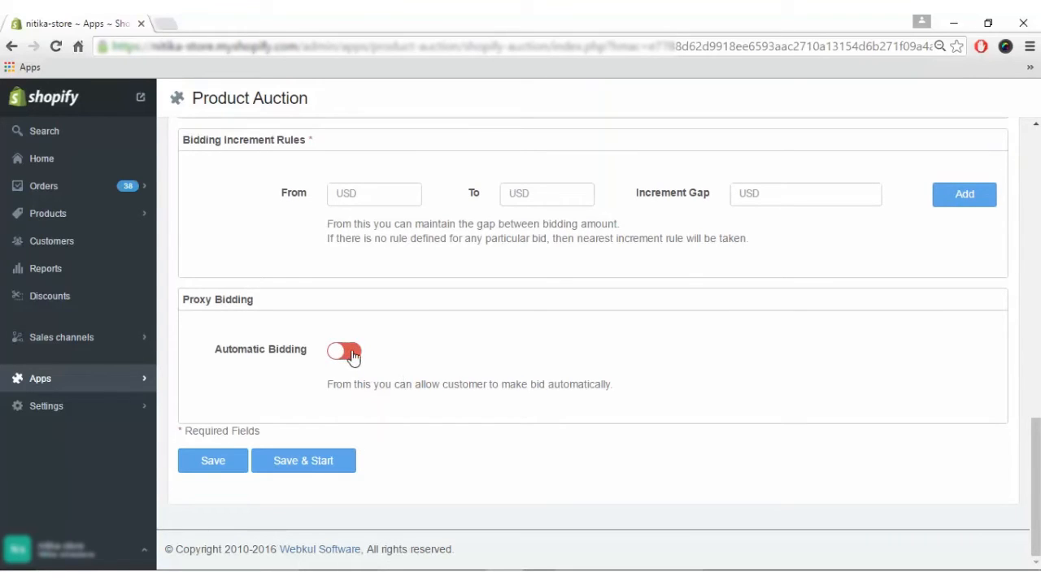
# Enable automatic bidding with a 0 to 10 increment rule (gap 10) and save.
pyautogui.click(344, 350)
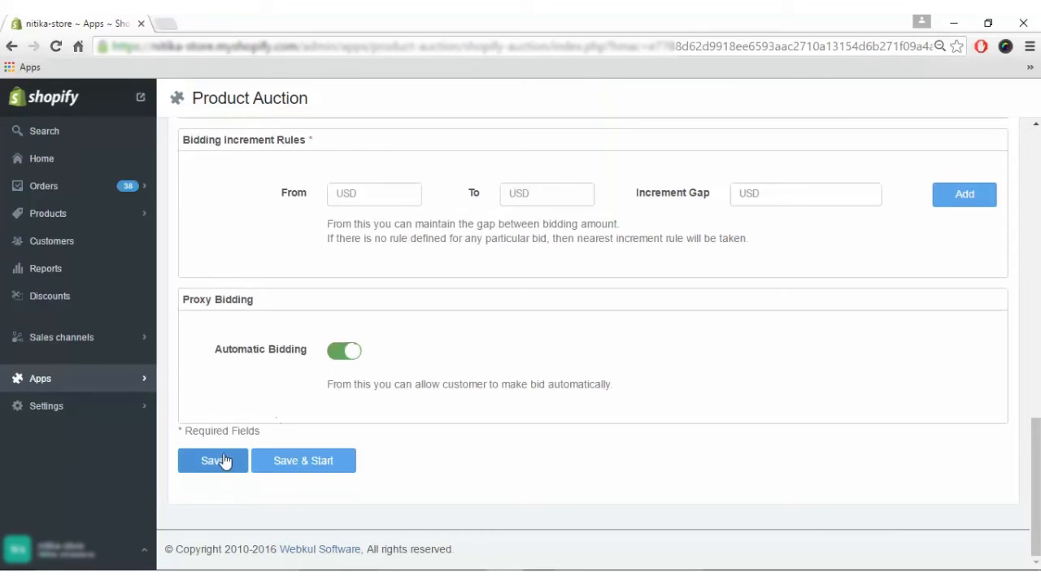
pyautogui.click(212, 460)
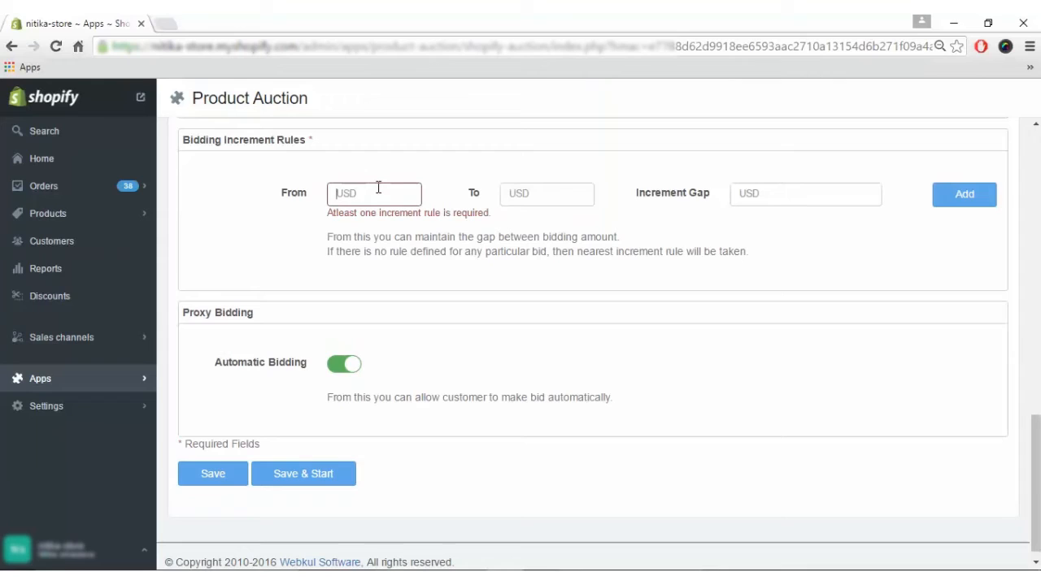
pyautogui.write('0')
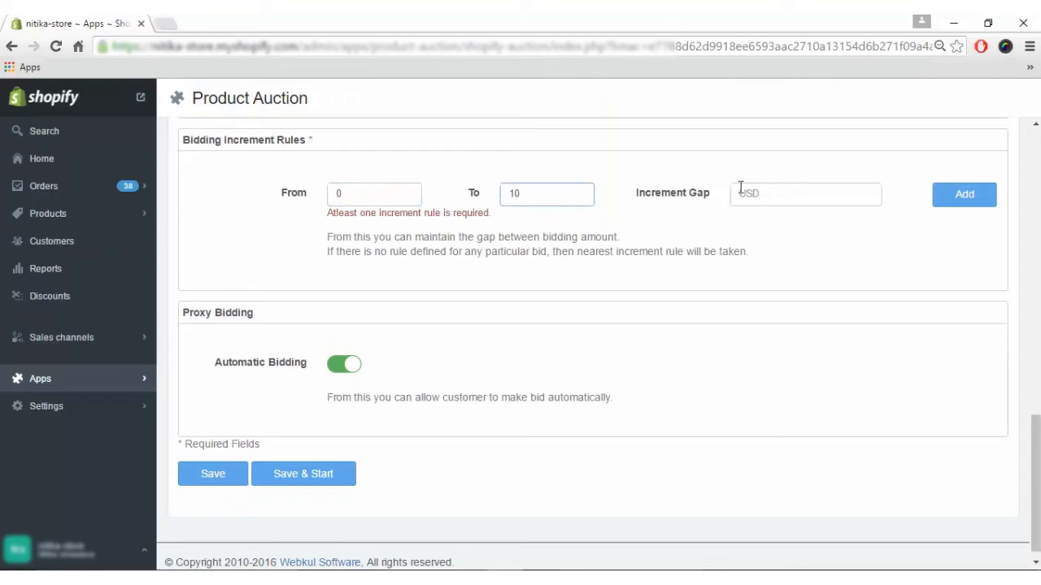
pyautogui.write('10')
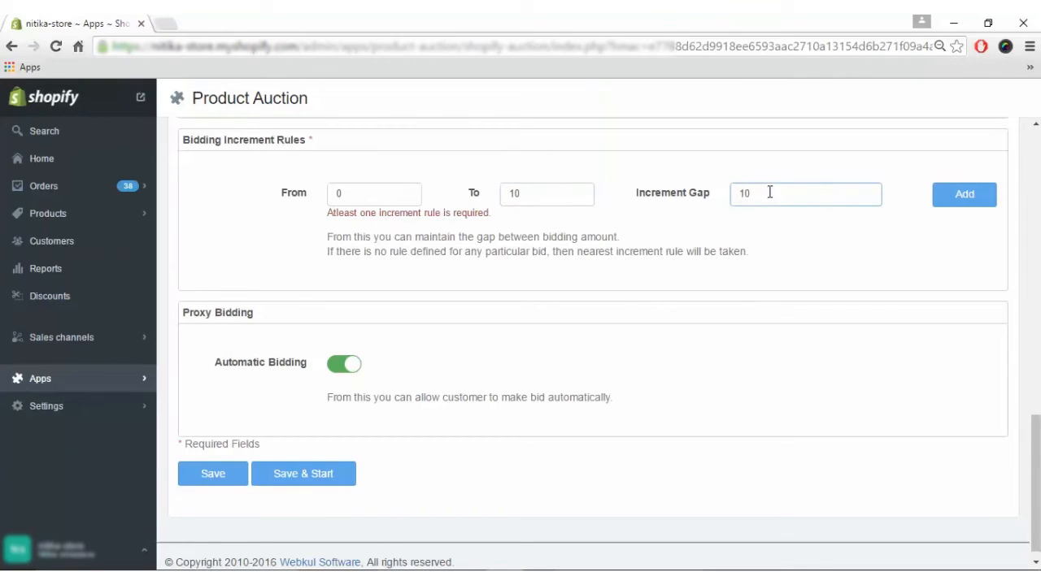
pyautogui.click(963, 193)
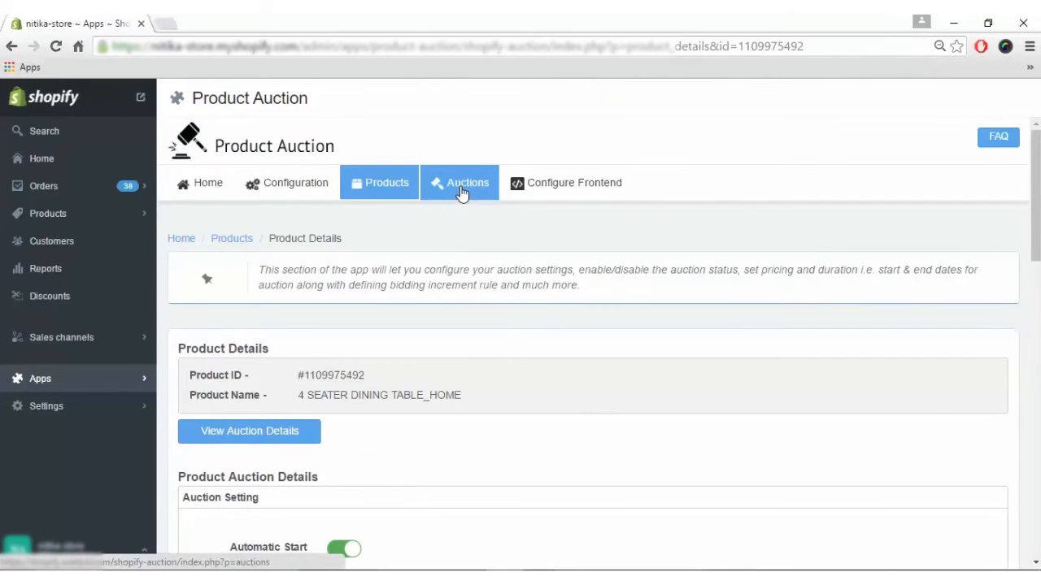
# Open finished dining table auction #122's details: three bids, current USD 44, no winner.
pyautogui.click(459, 182)
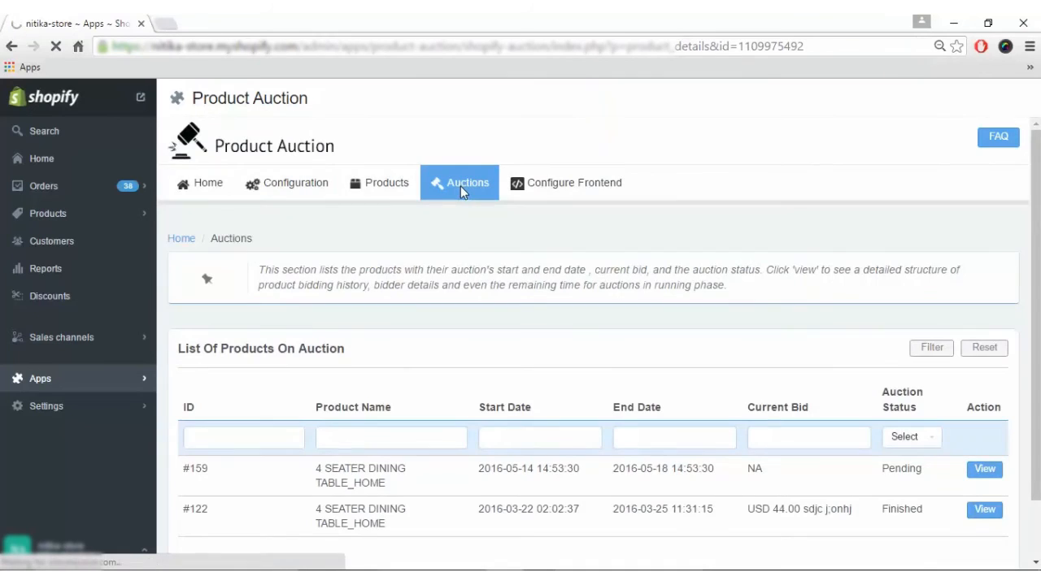
pyautogui.click(468, 182)
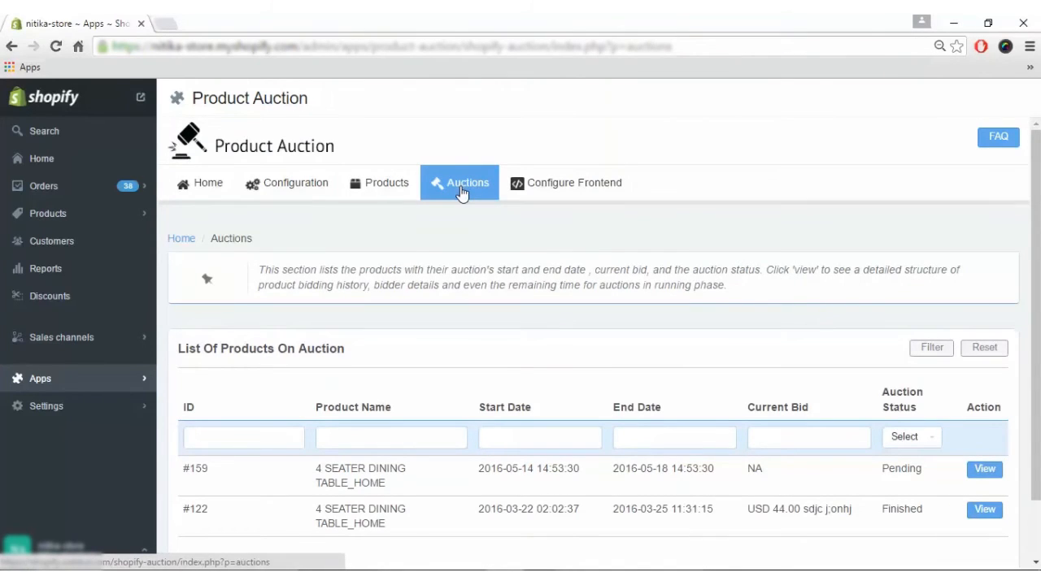
pyautogui.moveTo(431, 390)
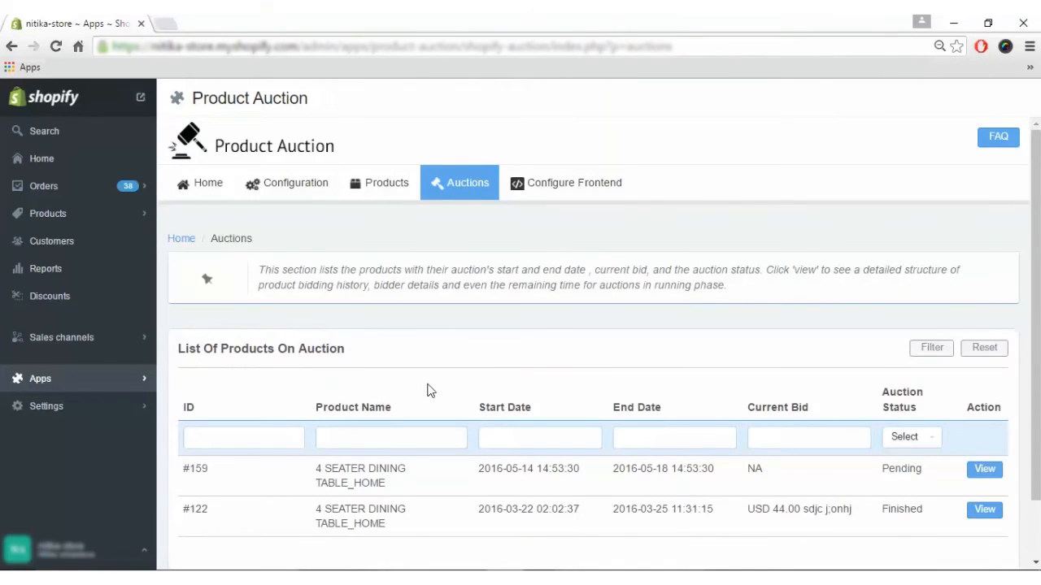
pyautogui.moveTo(985, 468)
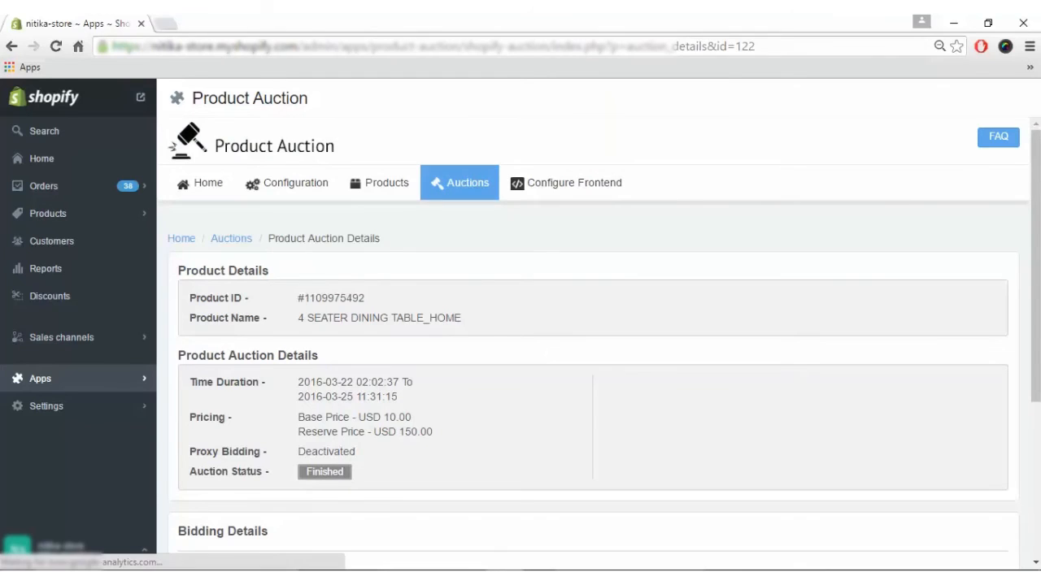
pyautogui.scroll(-3)
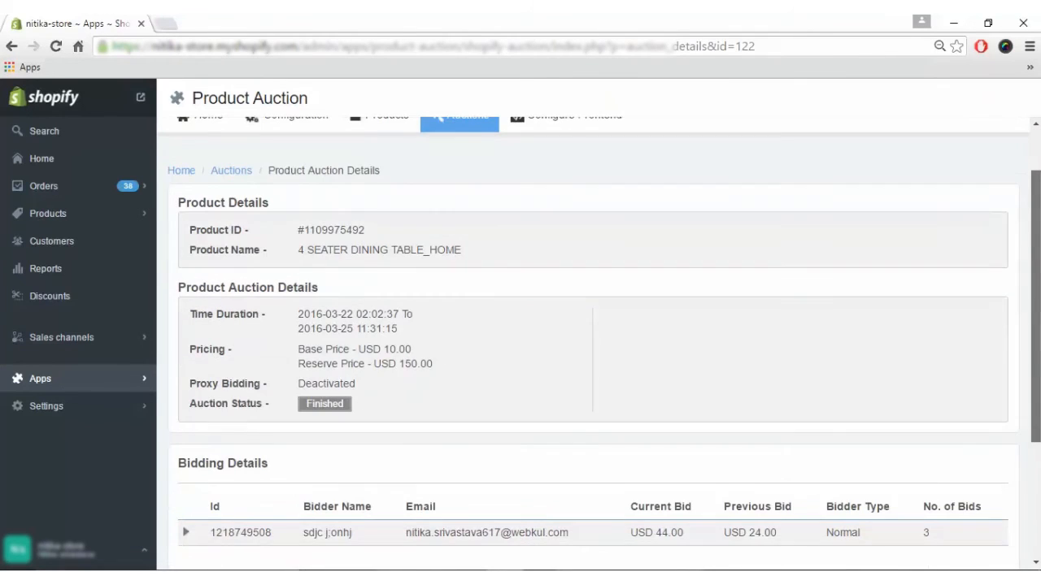
pyautogui.scroll(-3)
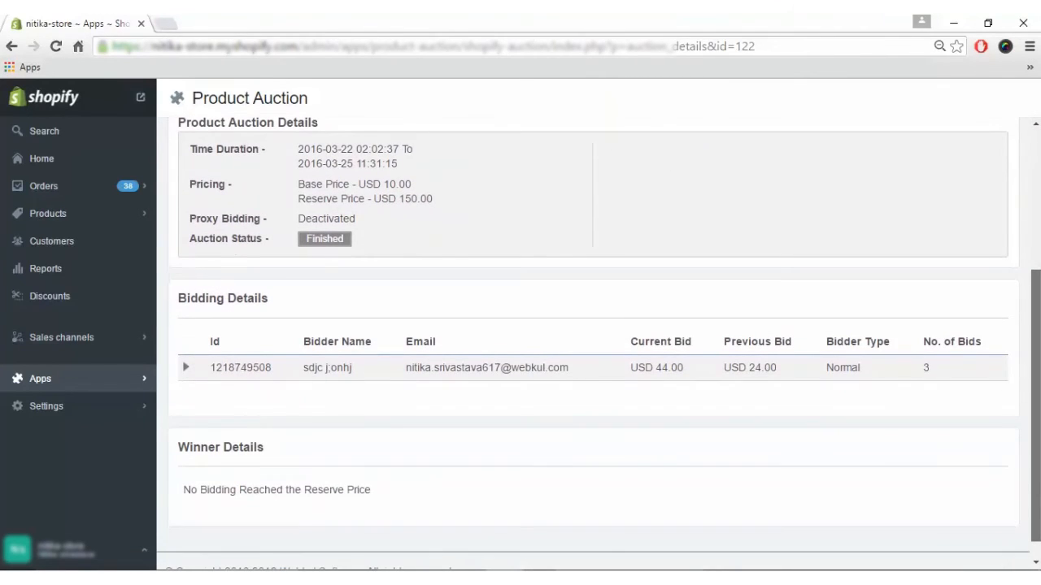
pyautogui.scroll(-3)
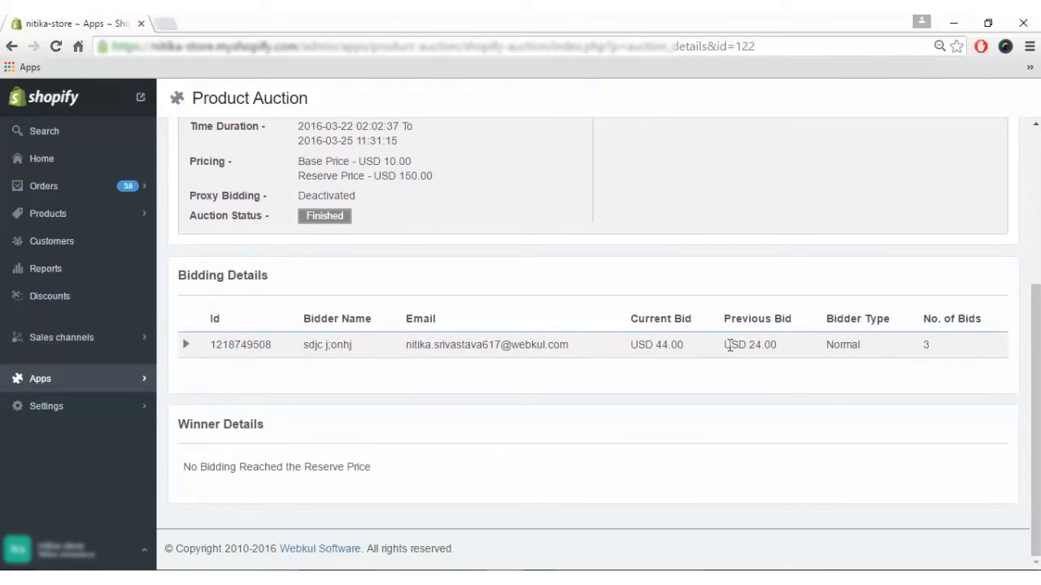
pyautogui.moveTo(914, 367)
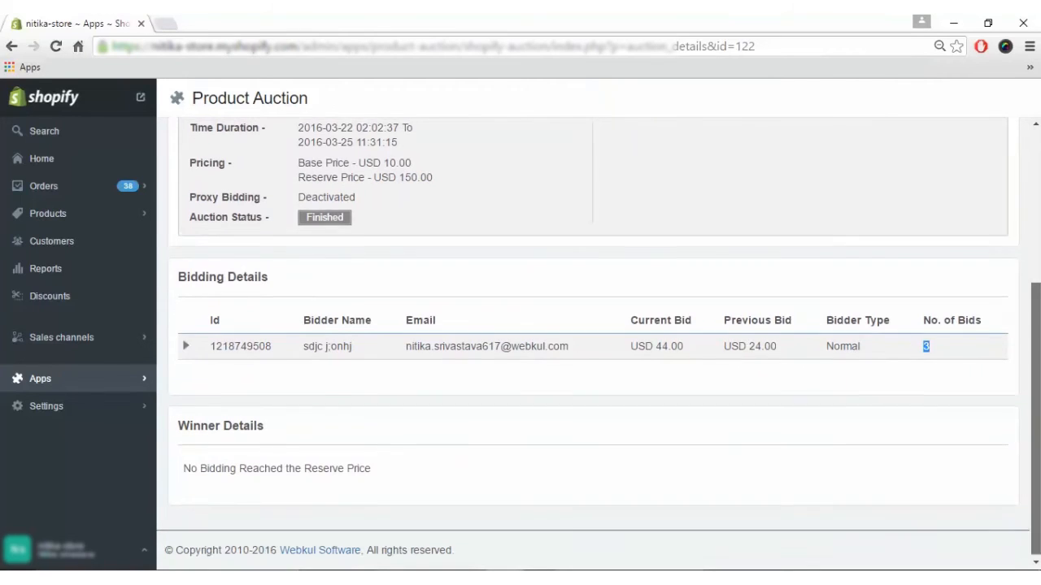
pyautogui.scroll(3)
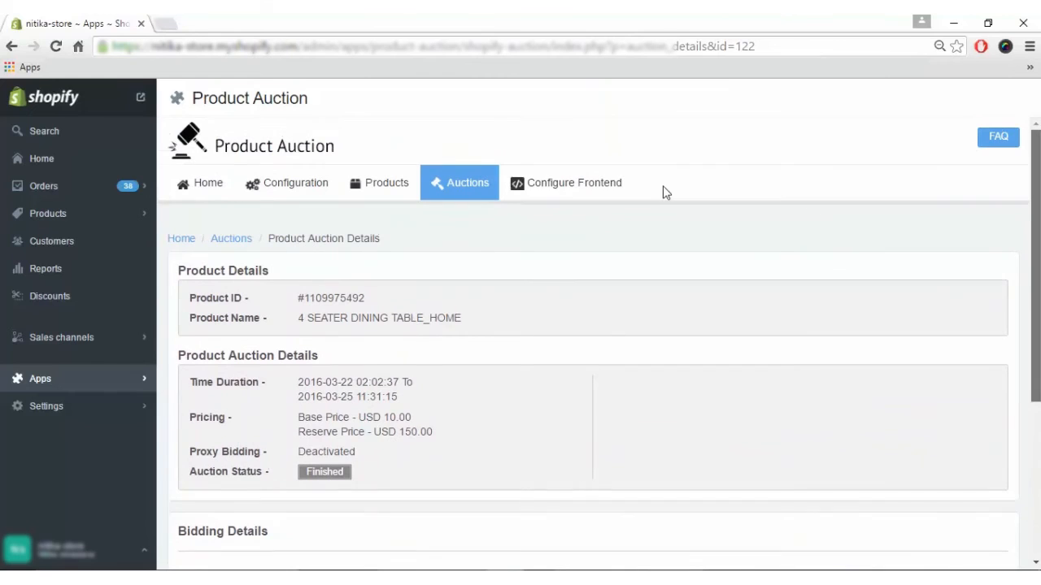
pyautogui.moveTo(573, 183)
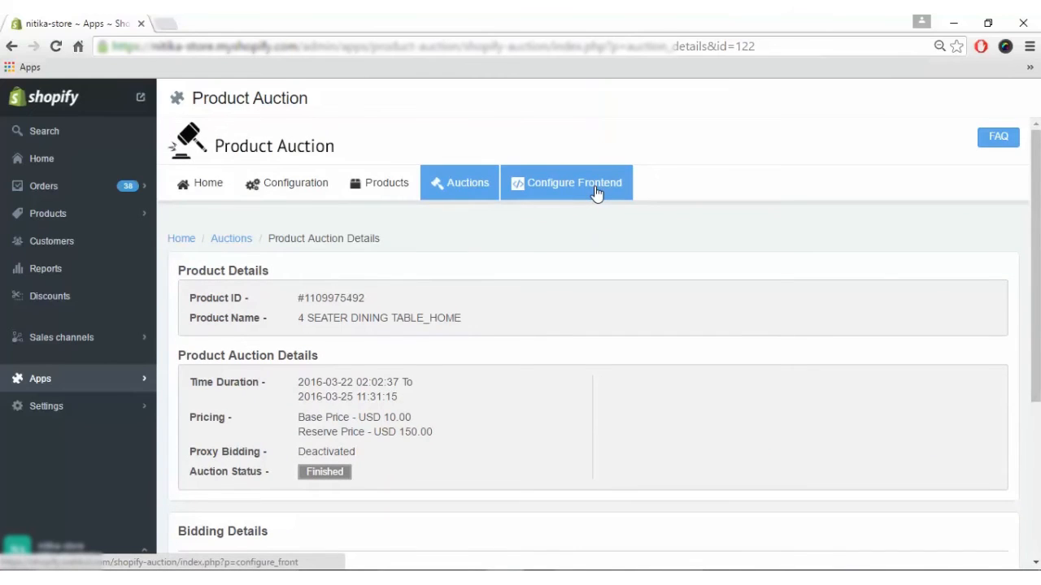
# Show the Configure Frontend code snippets and select the product-grid-item.liquid file name.
pyautogui.click(574, 182)
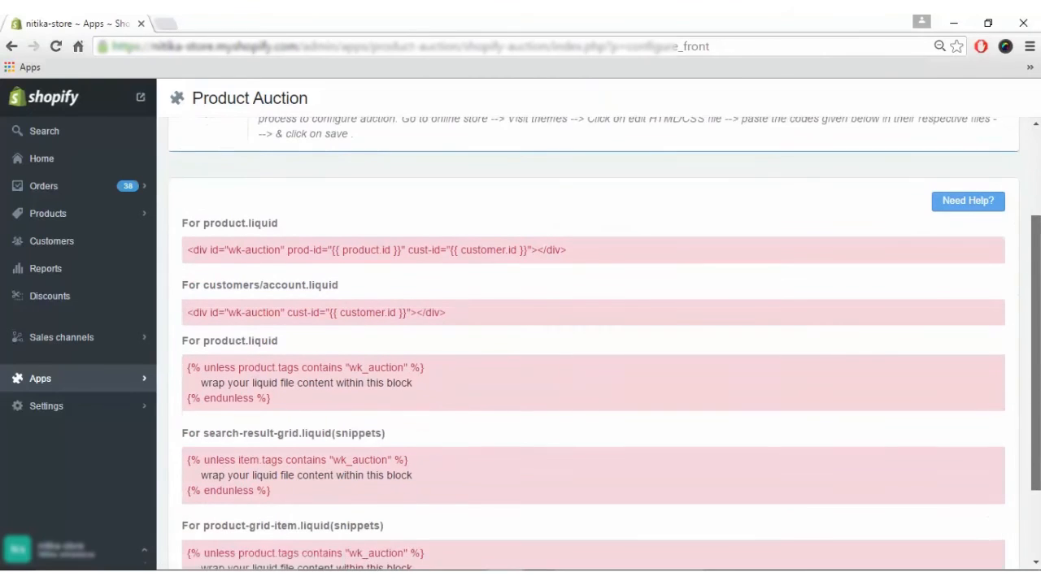
pyautogui.scroll(3)
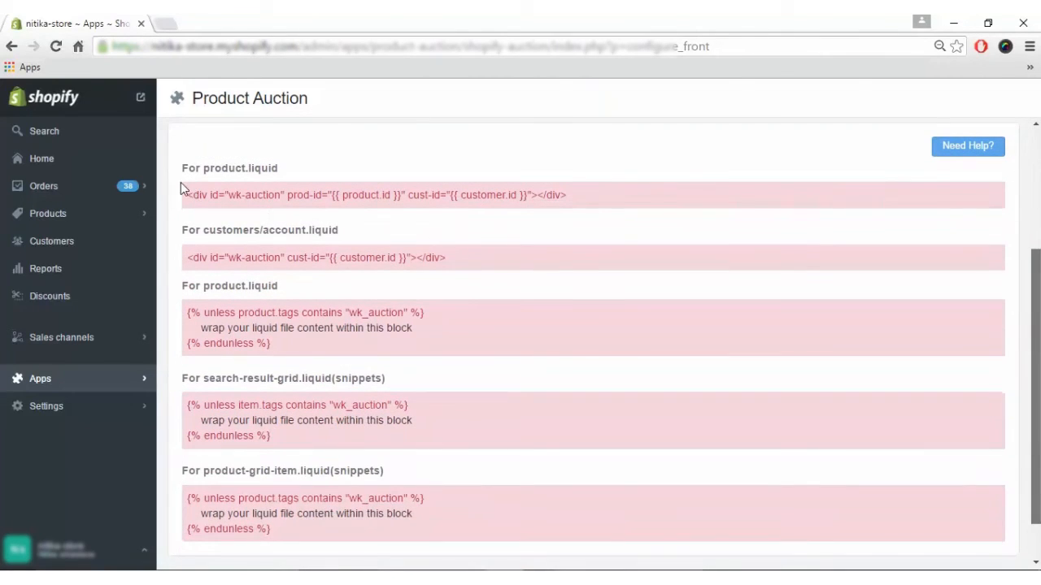
pyautogui.moveTo(296, 158)
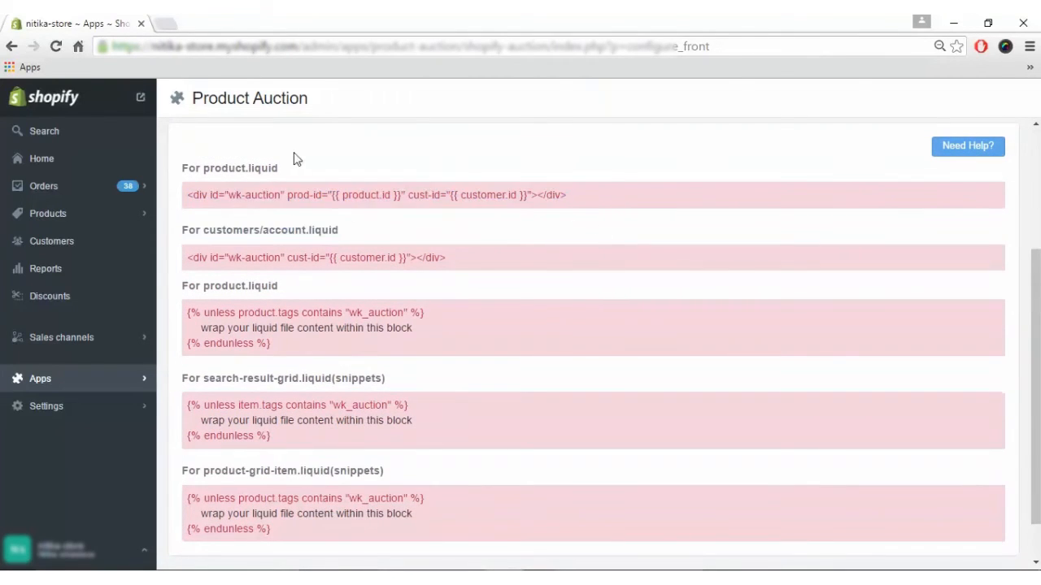
pyautogui.moveTo(229, 235)
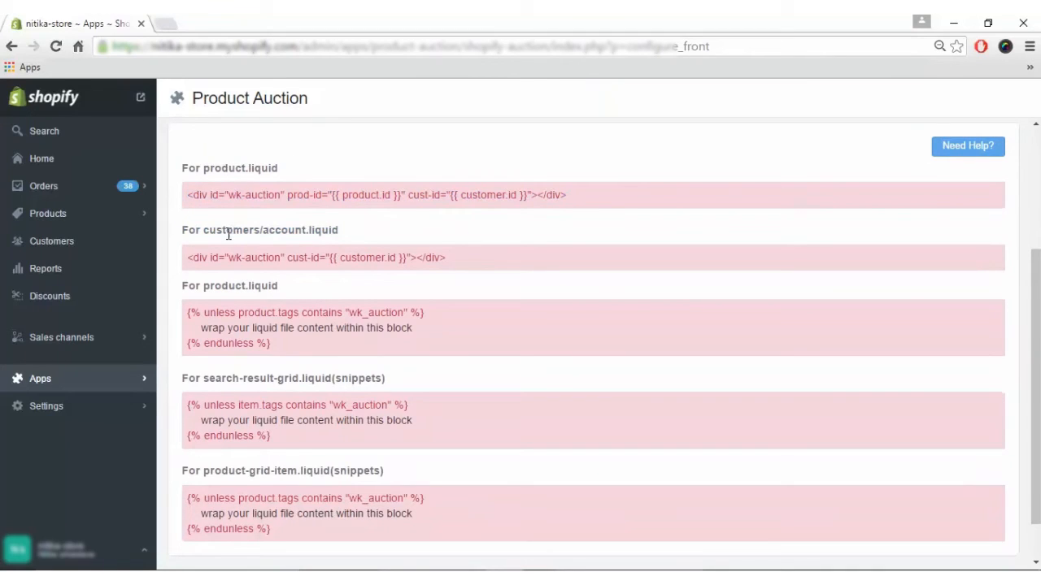
pyautogui.moveTo(203, 286)
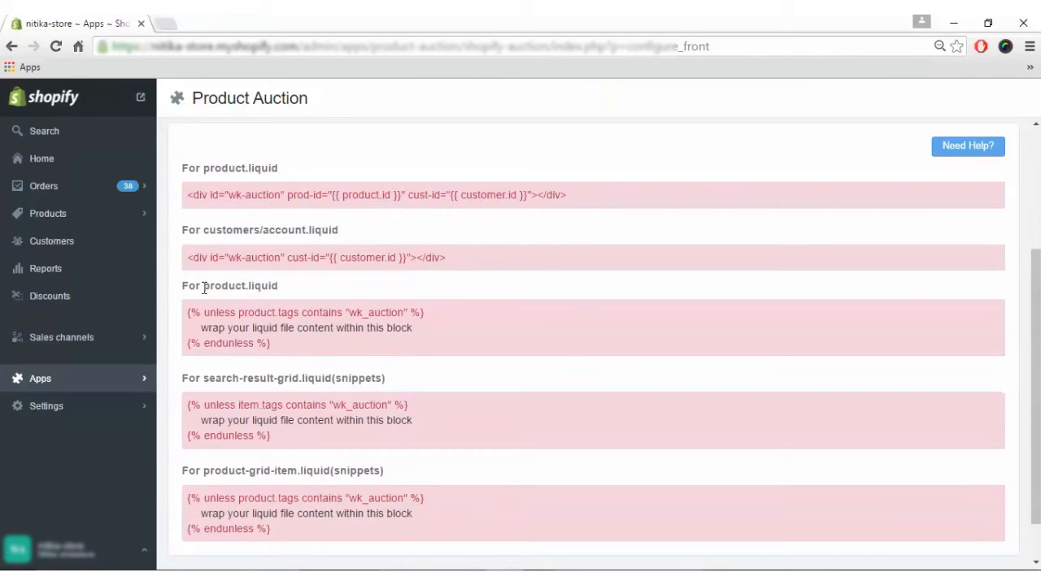
pyautogui.moveTo(277, 566)
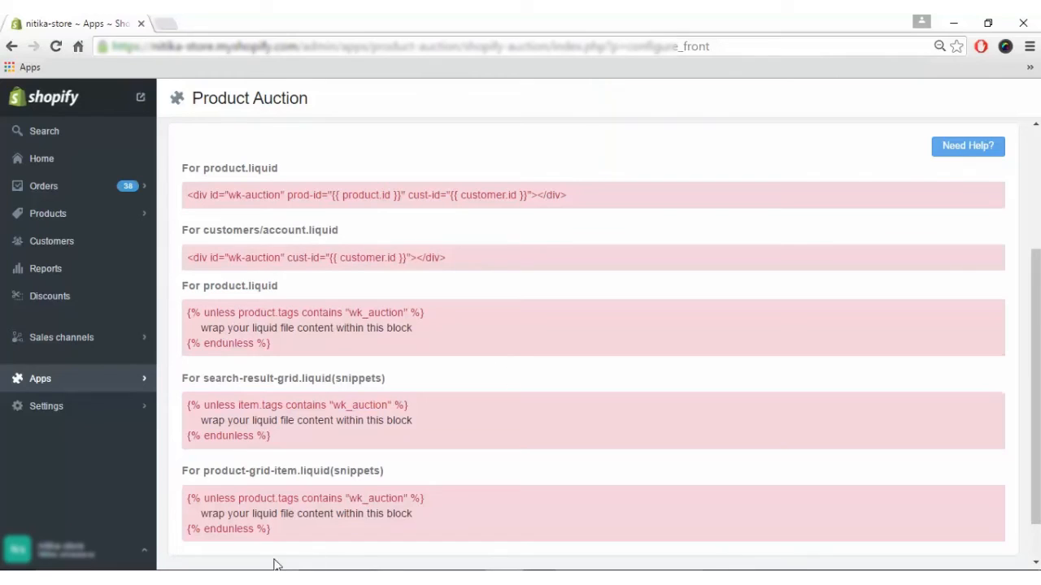
pyautogui.doubleClick(293, 470)
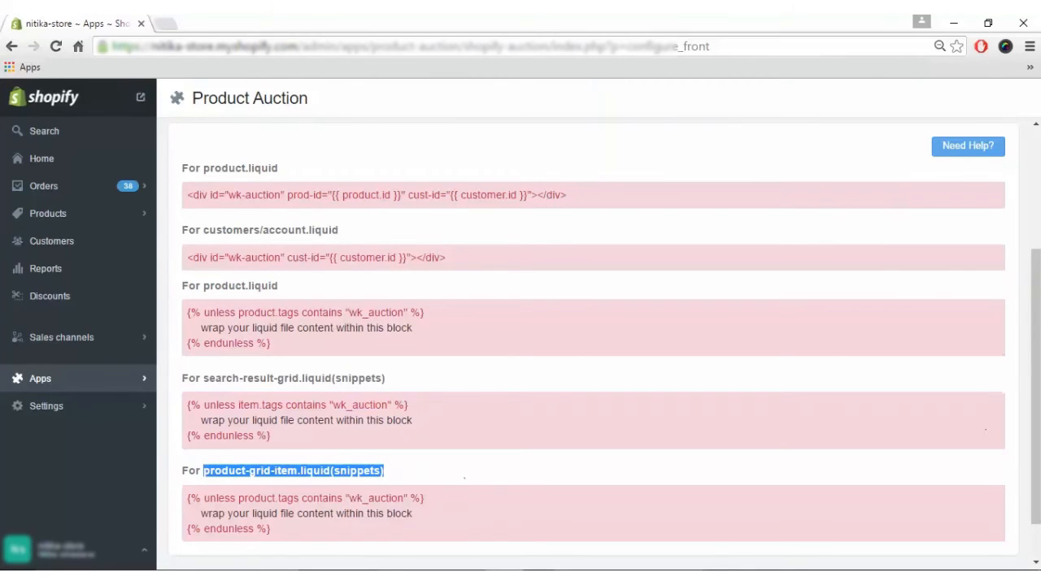
pyautogui.scroll(-3)
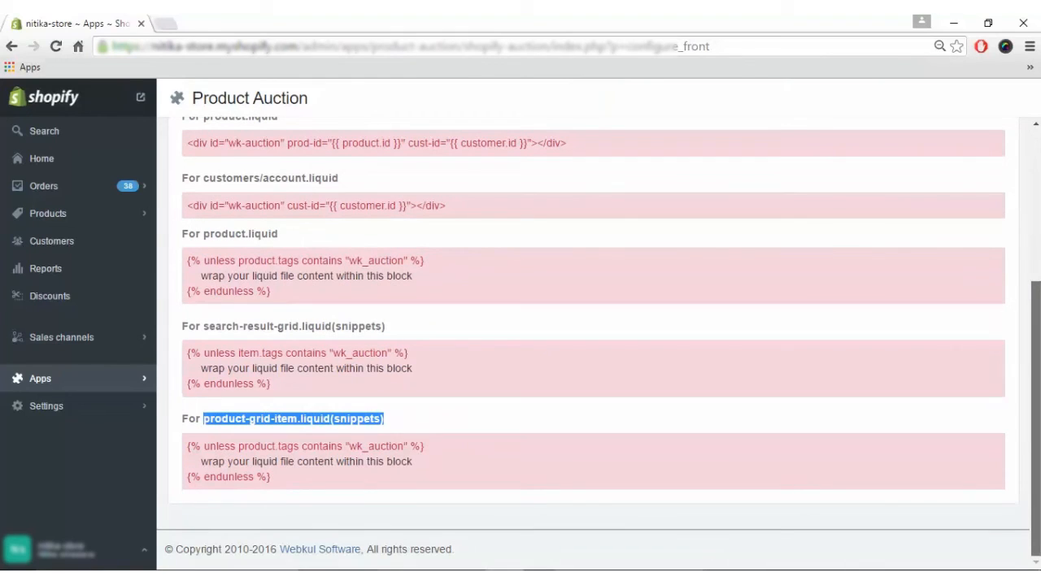
pyautogui.scroll(3)
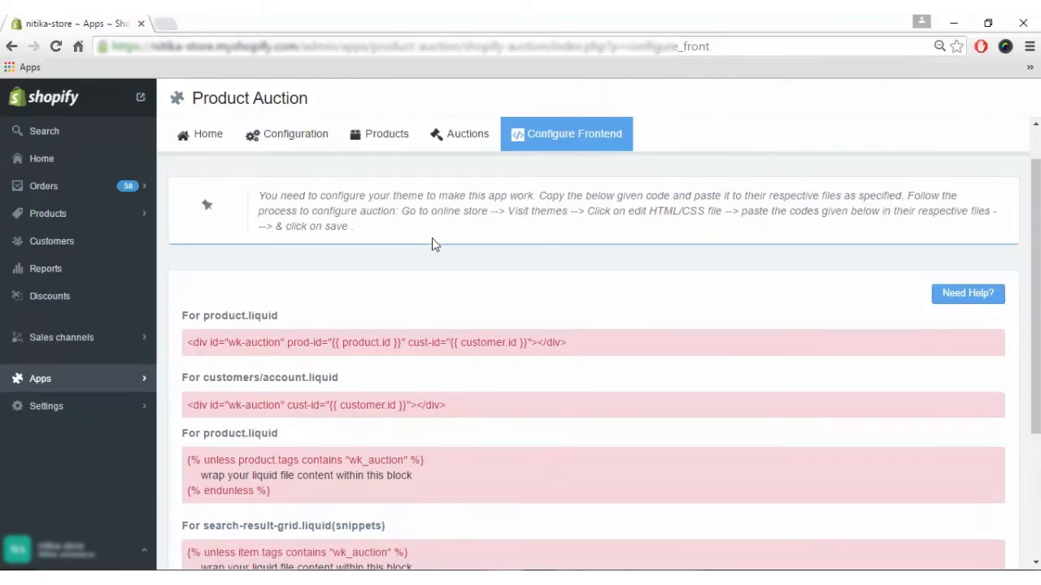
pyautogui.moveTo(50, 295)
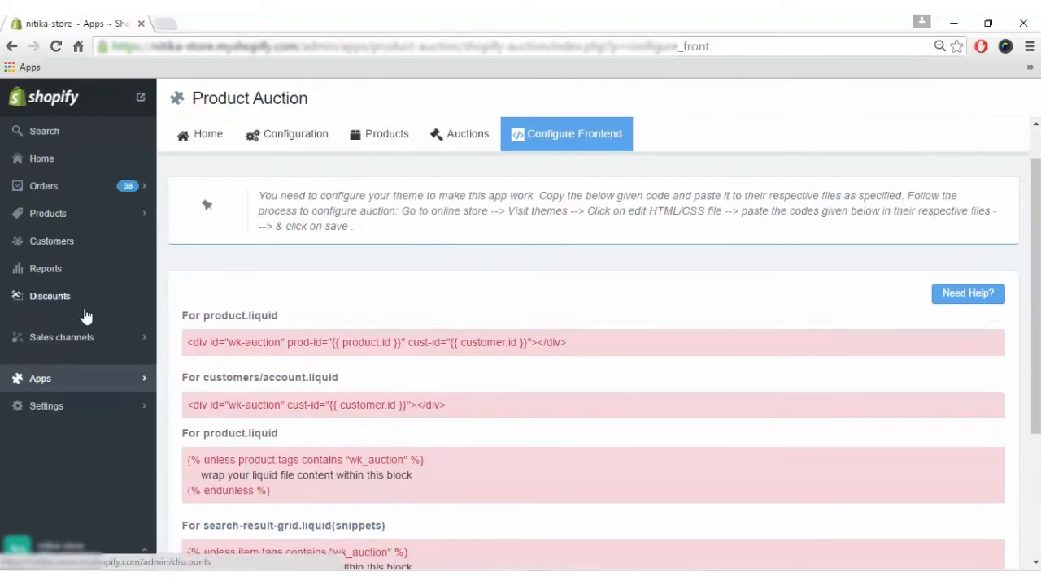
pyautogui.moveTo(71, 342)
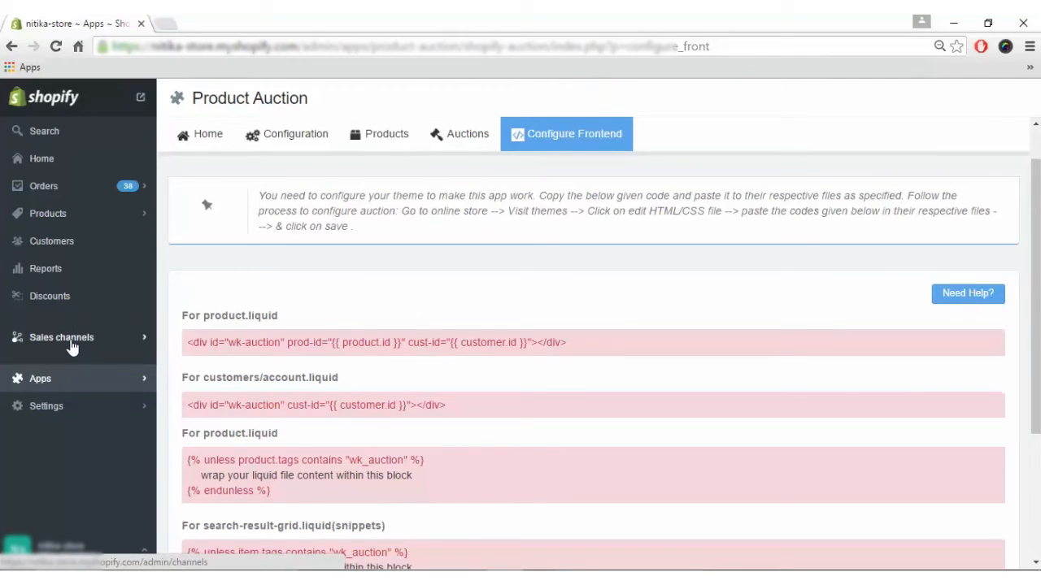
# Open the Supply theme's customers/account.liquid in the code editor to see the wk-auction div.
pyautogui.click(62, 337)
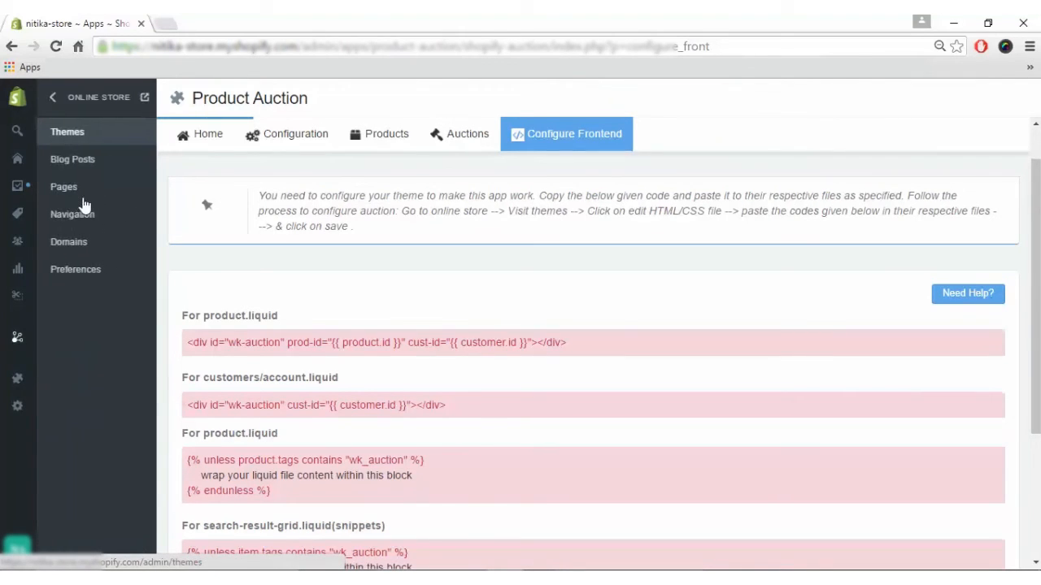
pyautogui.moveTo(87, 138)
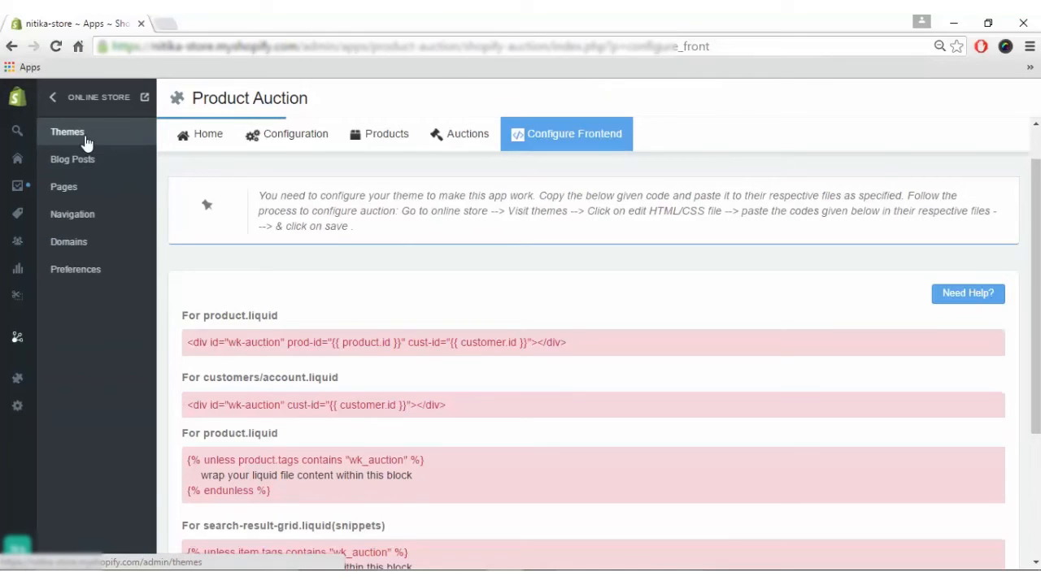
pyautogui.click(67, 131)
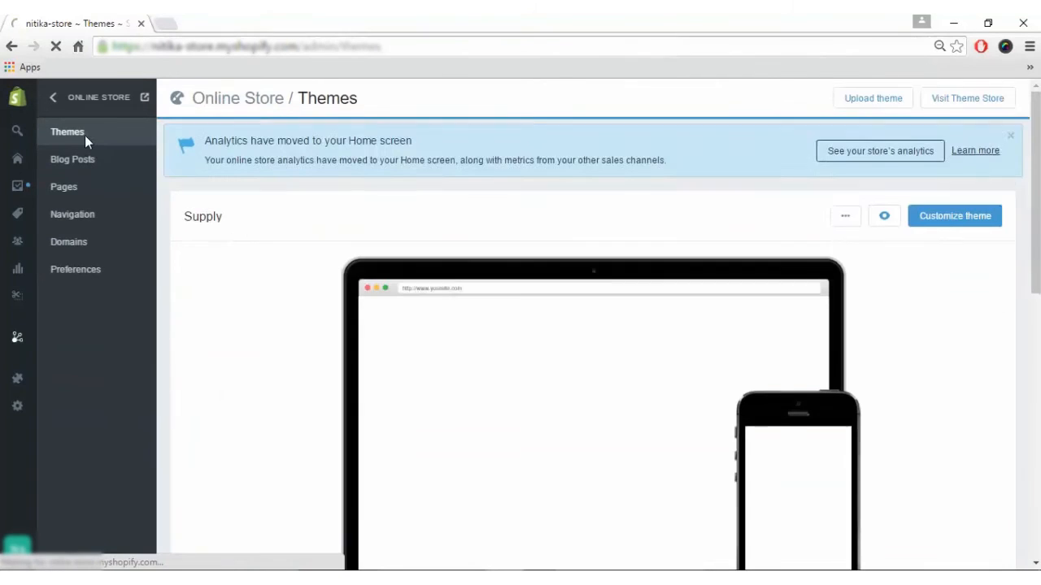
pyautogui.click(845, 216)
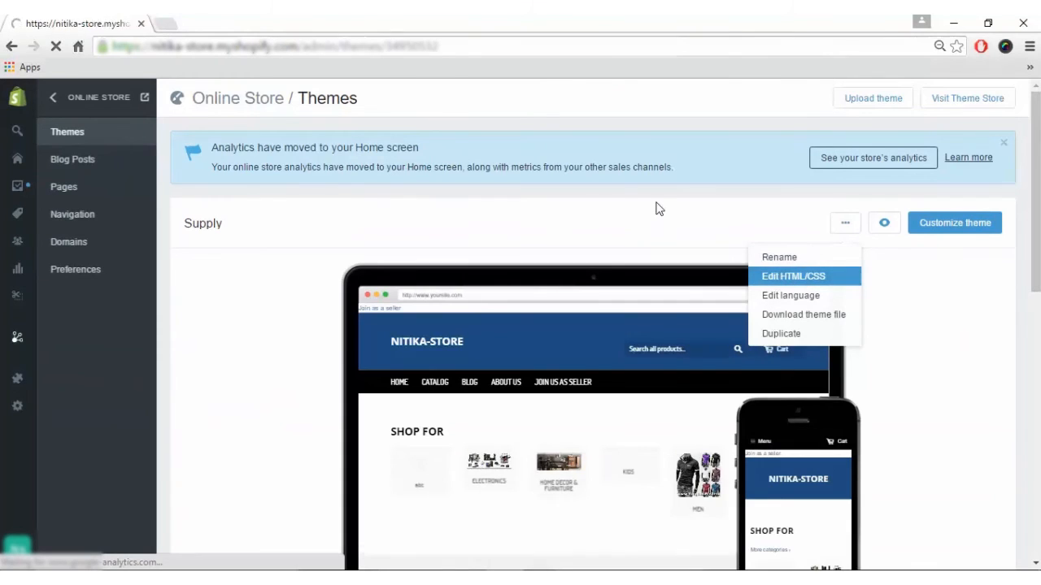
pyautogui.click(792, 276)
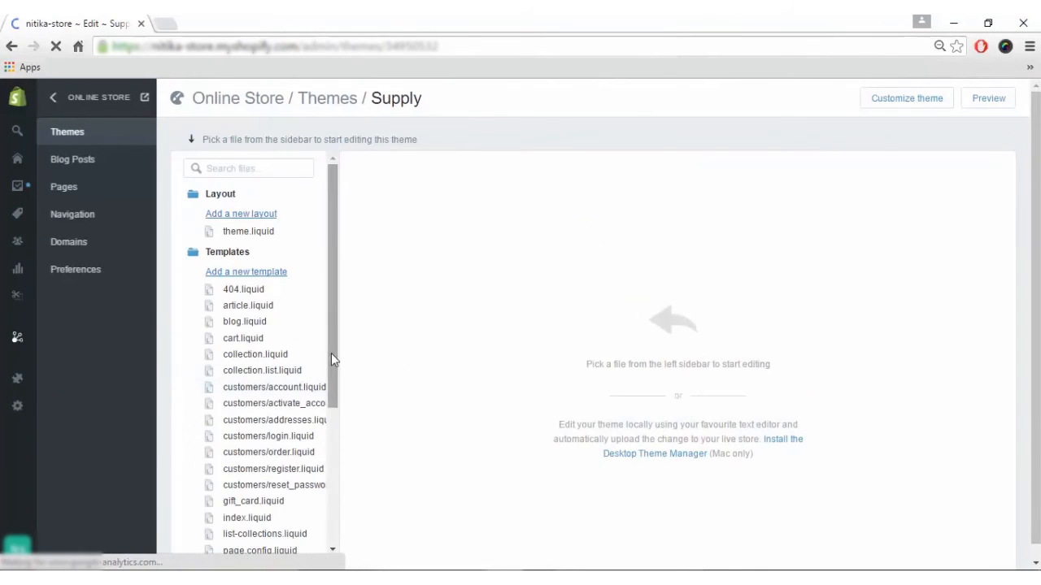
pyautogui.scroll(-3)
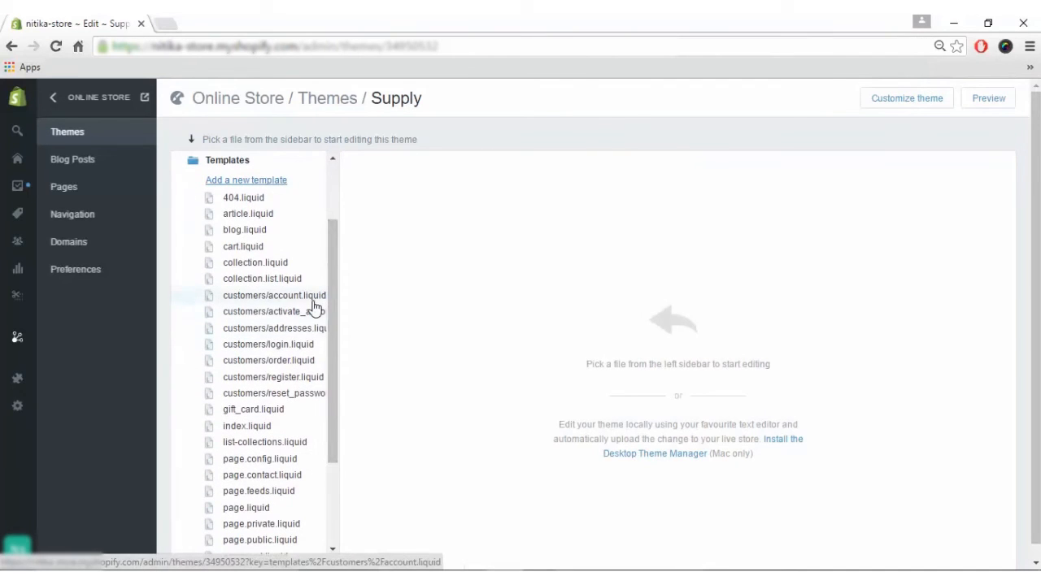
pyautogui.click(275, 295)
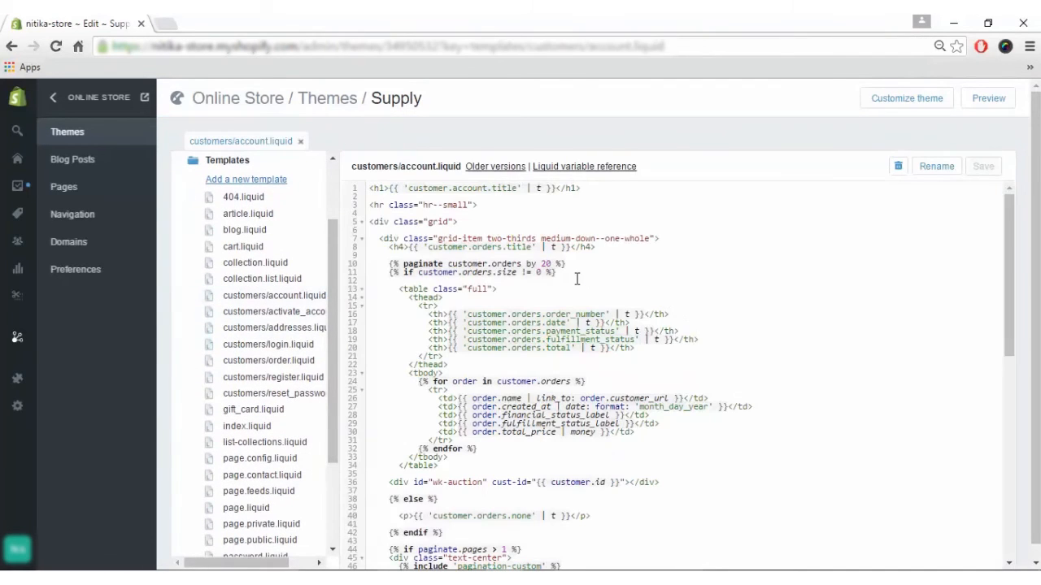
pyautogui.moveTo(837, 206)
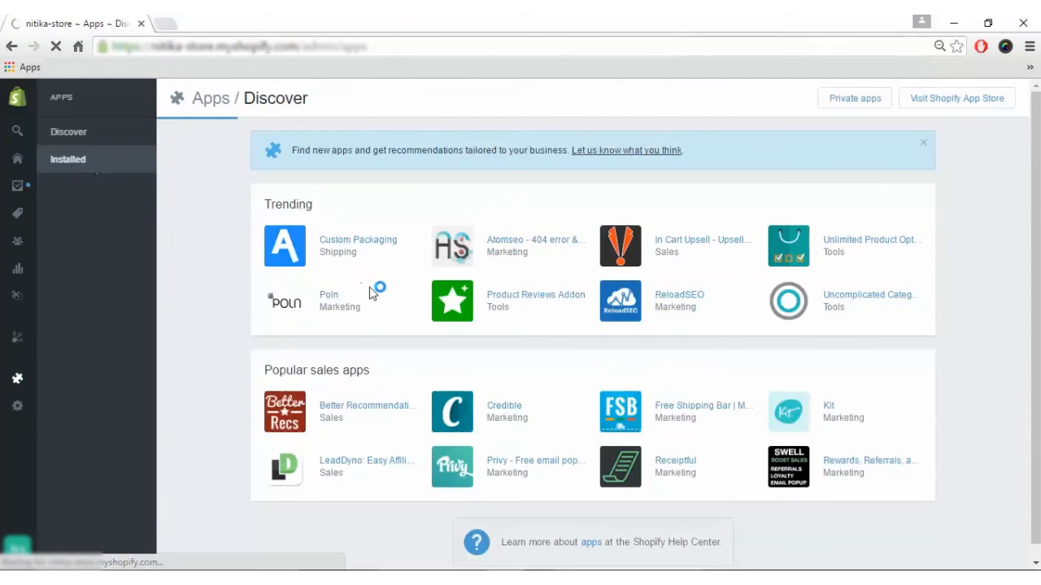
# Show the dining table's storefront auction box (USD 100 start) and select the bid field.
pyautogui.click(68, 159)
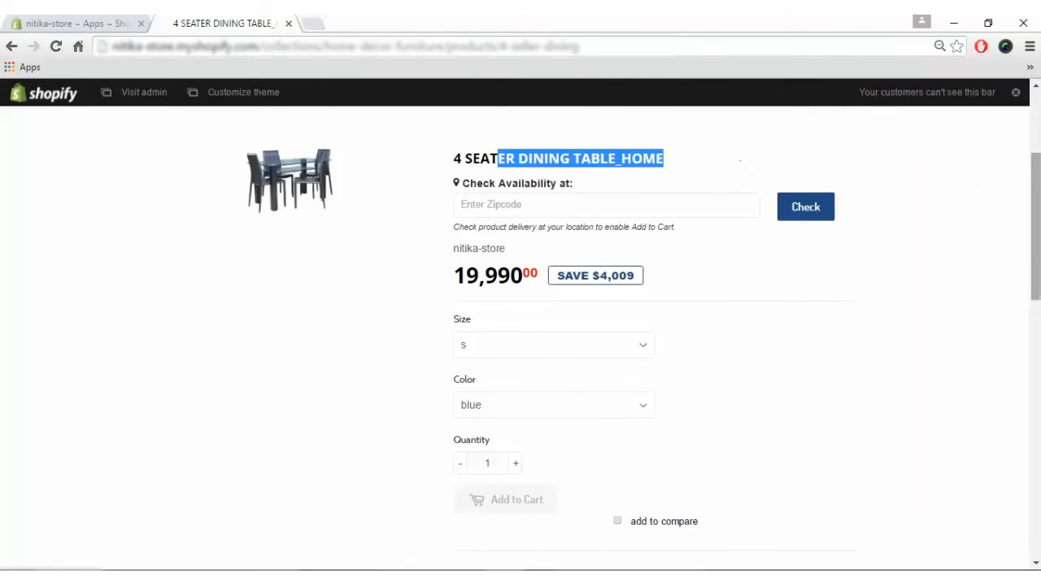
pyautogui.scroll(-3)
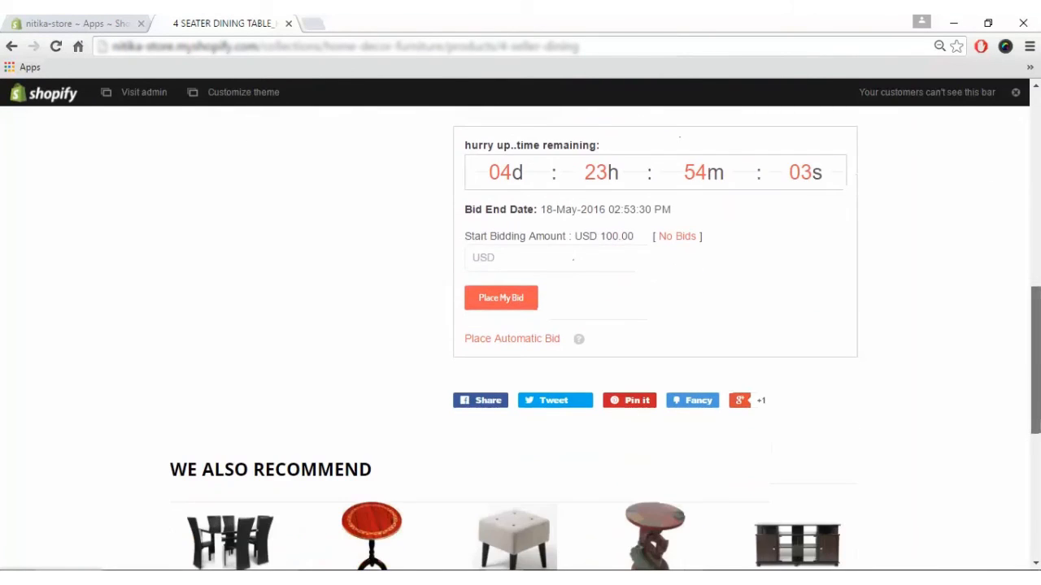
pyautogui.doubleClick(531, 145)
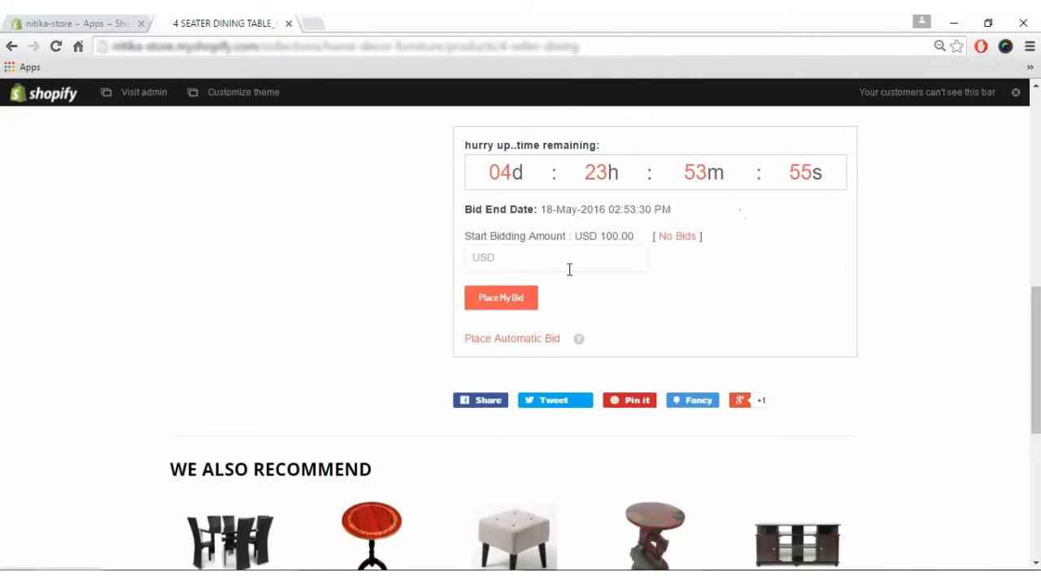
pyautogui.click(555, 258)
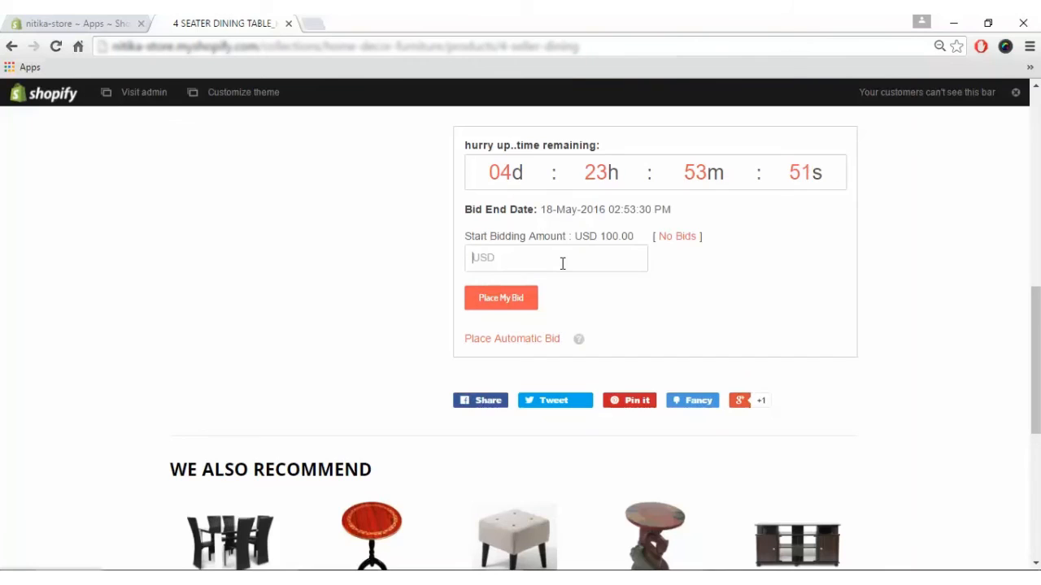
# Attempt a USD 110 bid and dismiss the 'Please login to place a bid' notice.
pyautogui.write('11')
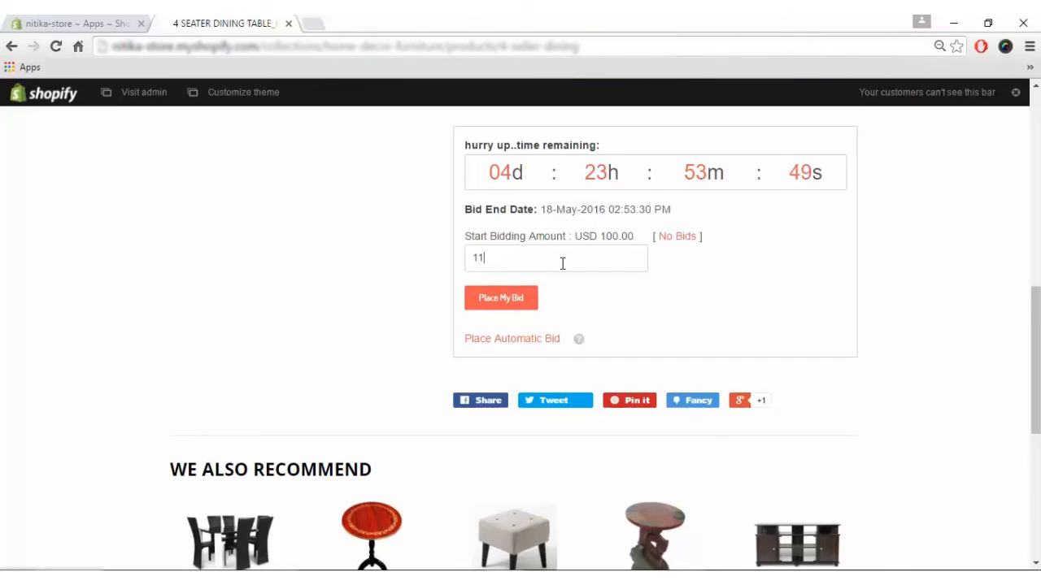
pyautogui.click(501, 298)
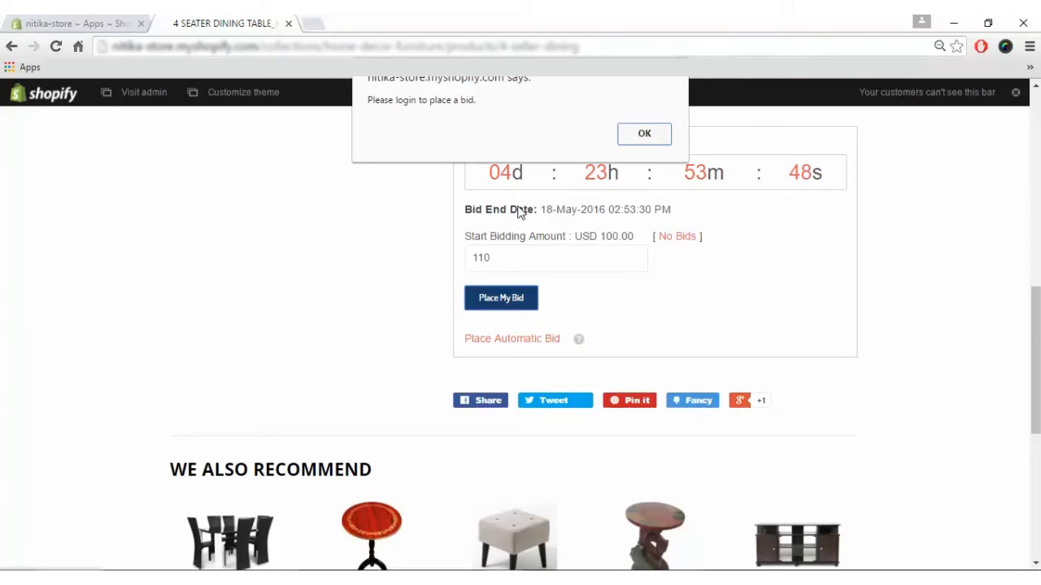
pyautogui.moveTo(404, 116)
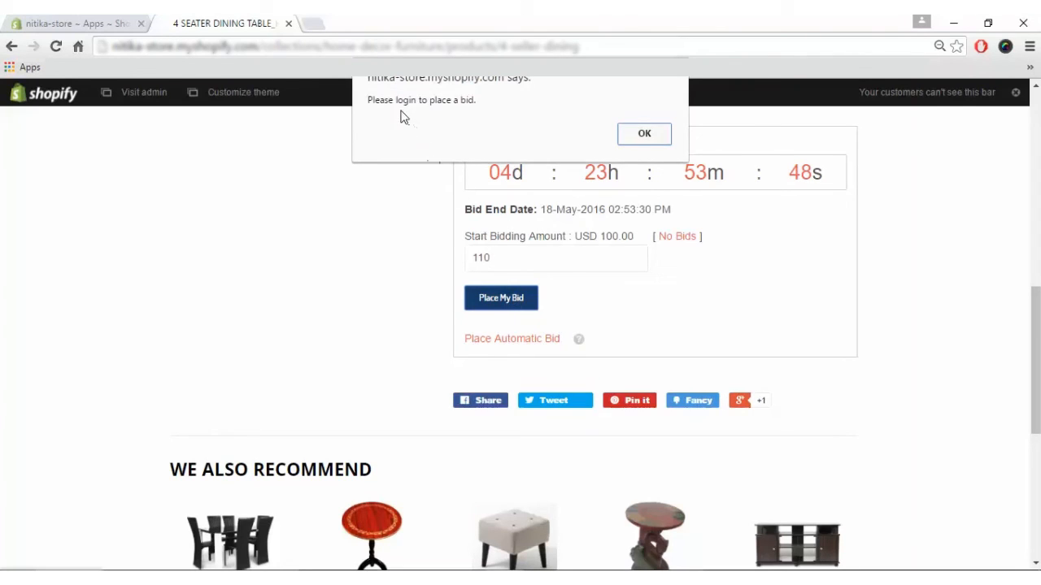
pyautogui.moveTo(545, 131)
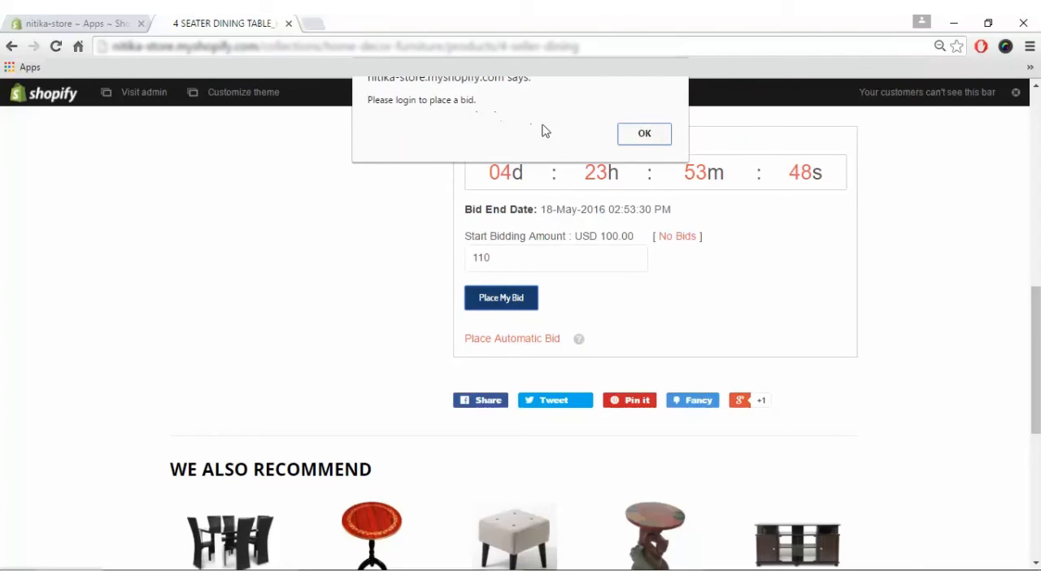
pyautogui.moveTo(644, 133)
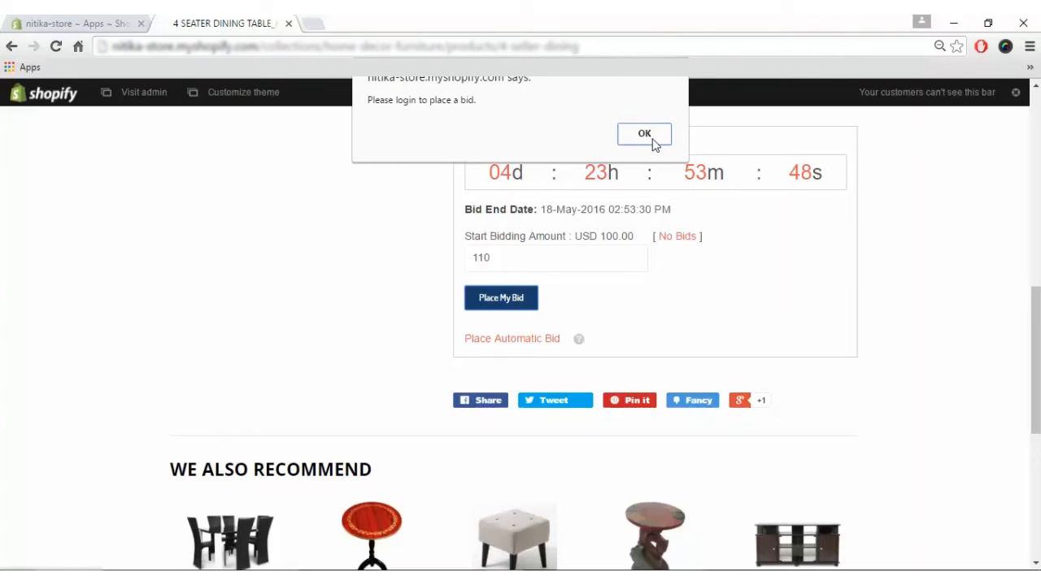
pyautogui.click(643, 132)
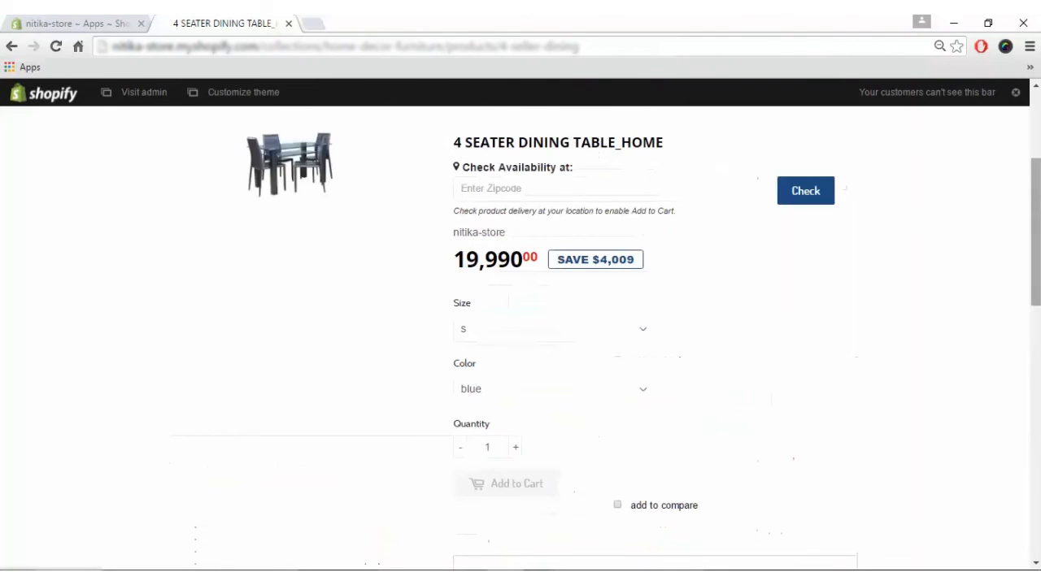
# Bid USD 110 on the dining table, giving 1 bid and a 120 minimum.
pyautogui.scroll(3)
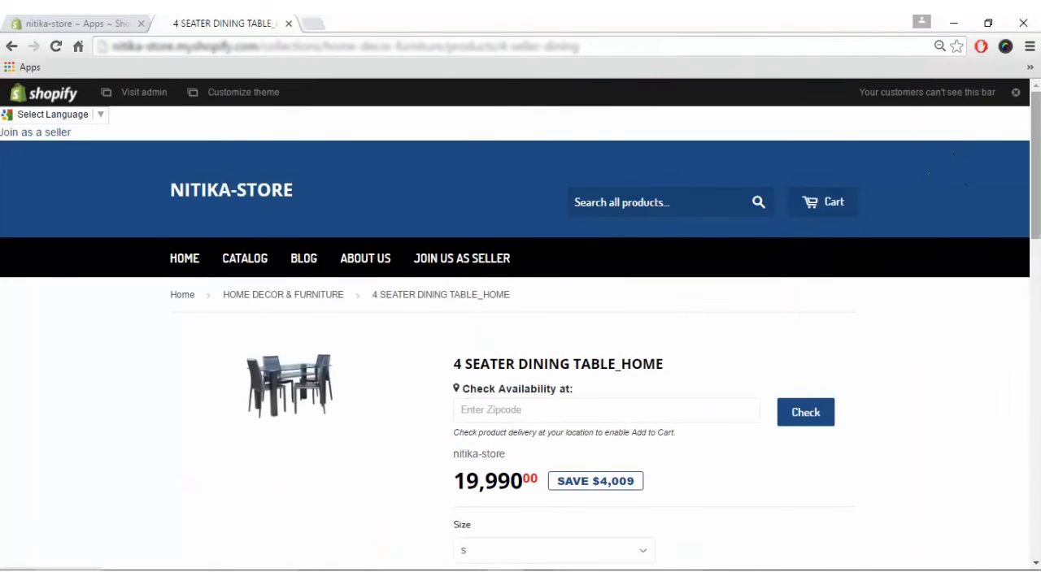
pyautogui.scroll(-3)
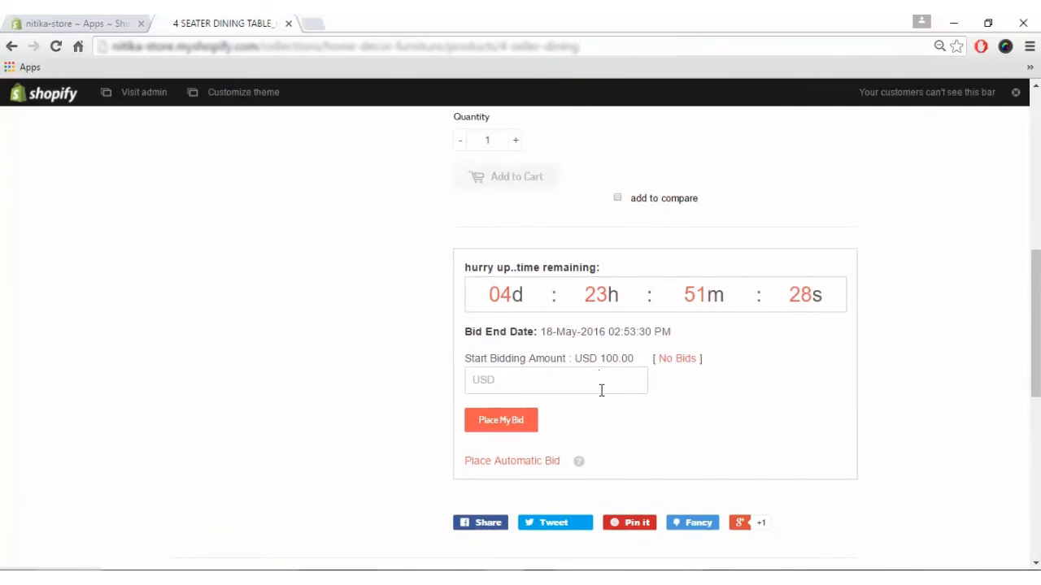
pyautogui.scroll(-3)
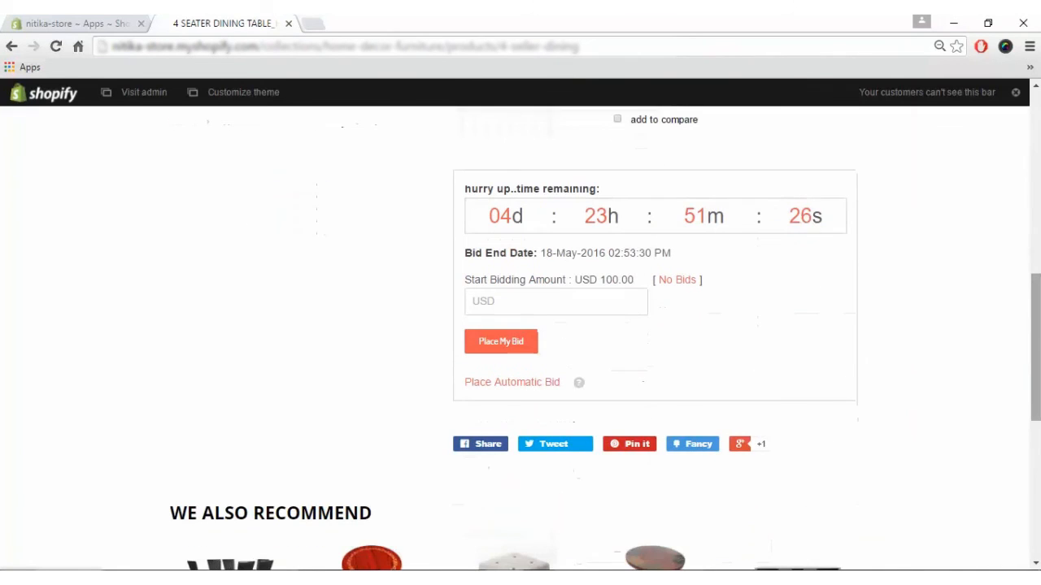
pyautogui.write('1')
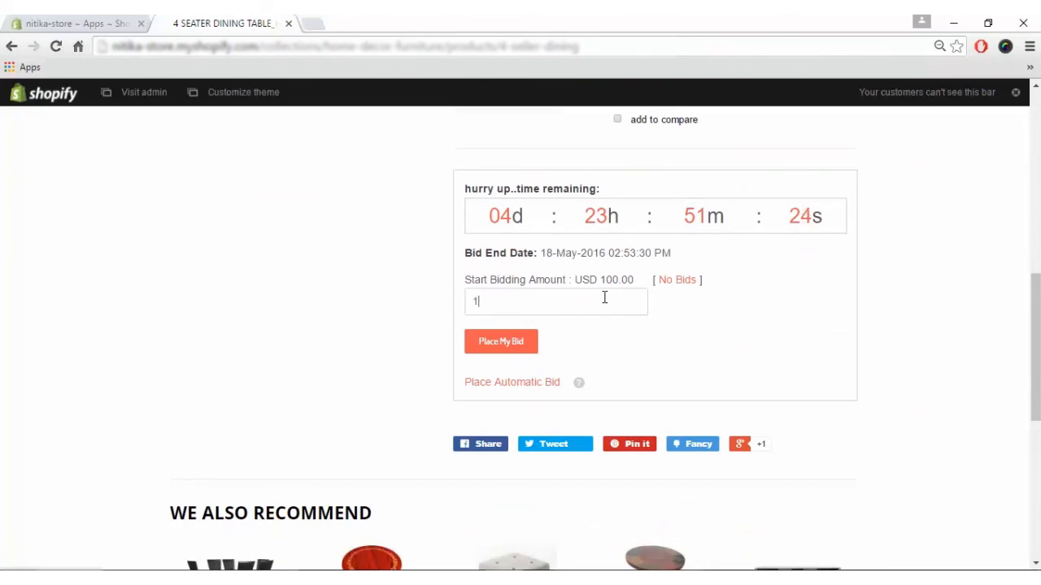
pyautogui.write('10')
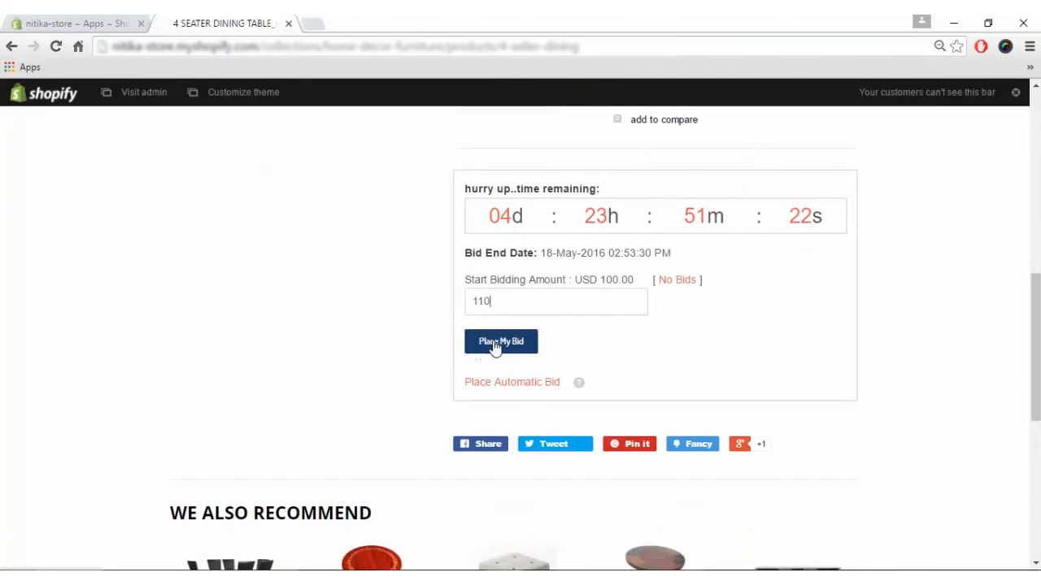
pyautogui.click(500, 341)
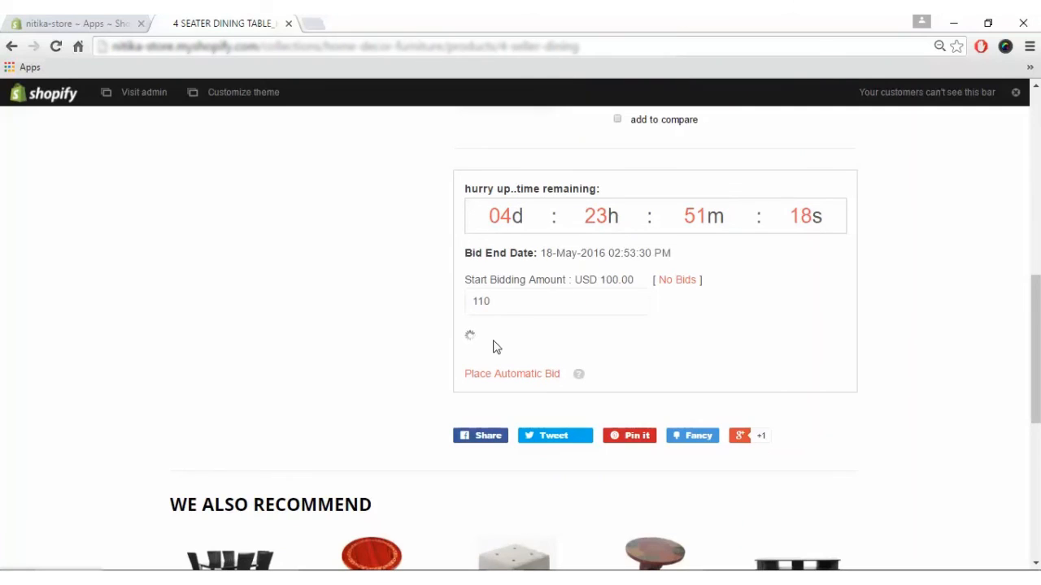
pyautogui.click(501, 341)
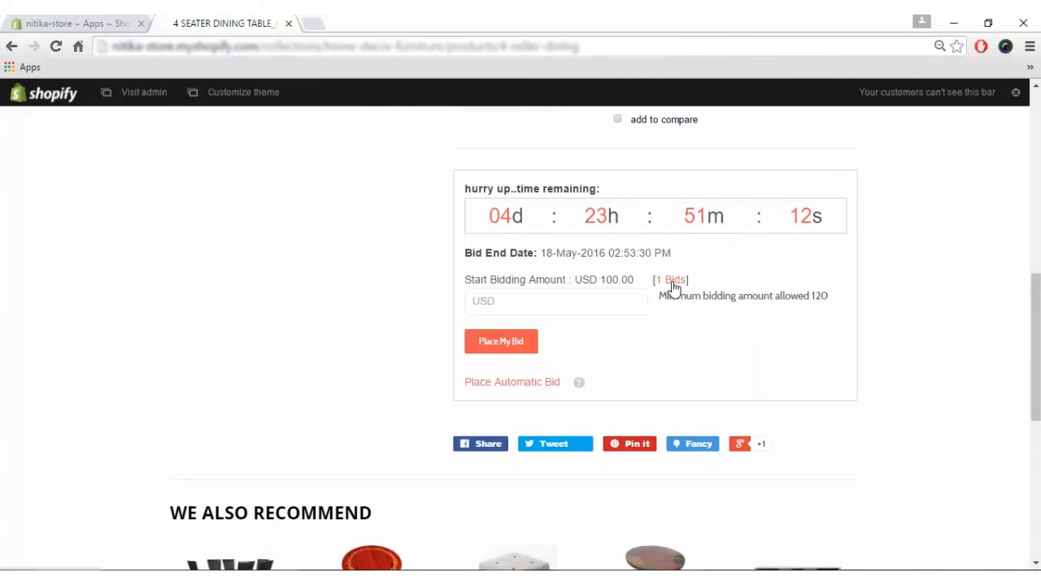
# Correct the below-minimum 115 to 122 and submit, giving 2 bids and a 132 minimum.
pyautogui.click(556, 301)
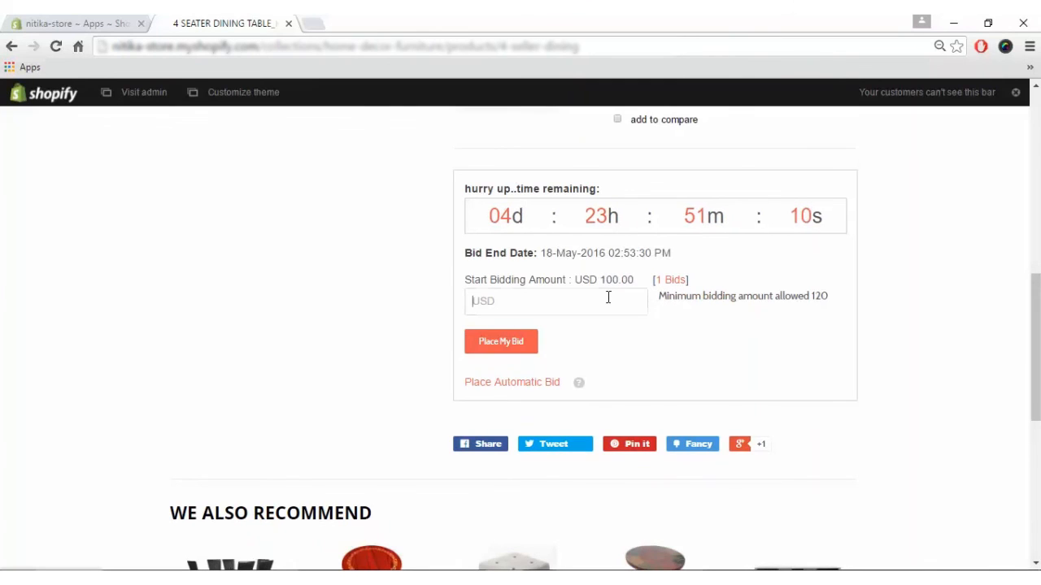
pyautogui.write('115')
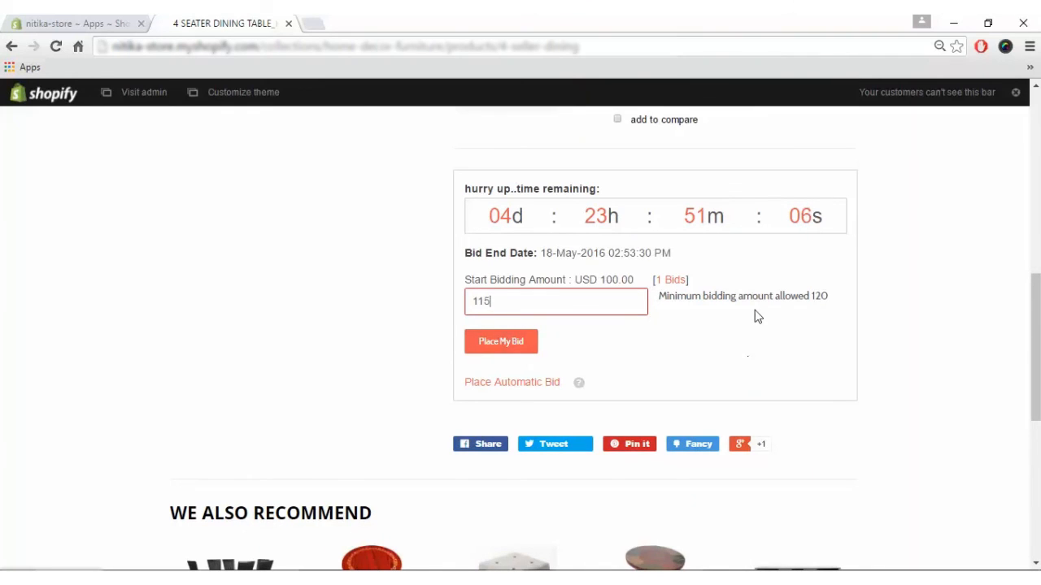
pyautogui.moveTo(764, 313)
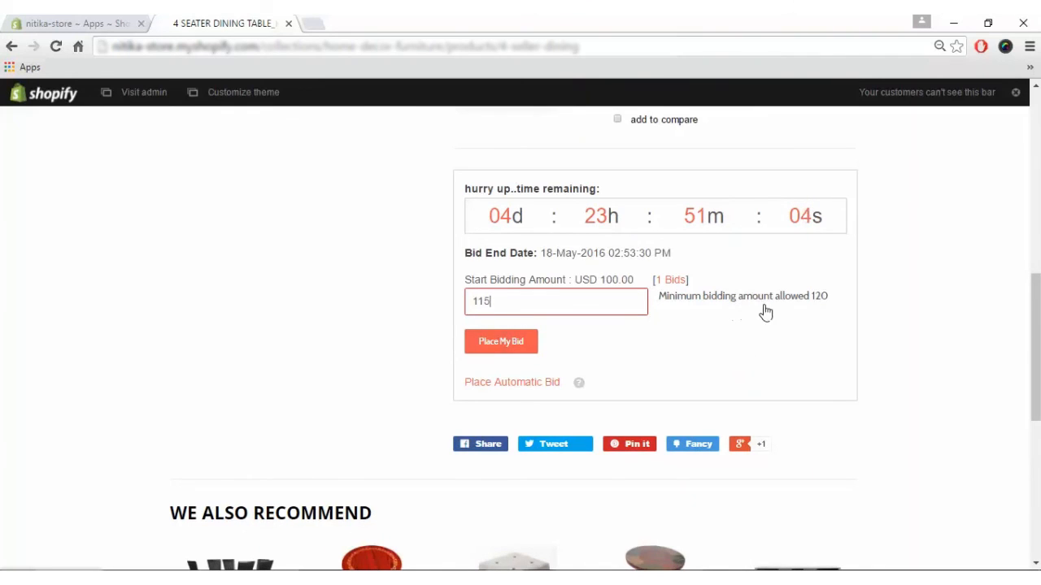
pyautogui.moveTo(821, 305)
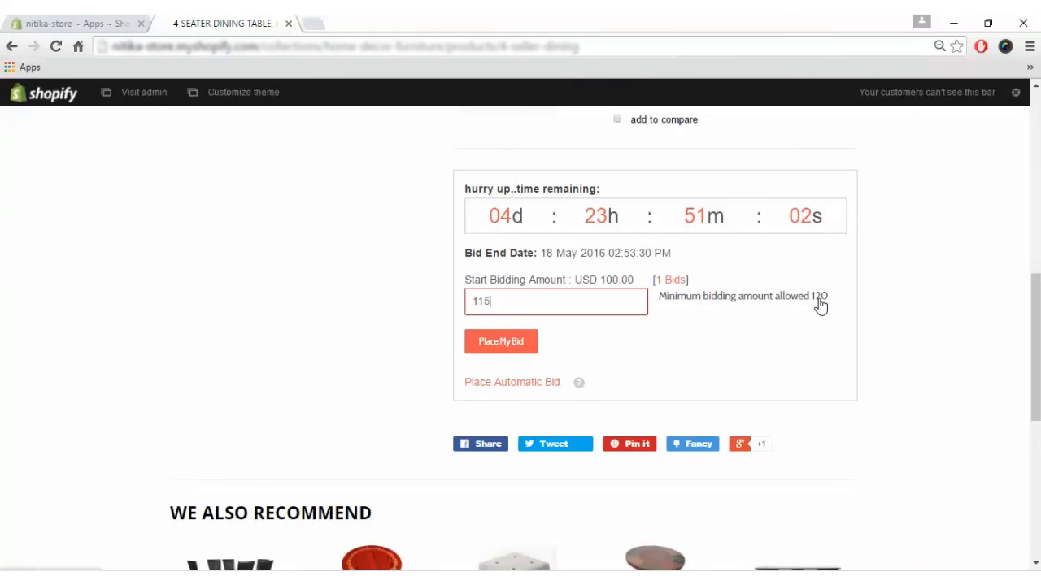
pyautogui.moveTo(667, 301)
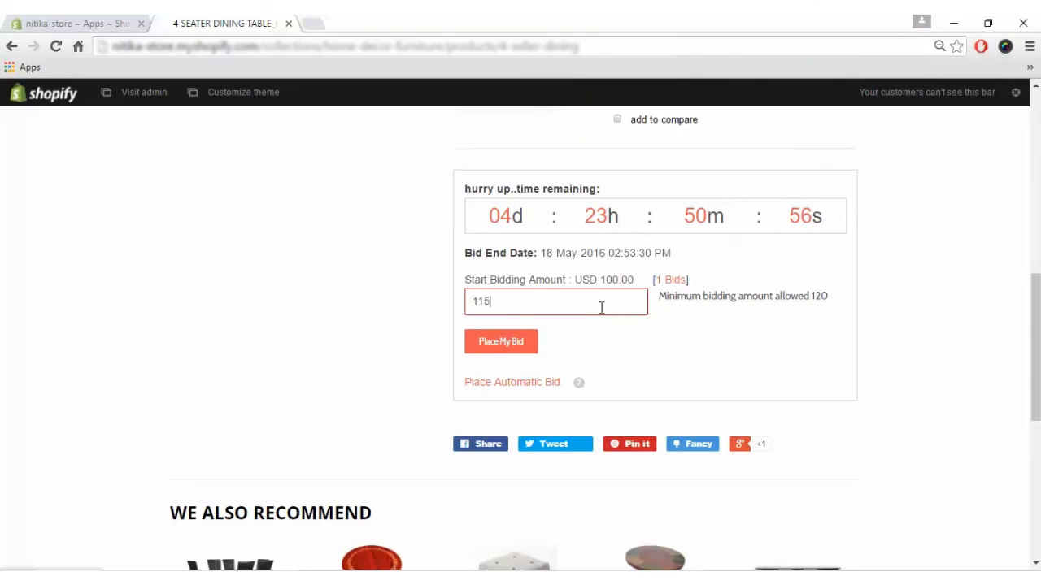
pyautogui.press('backspace')
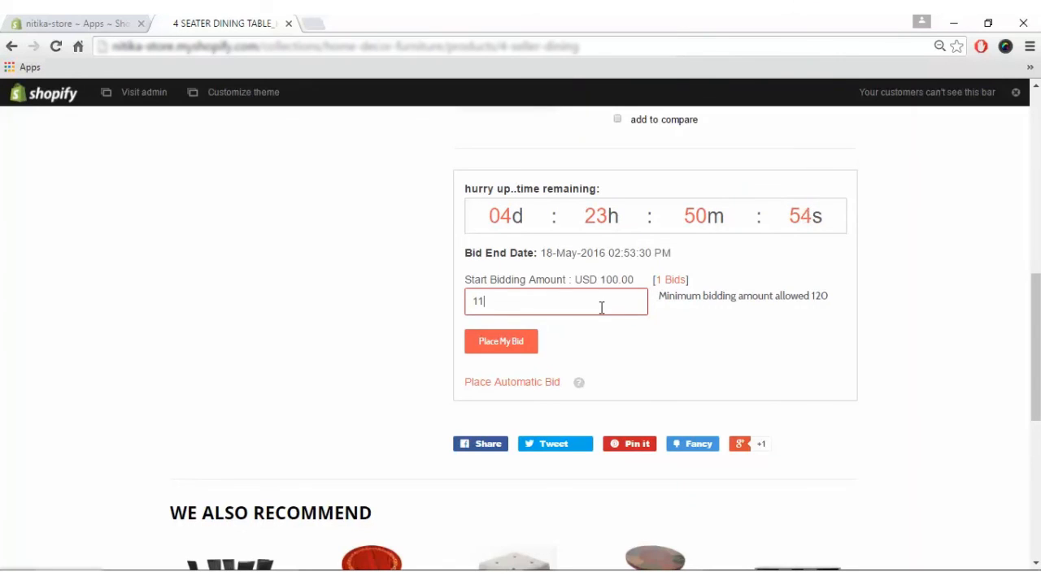
pyautogui.write('22')
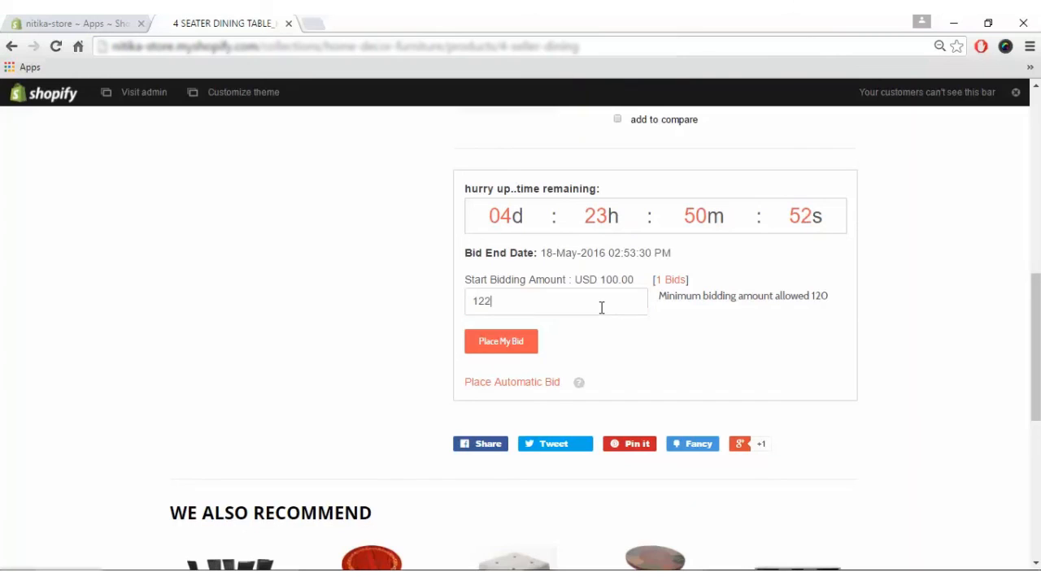
pyautogui.click(501, 341)
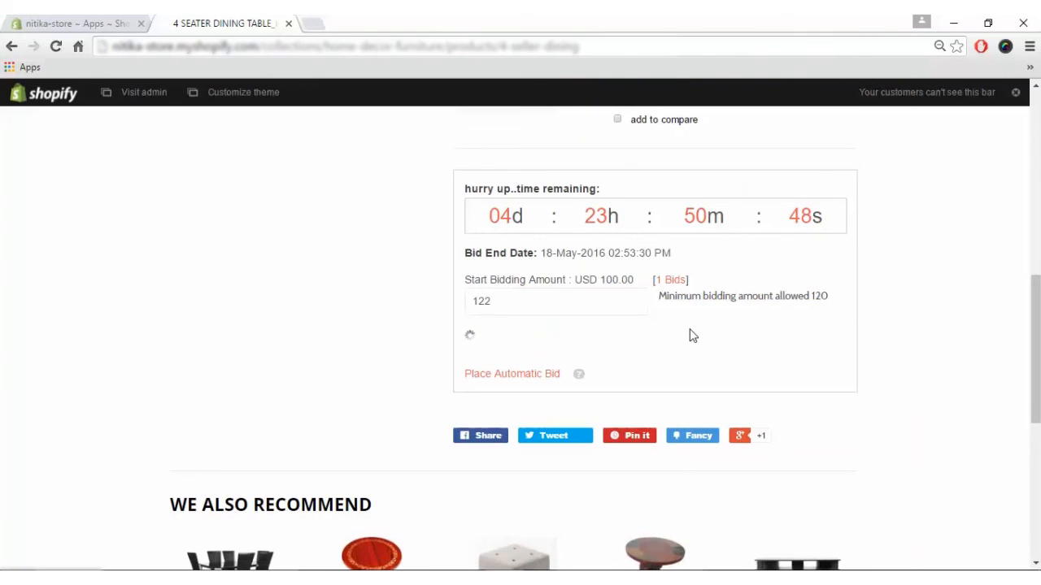
pyautogui.click(501, 340)
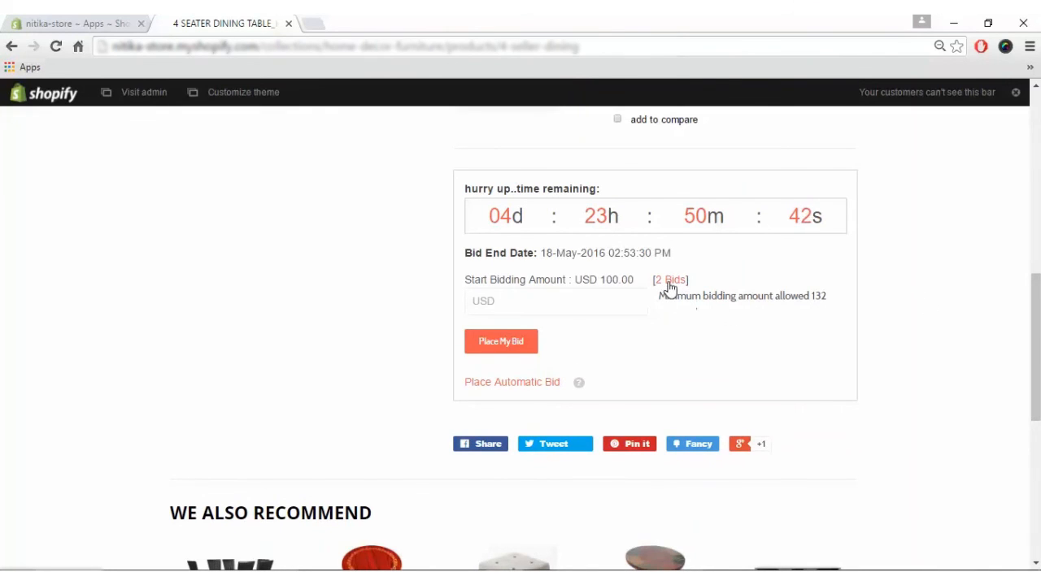
# View the 122.00 and 110.00 bidding details, then return to the Product Auction admin dashboard.
pyautogui.click(669, 280)
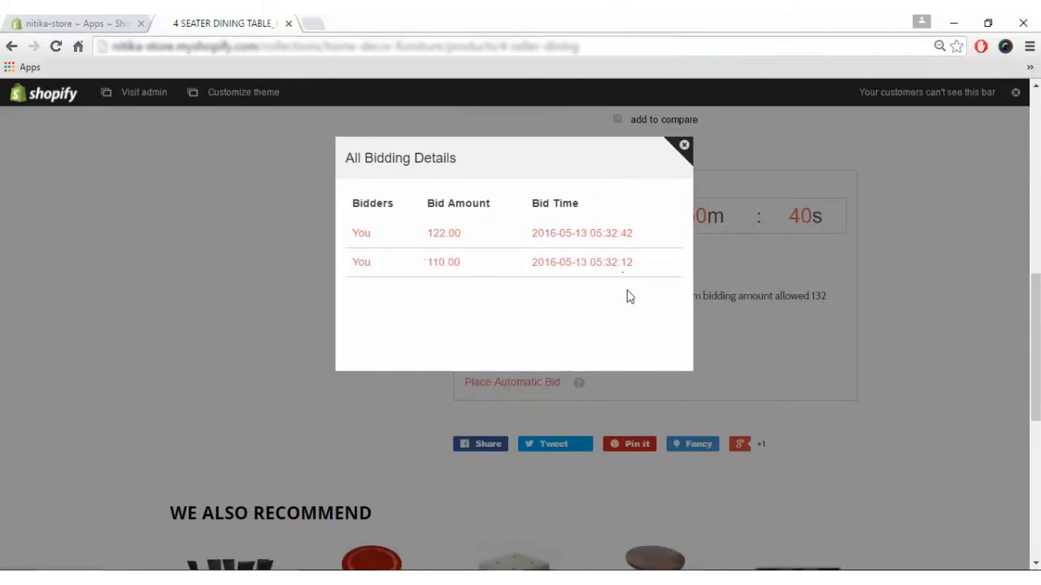
pyautogui.moveTo(624, 305)
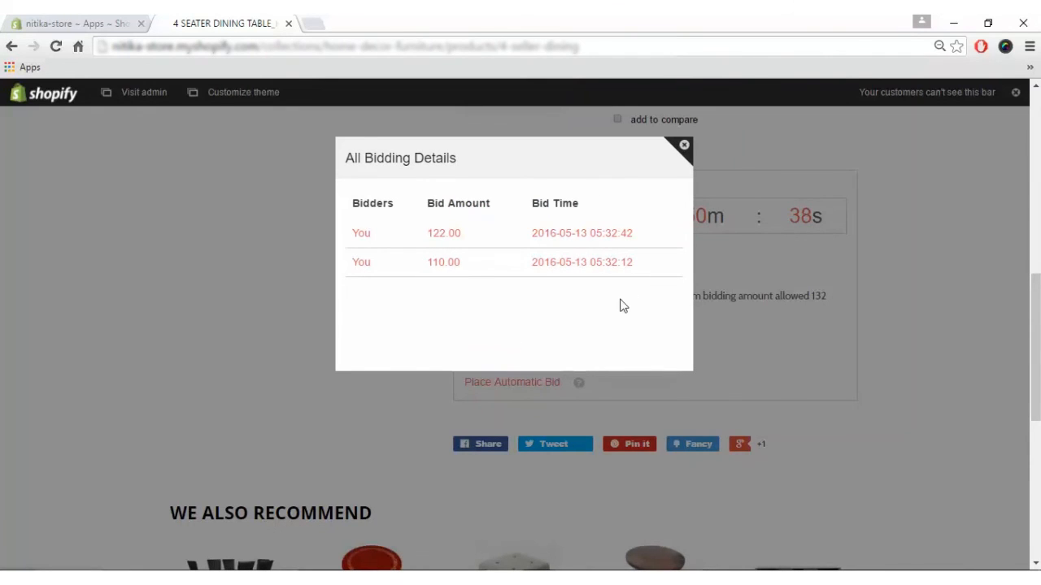
pyautogui.click(684, 145)
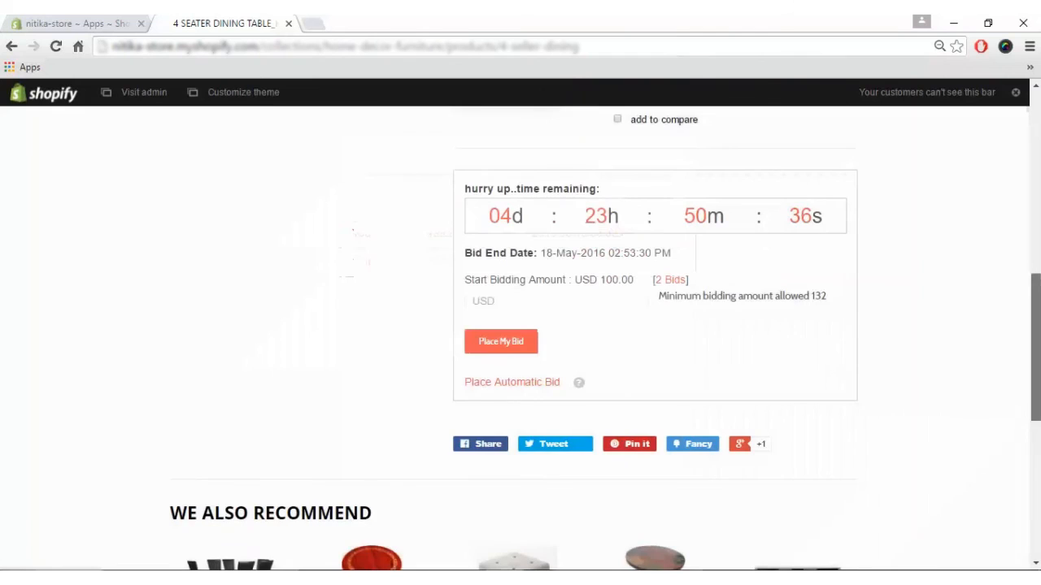
pyautogui.scroll(3)
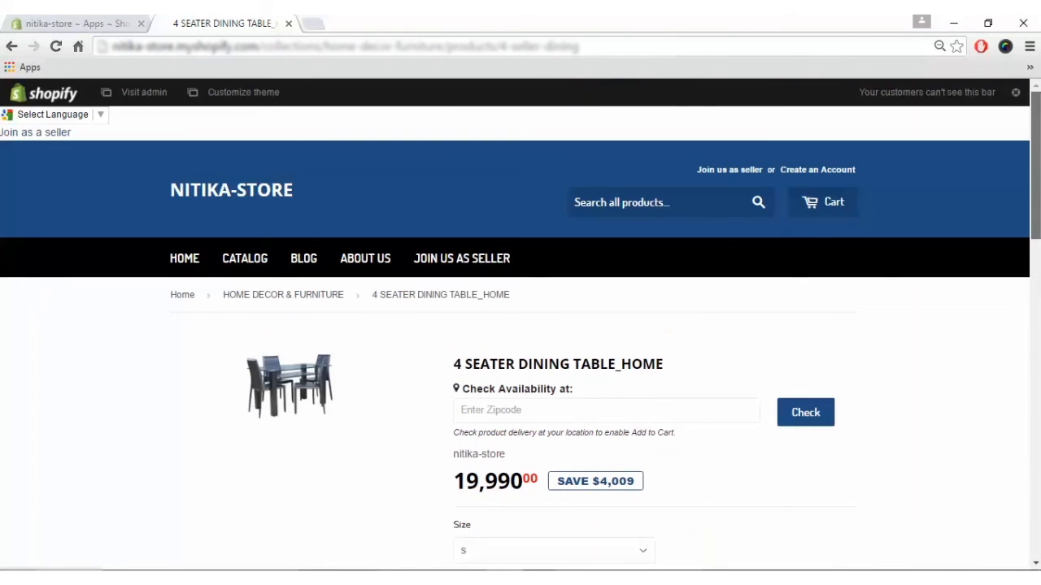
pyautogui.scroll(-3)
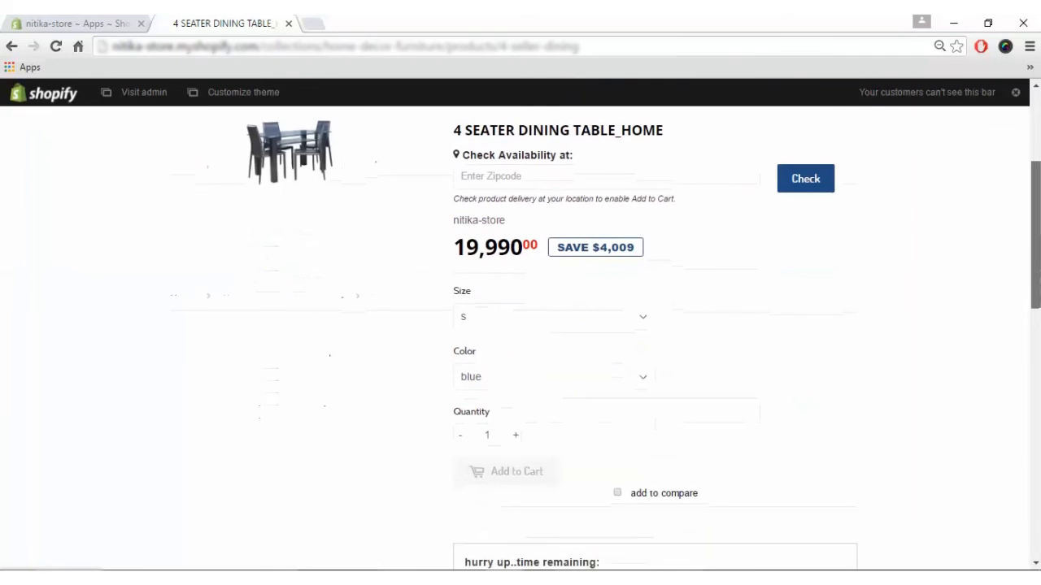
pyautogui.scroll(-3)
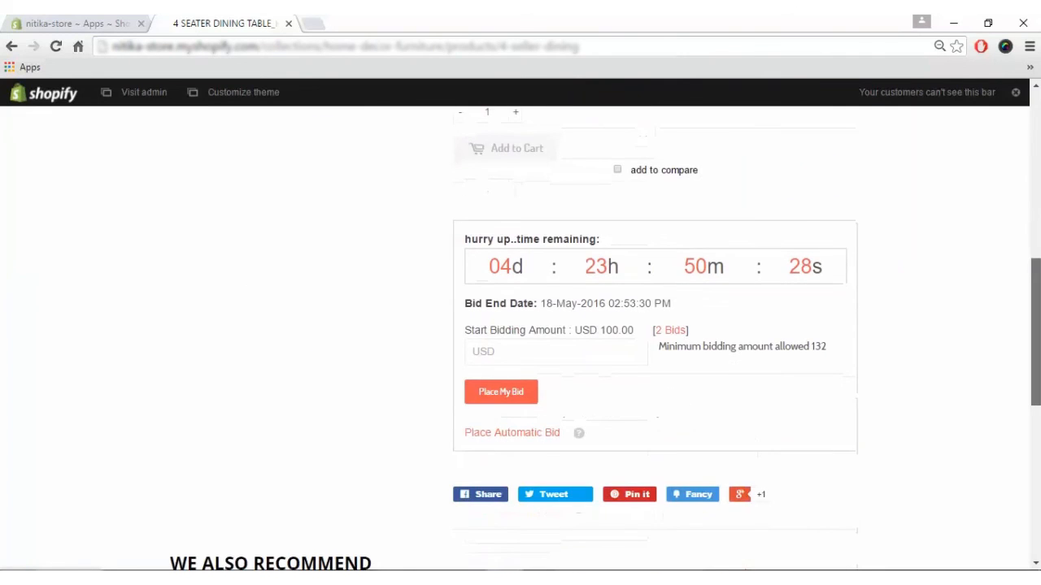
pyautogui.scroll(-3)
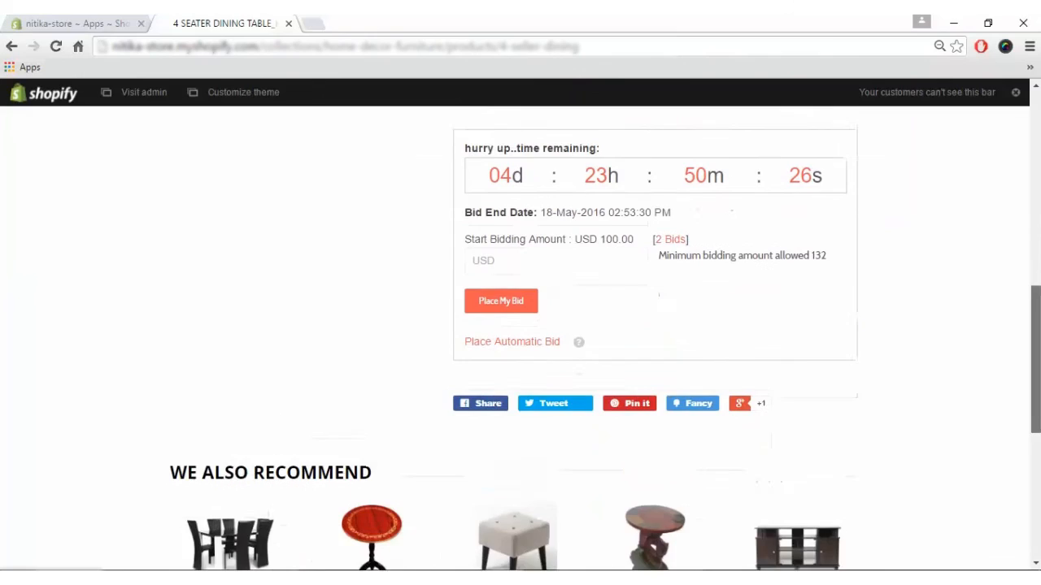
pyautogui.scroll(3)
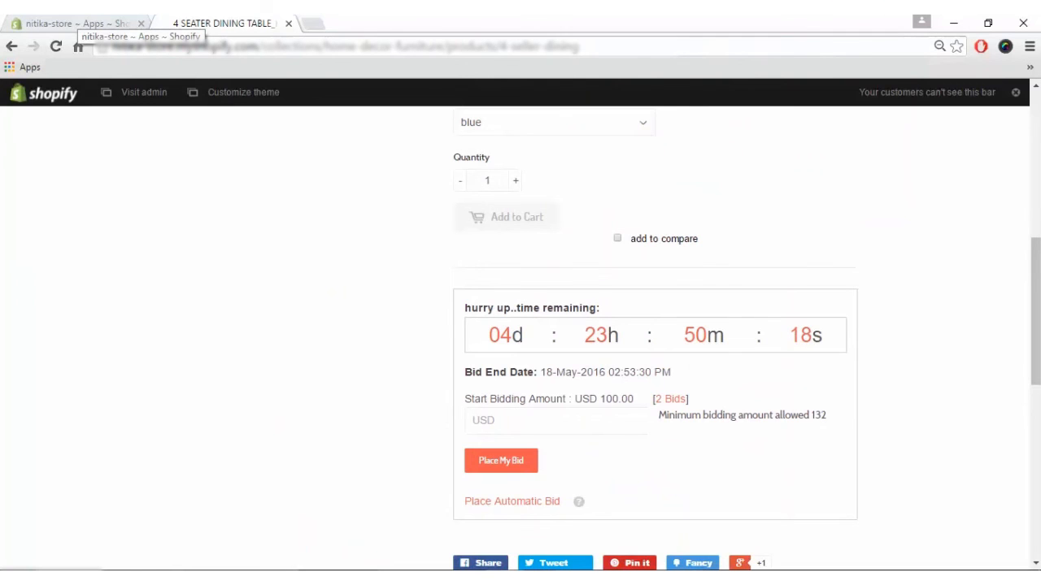
pyautogui.click(73, 23)
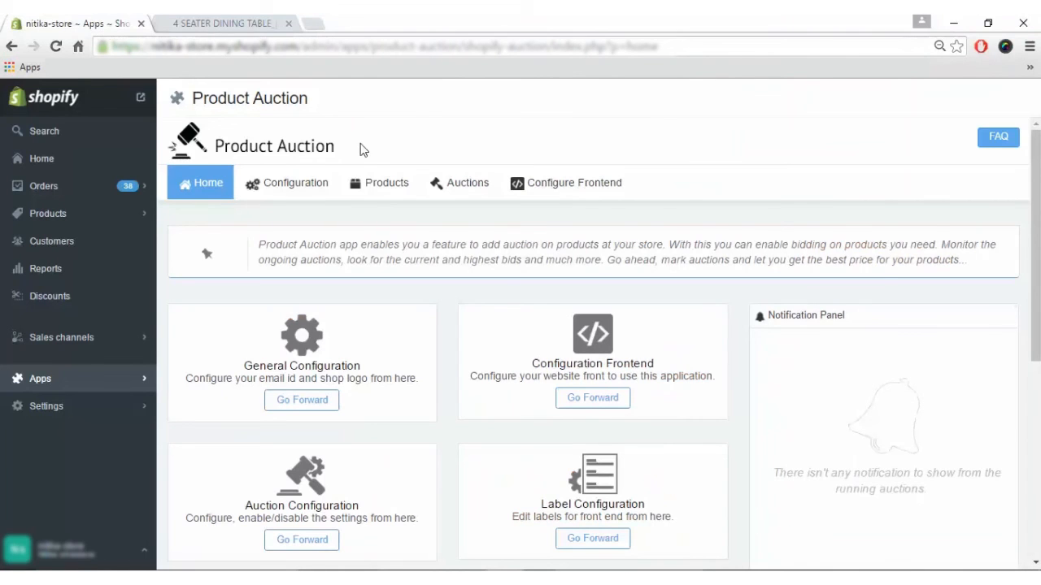